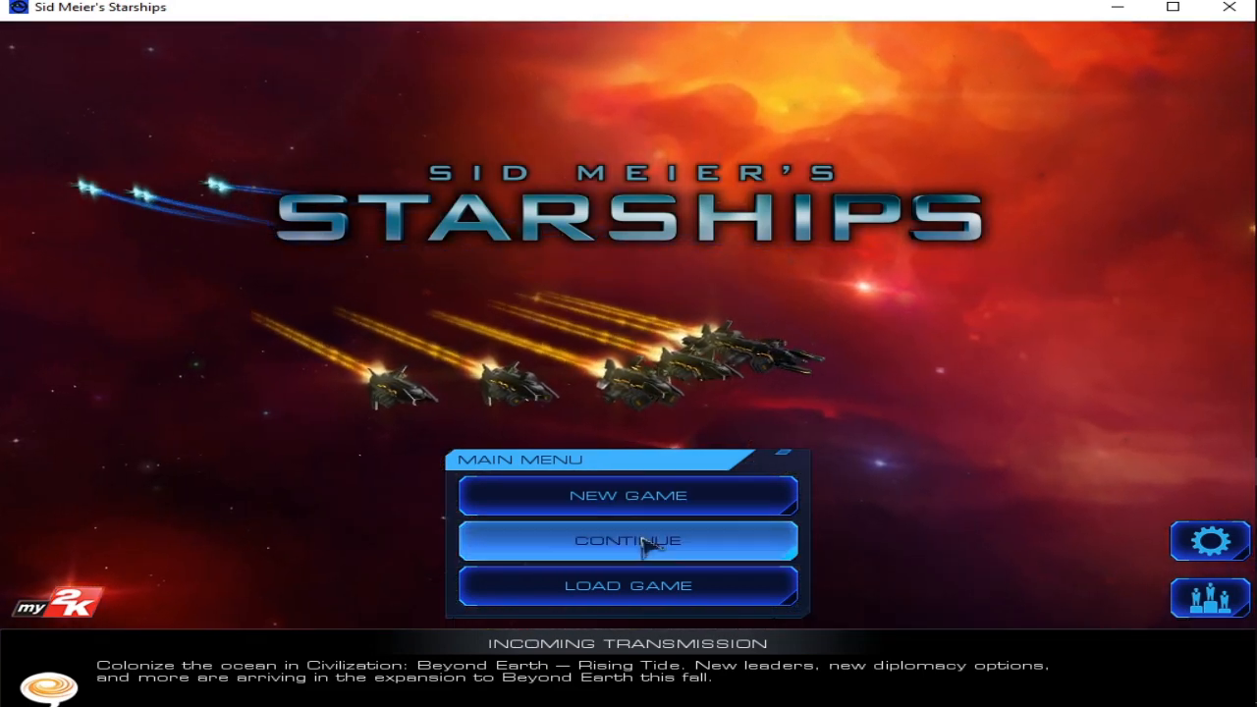
Resume the last saved campaign from the main menu
click(628, 540)
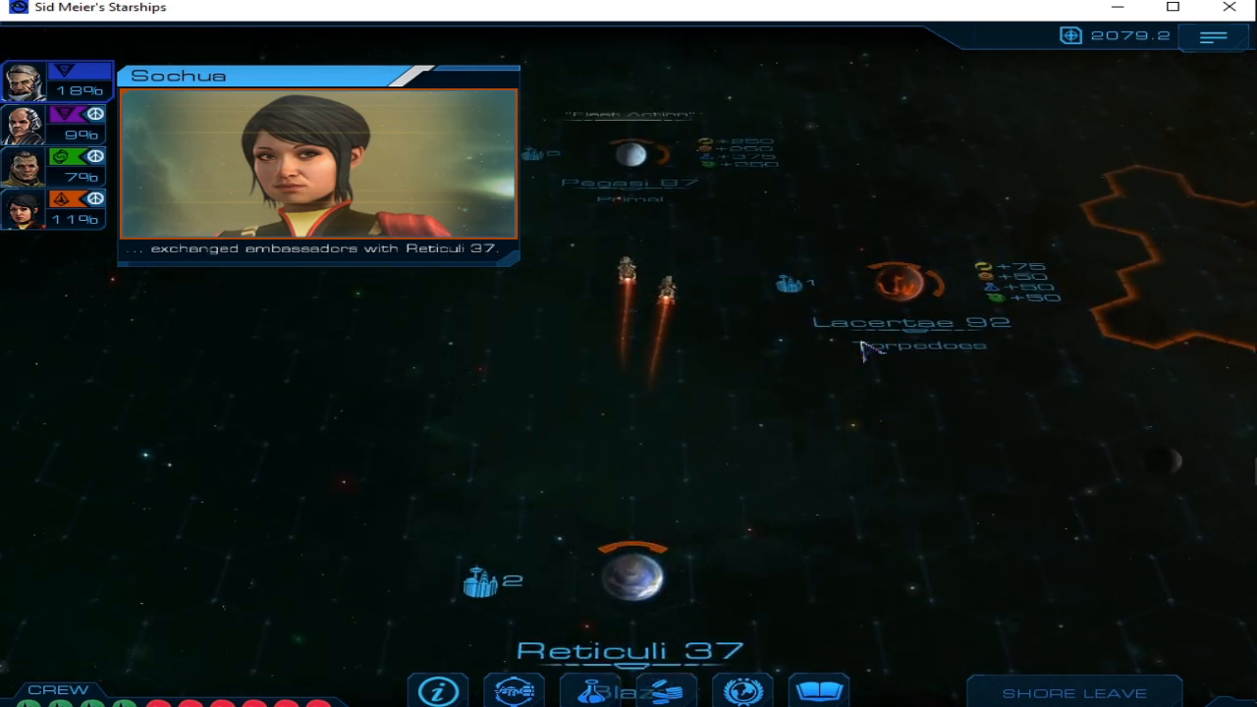
Welcome Piscium 86 into the Federation and buy corvette SS Gallant with an Engines upgrade
click(1073, 691)
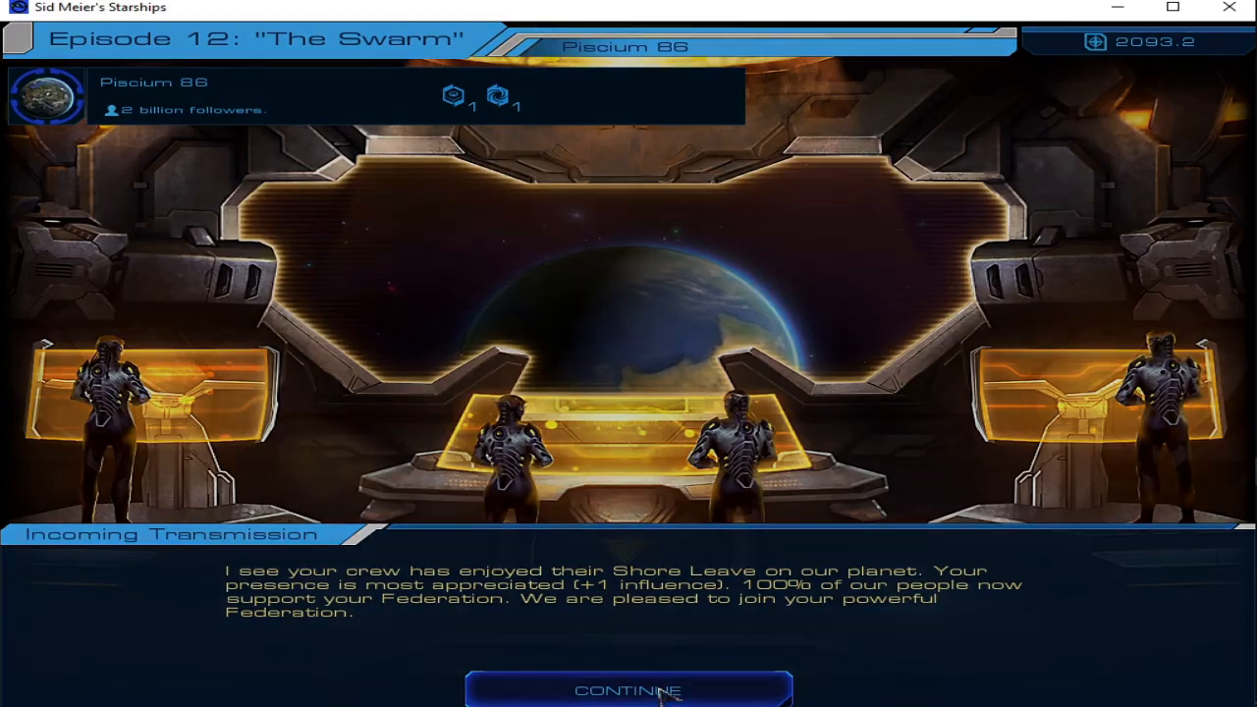
click(628, 689)
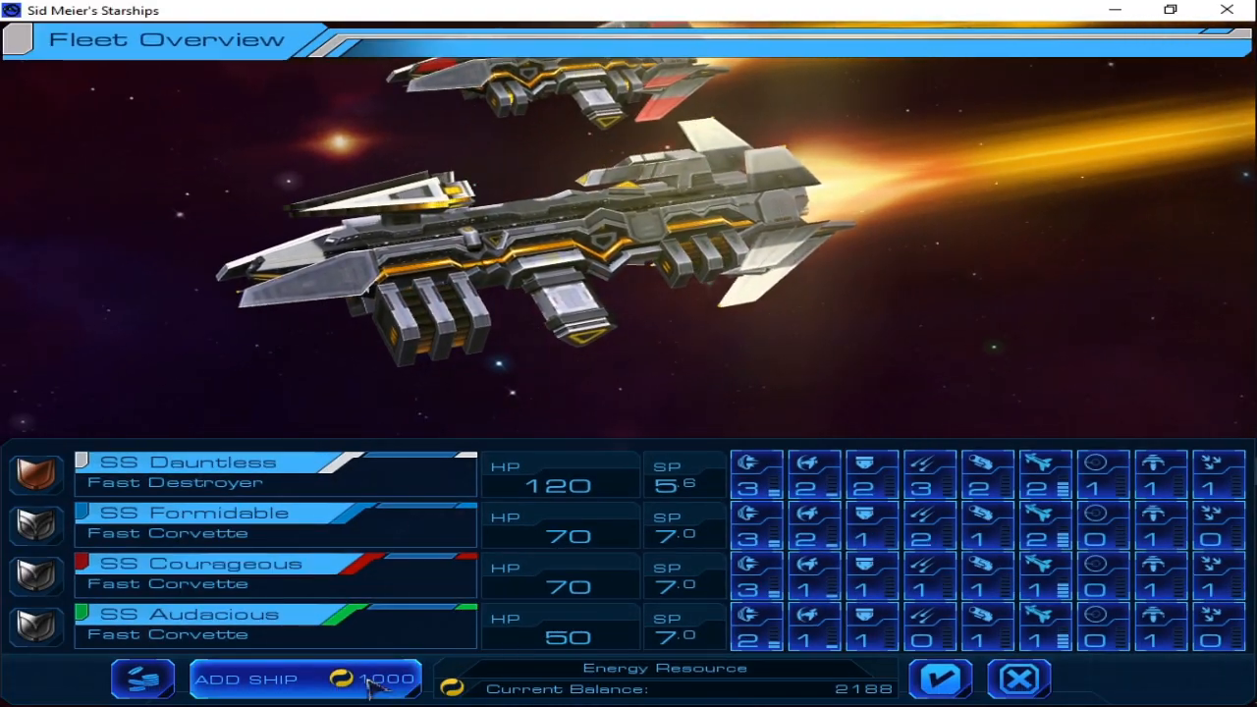
click(249, 678)
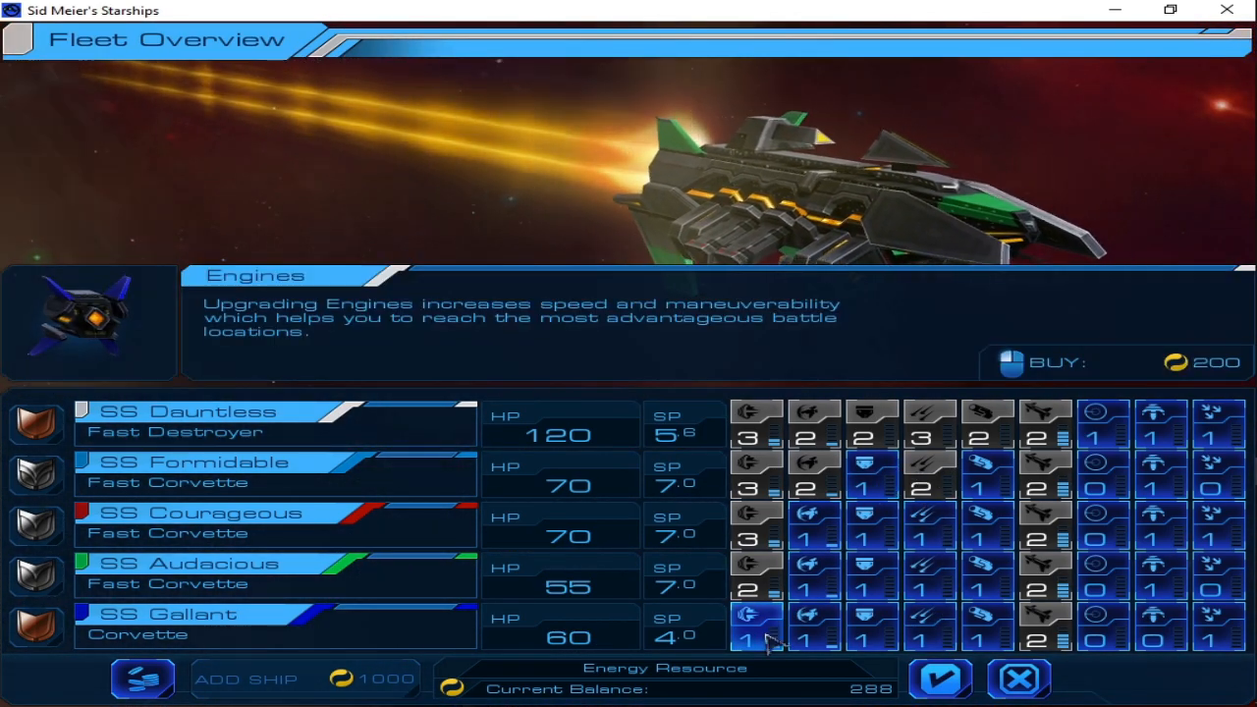
click(756, 628)
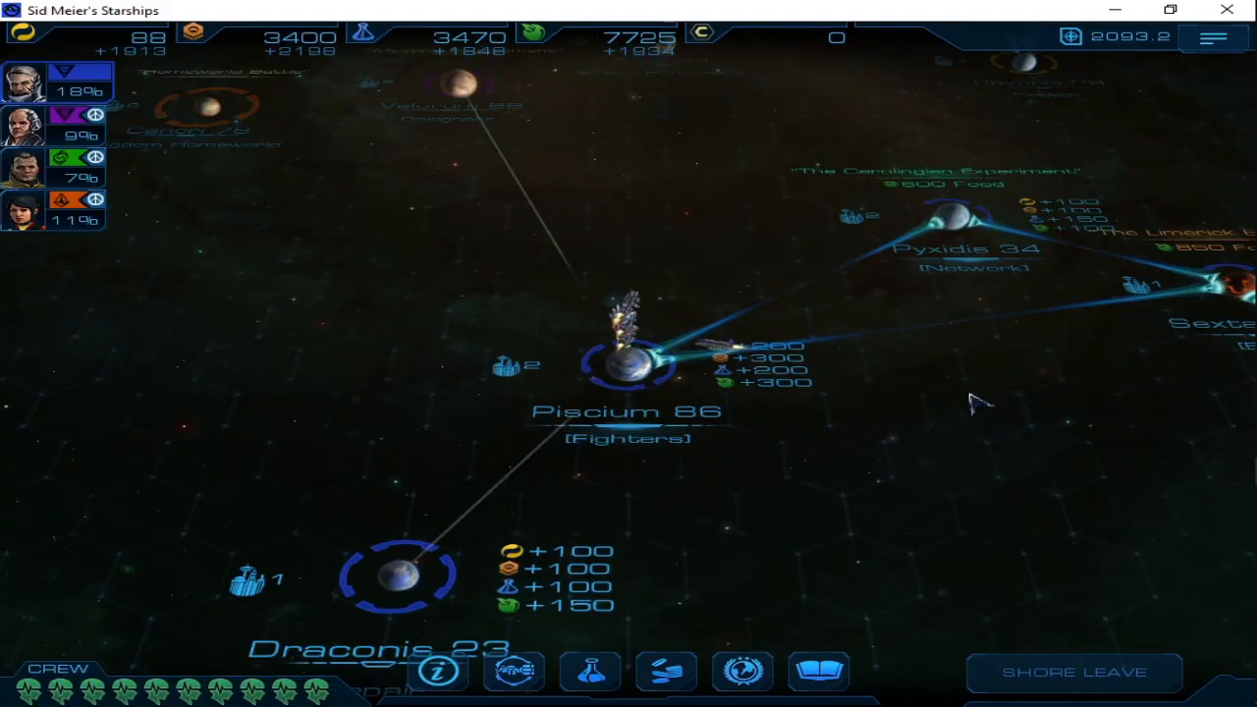
Research Xeno Materials and Nano Electronics to level 1
click(589, 671)
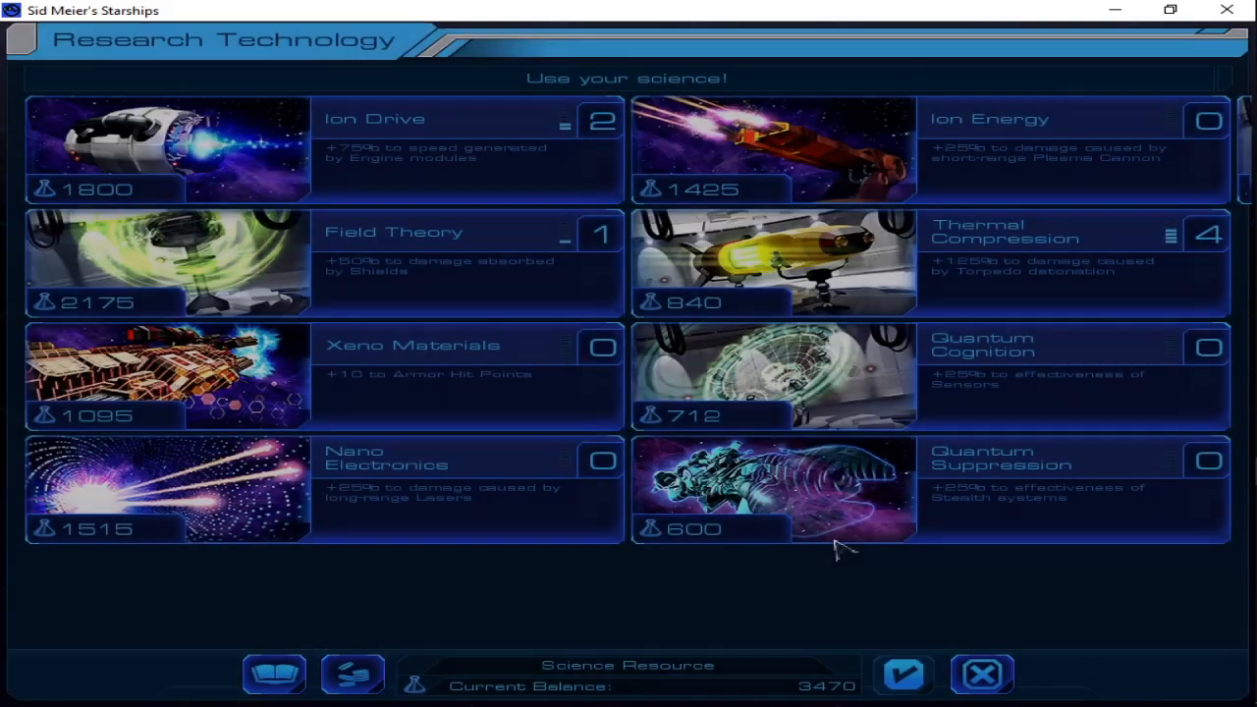
mouse_move(442, 147)
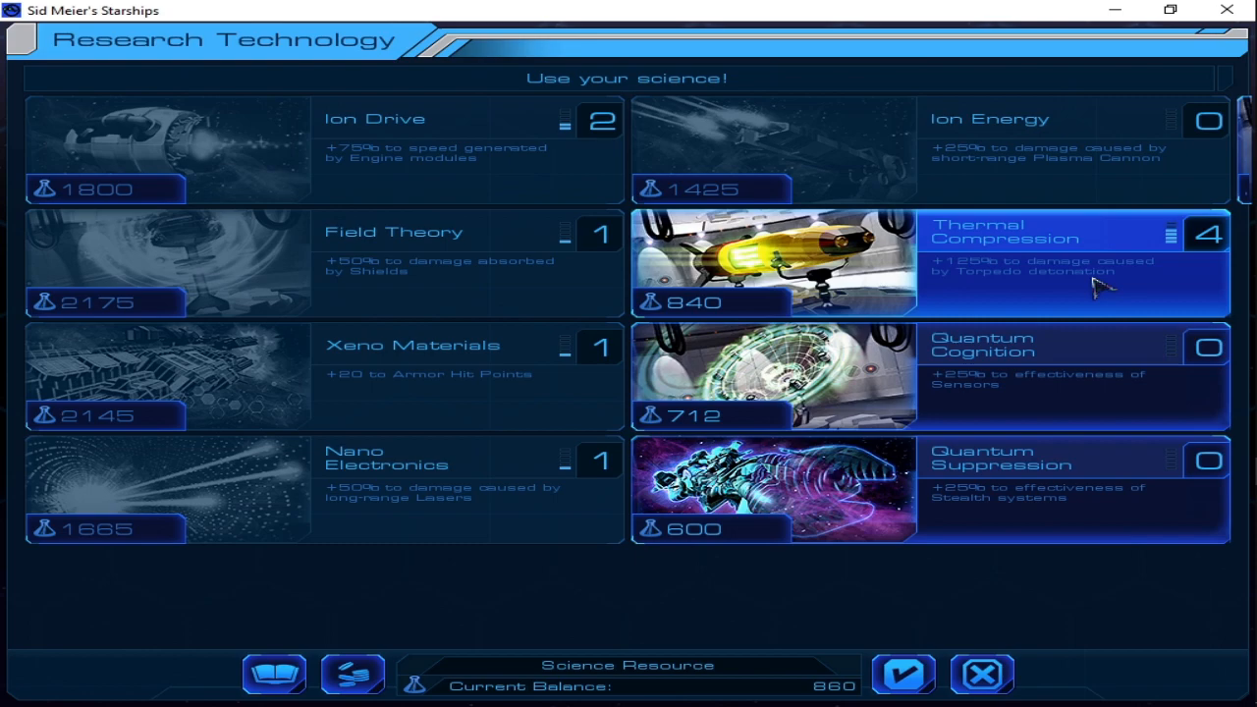
click(1070, 262)
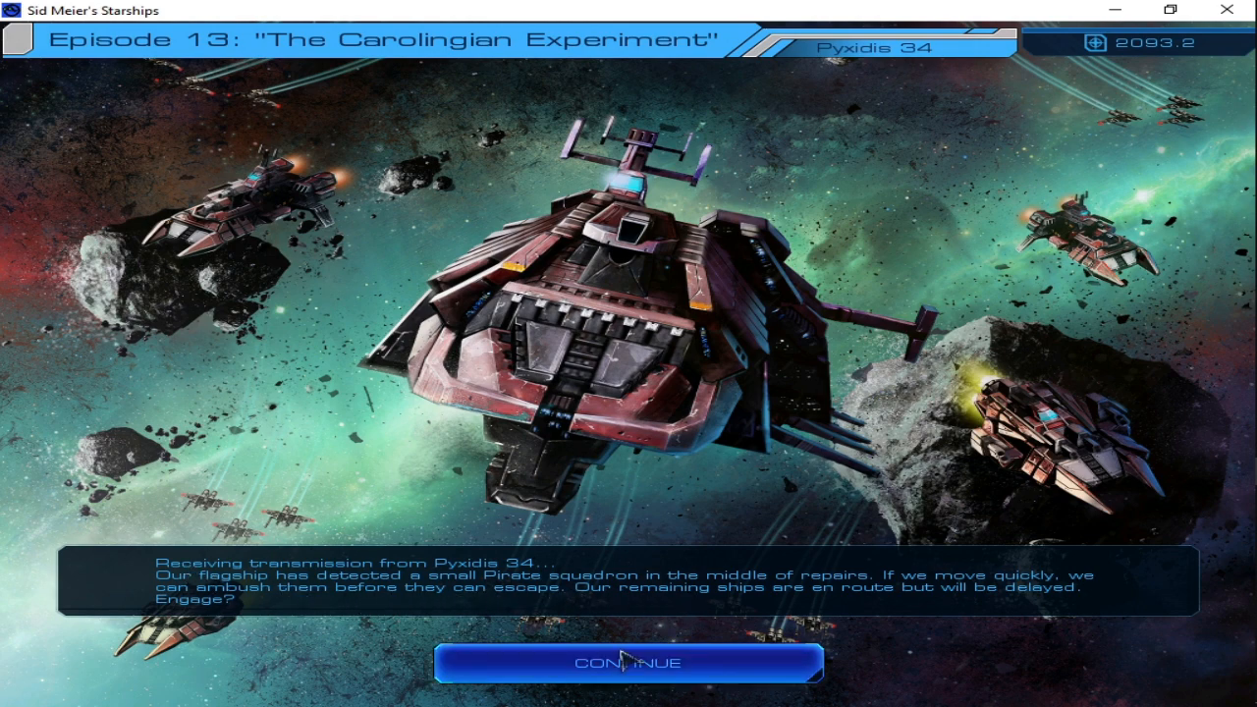
Agree to ambush the Pirate squadron at Pyxidis 34 and start the asteroid-field battle
click(627, 662)
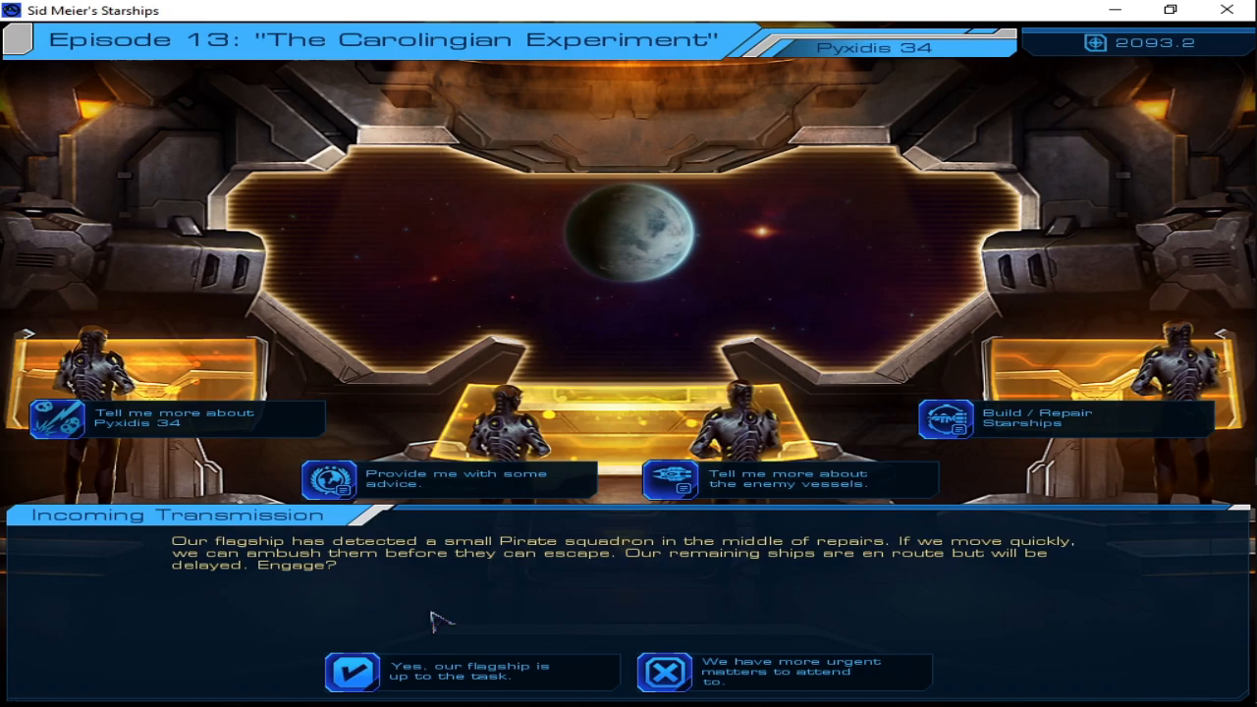
click(351, 671)
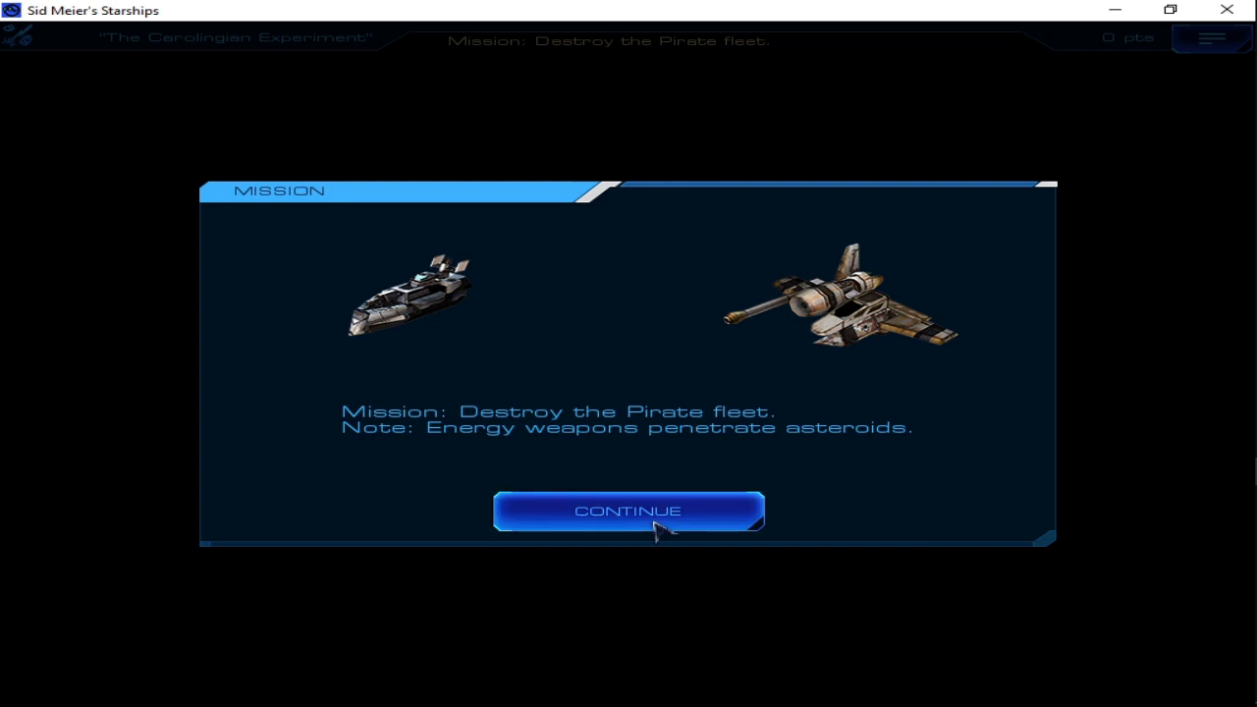
click(628, 510)
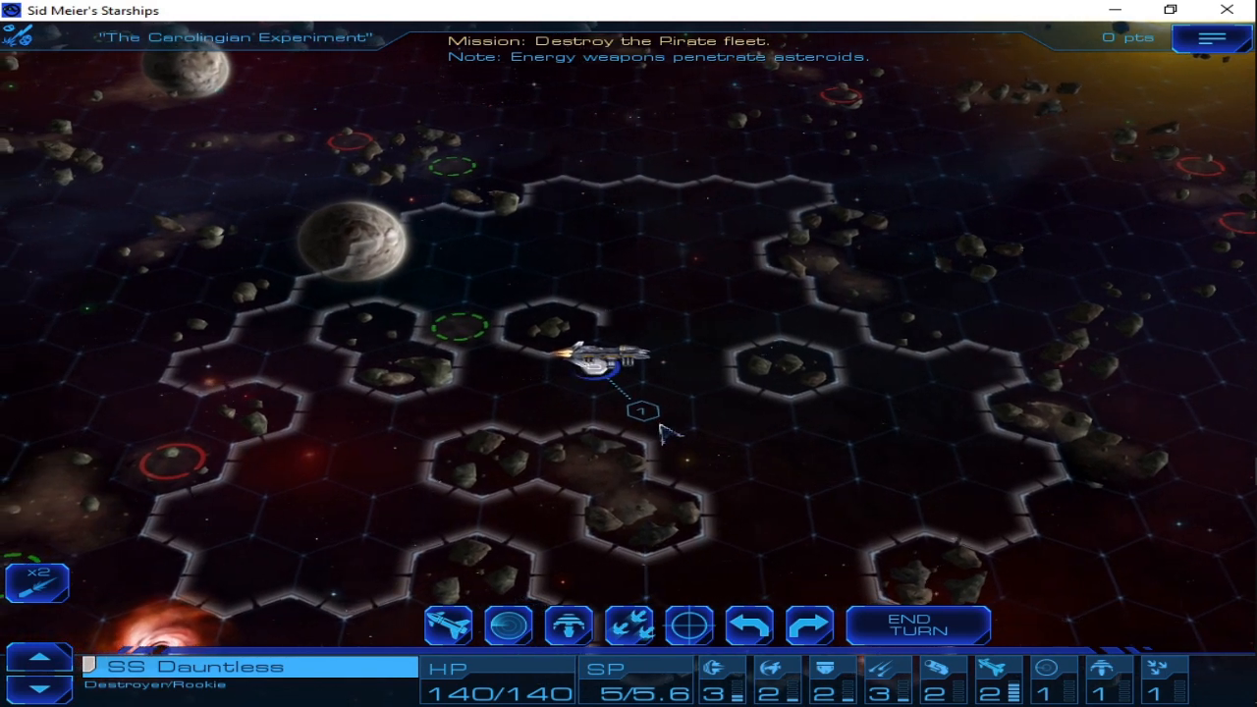
Move SS Dauntless through the asteroid field to attack the pirate ships
click(643, 411)
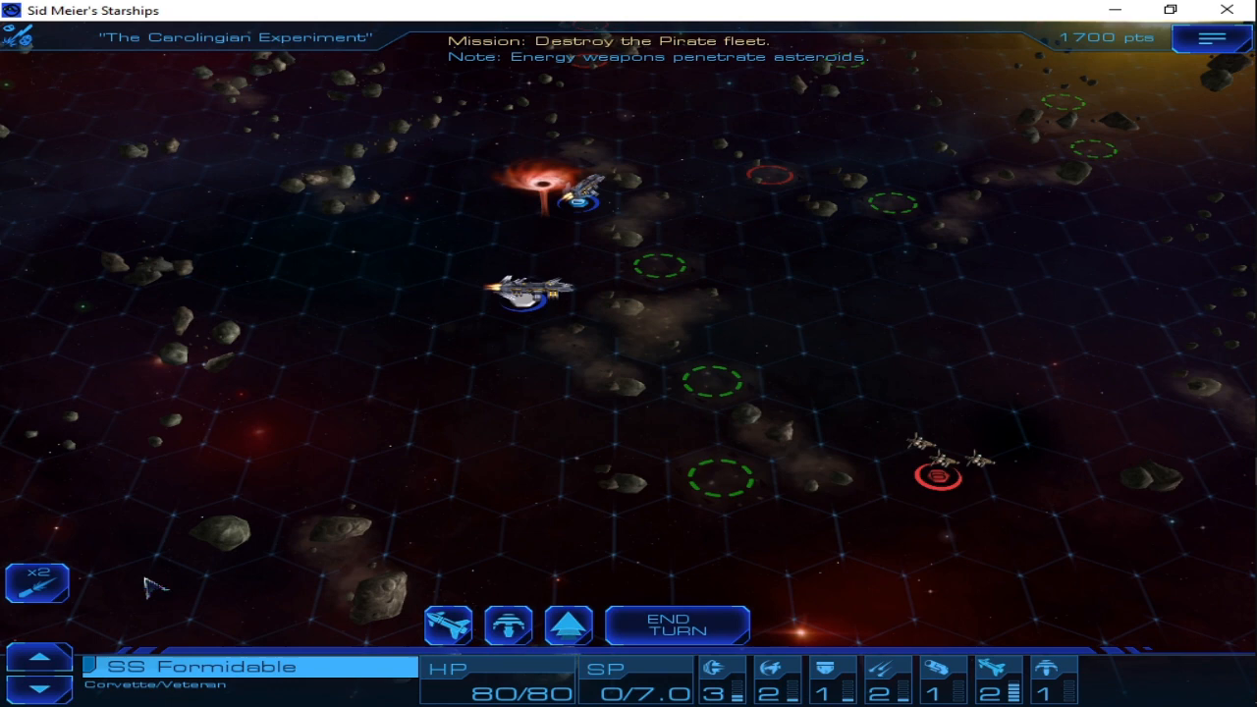
mouse_move(37, 582)
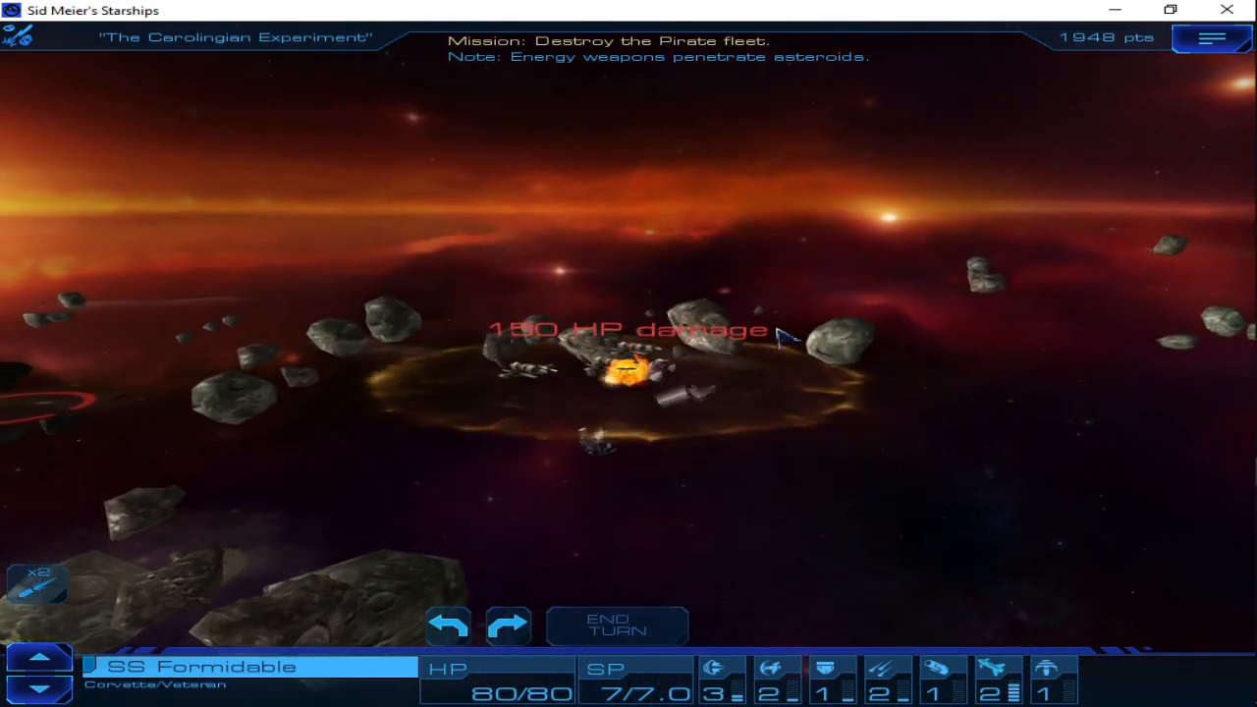
Close the 1948-point action report, offer Pyxidis 34 assistance, and accept the fleet changes
click(617, 626)
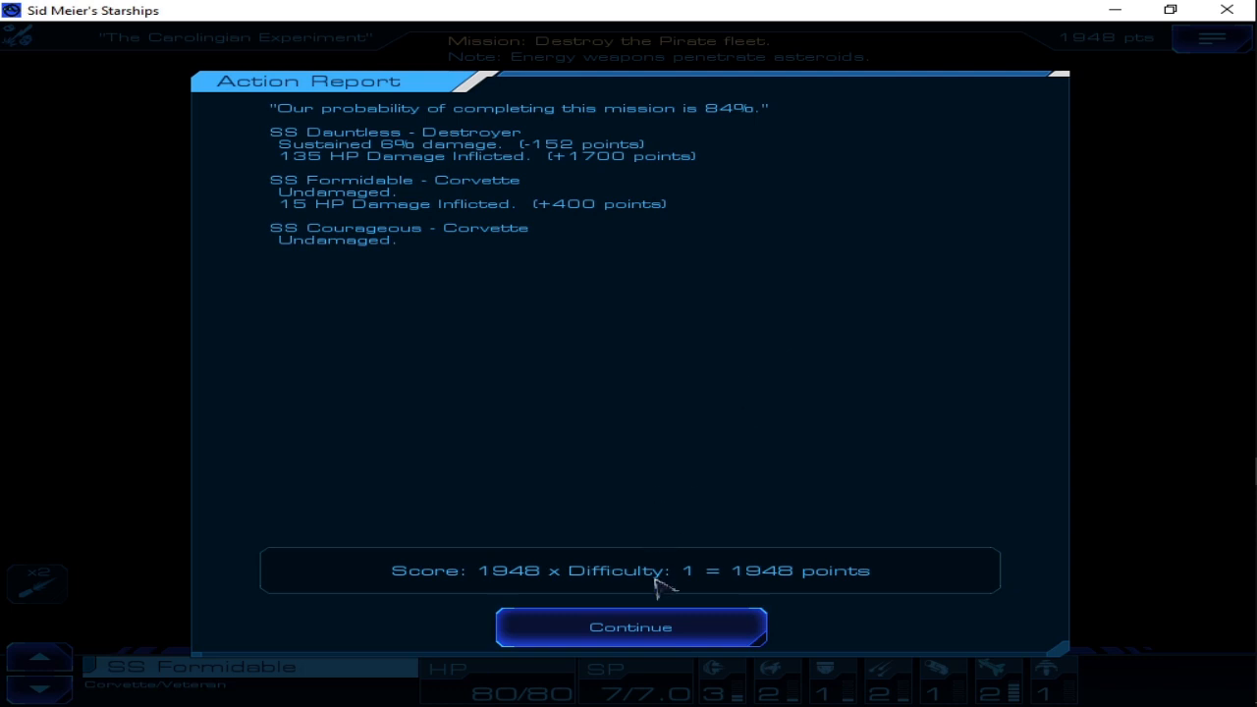
click(630, 627)
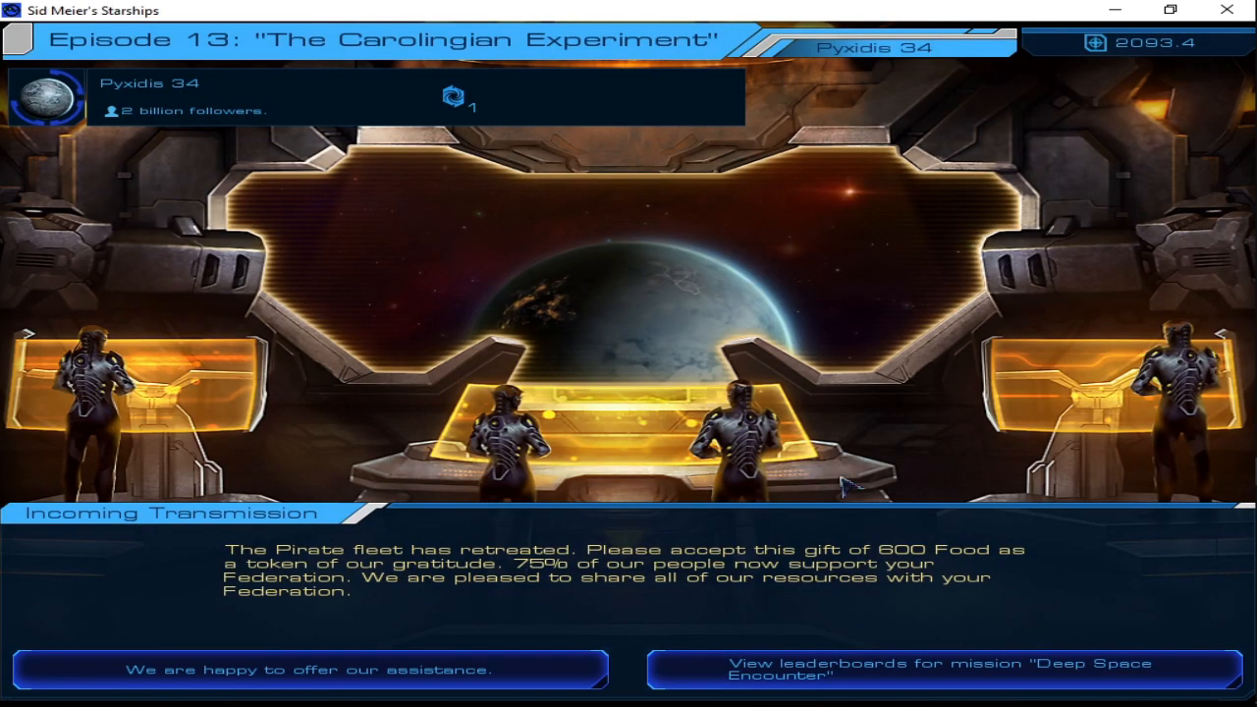
click(313, 668)
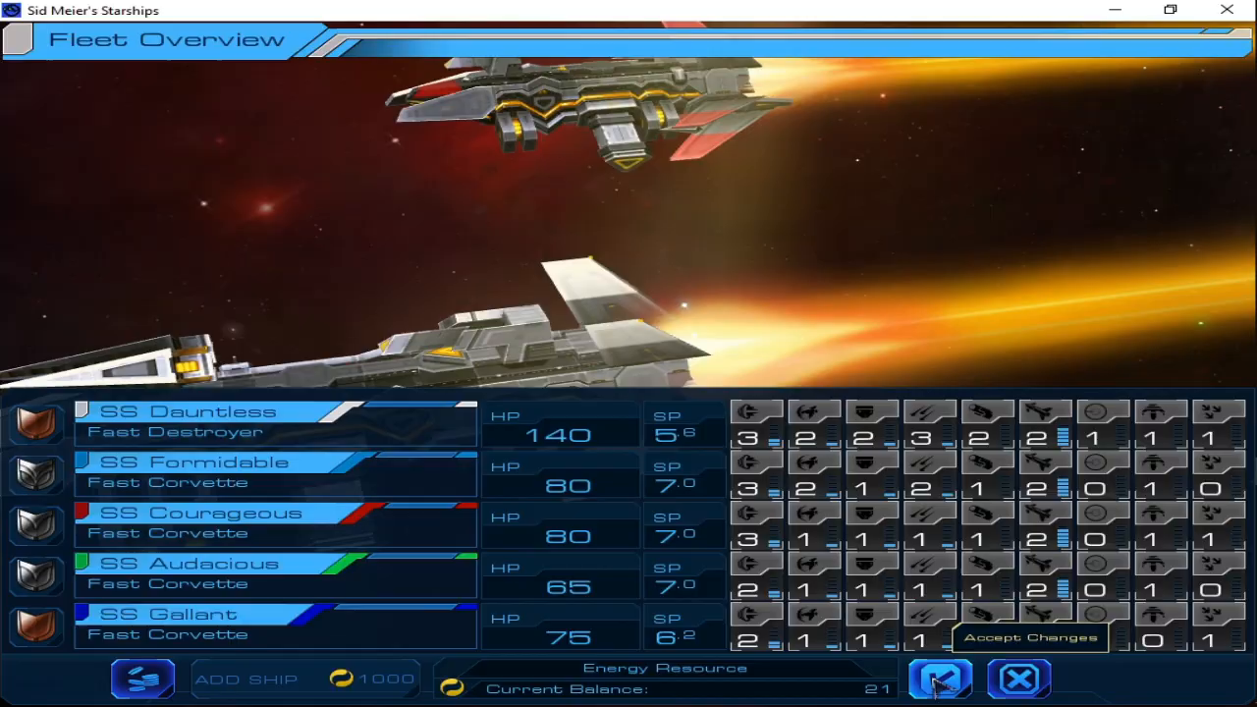
click(938, 677)
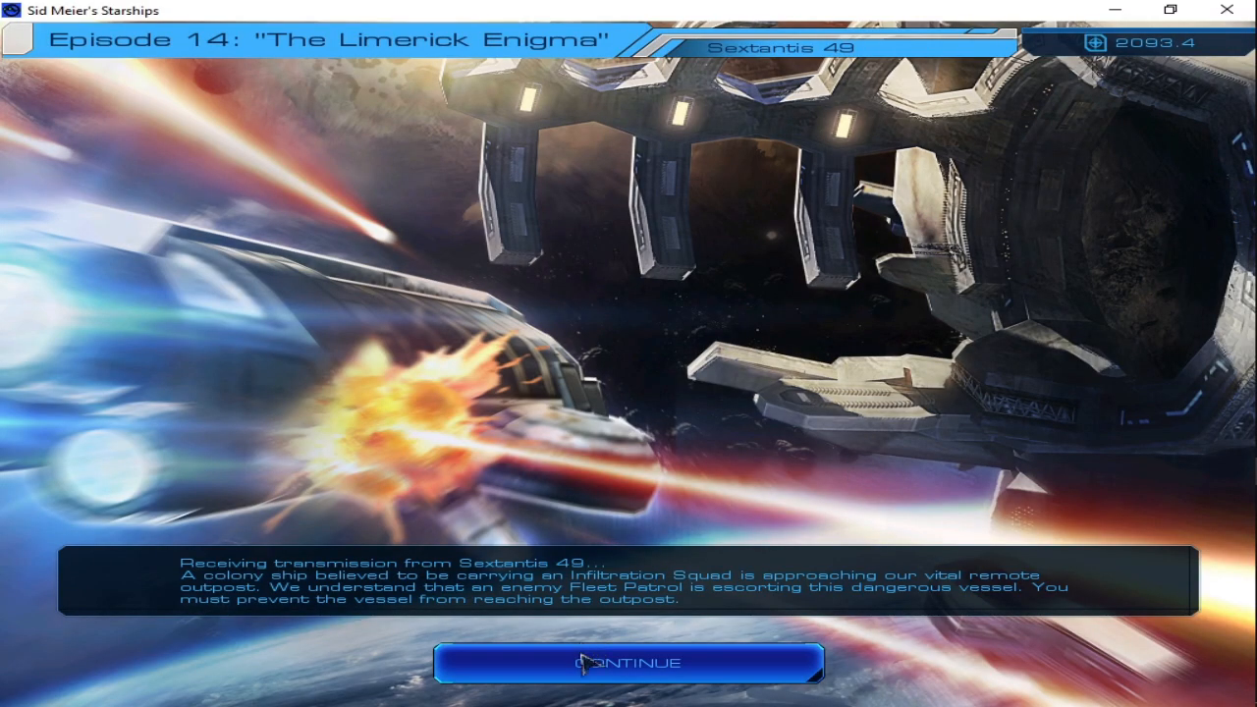
Start the Sextantis 49 Colony Ship mission and fight it to a 900-point finish
click(629, 663)
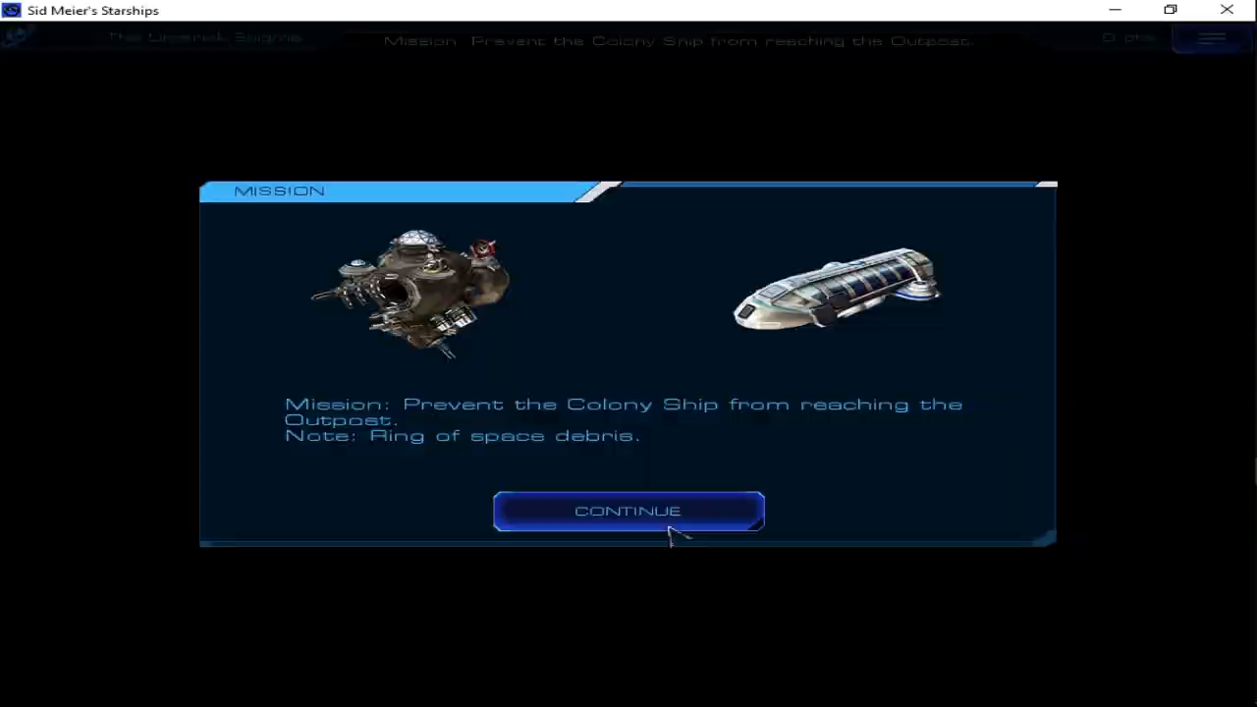
click(627, 510)
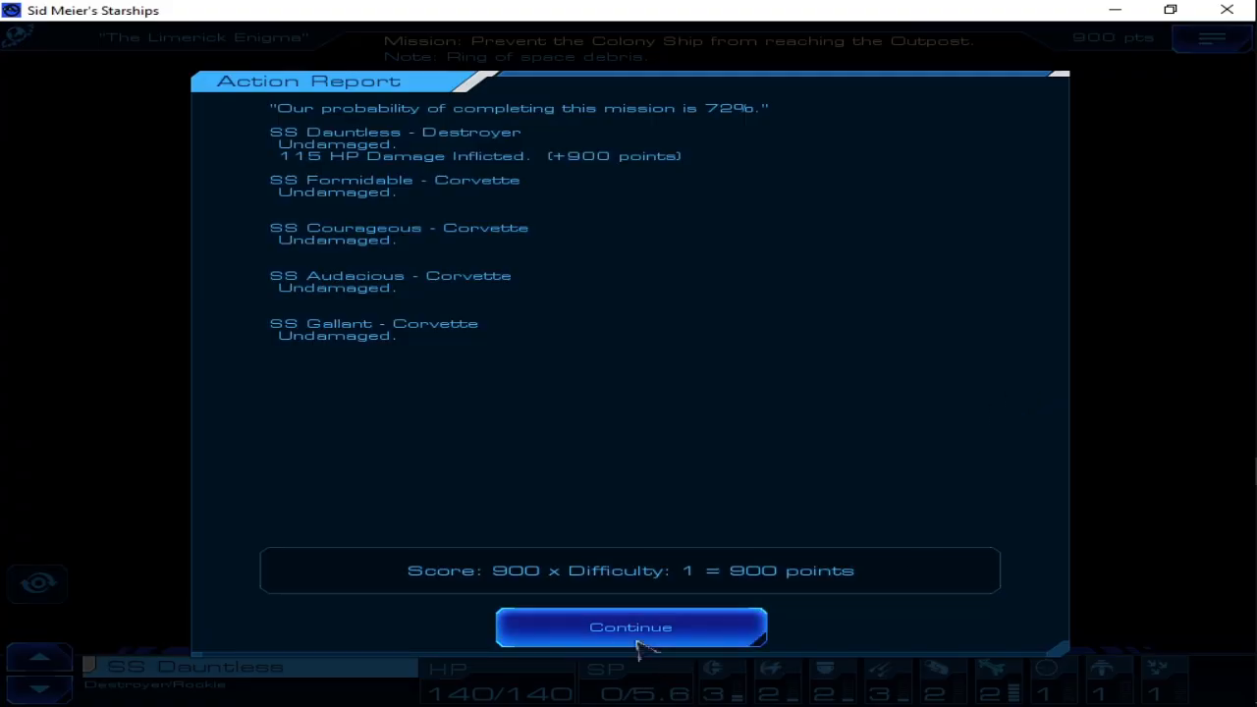
Return to the galaxy map and list Aquilae 95's buildable improvements
click(630, 628)
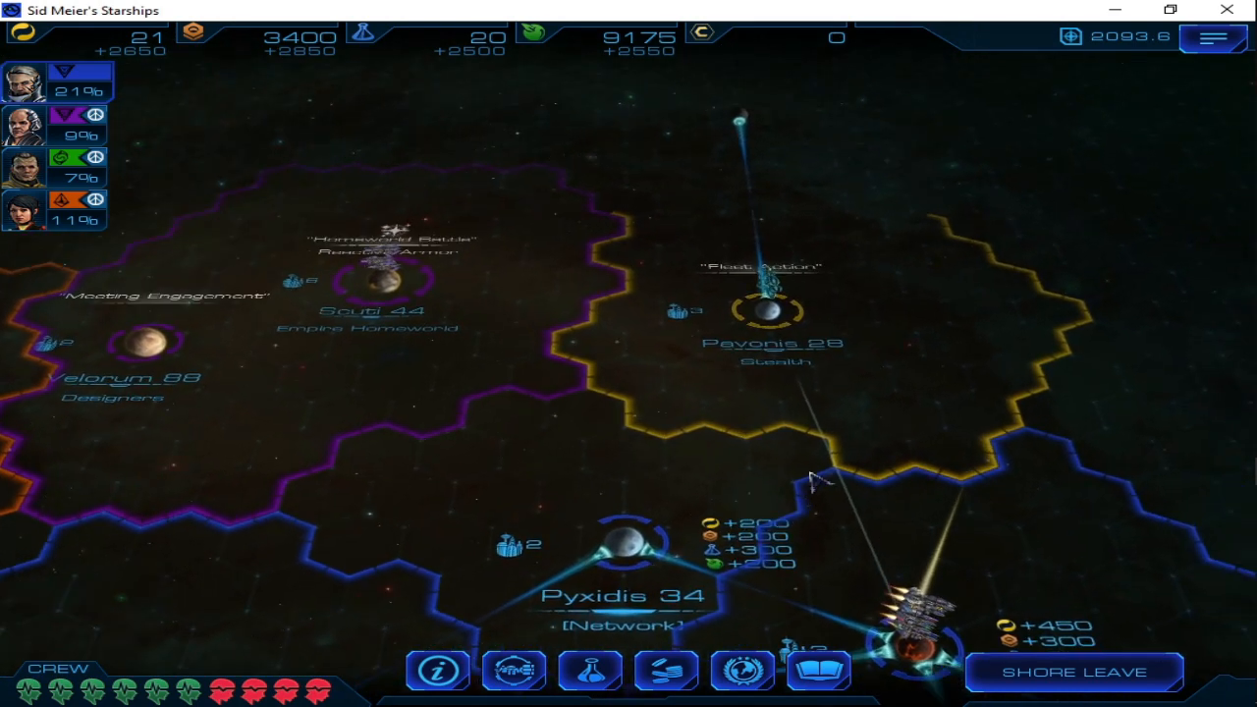
click(771, 311)
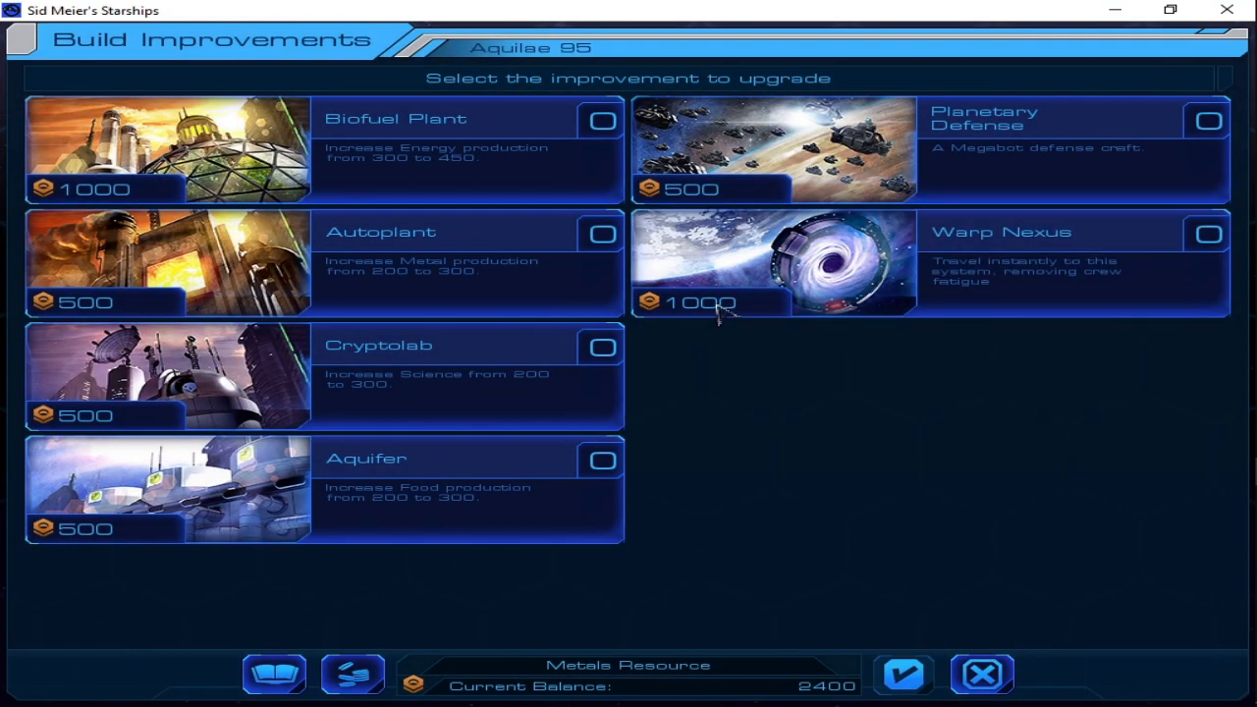
Build the Warp Nexus at Aquilae 95 and a city on Pyxidis 34
click(981, 673)
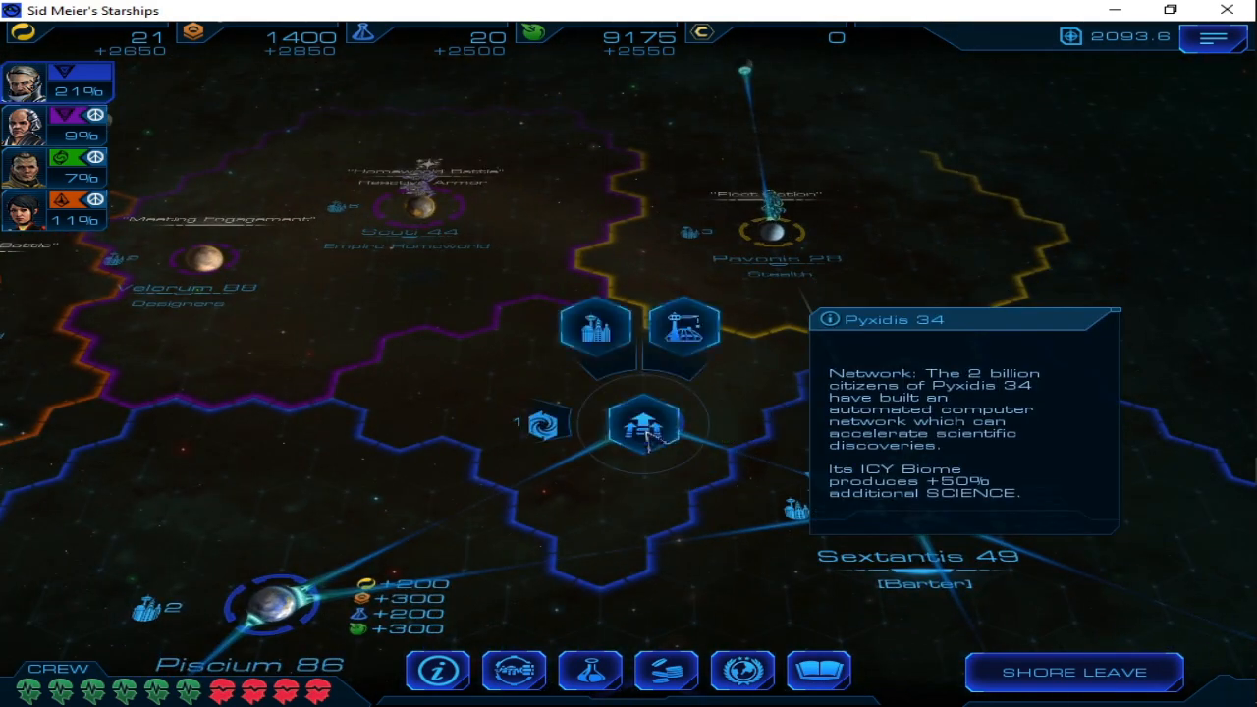
click(642, 424)
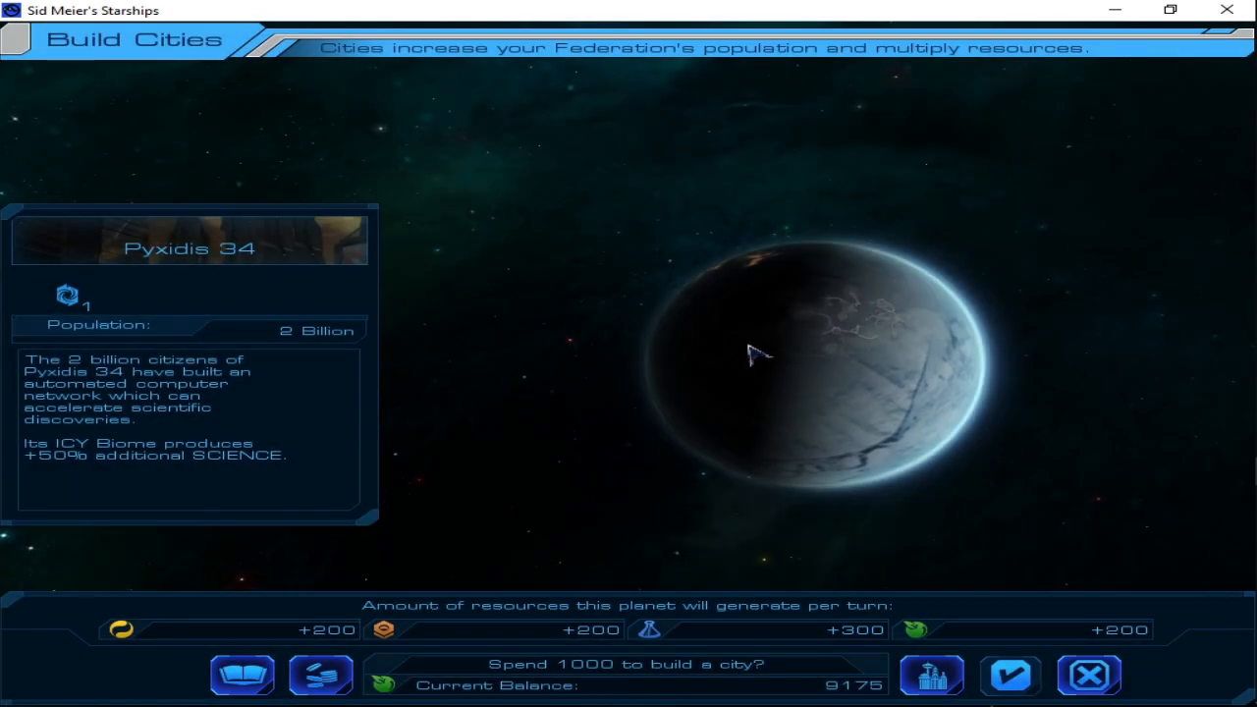
click(930, 675)
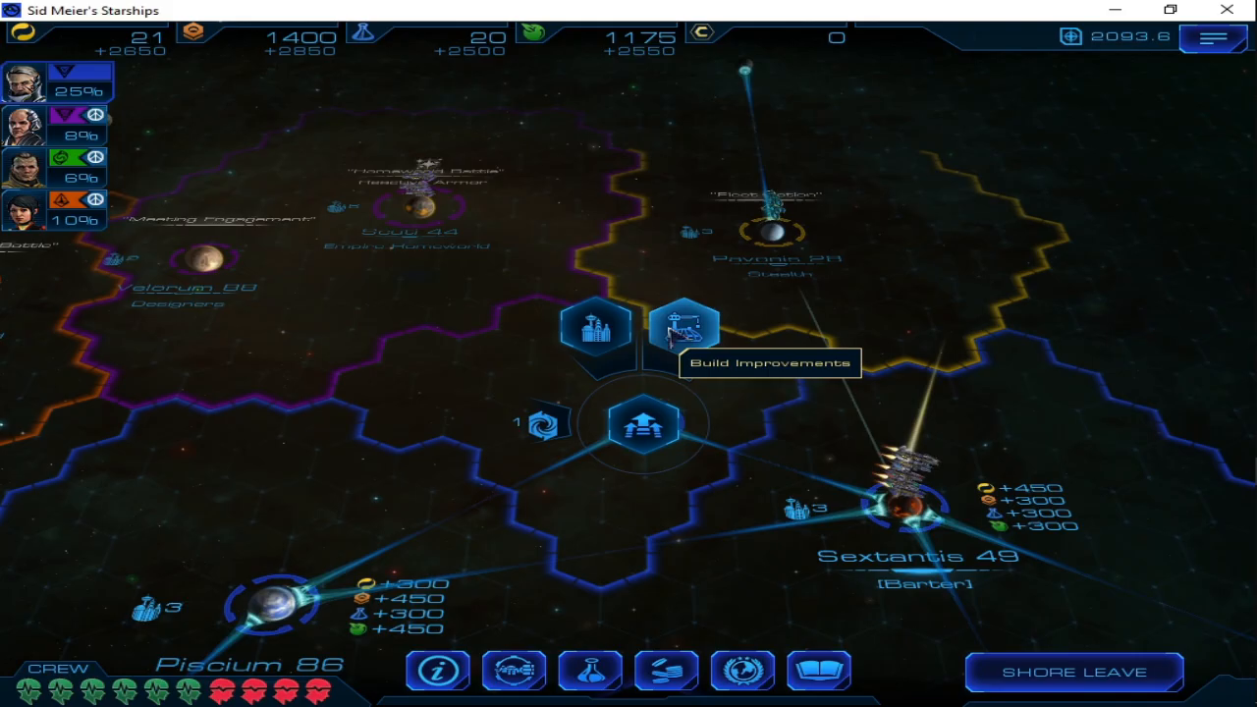
Buy a Biofuel Plant for Pyxidis 34
click(685, 324)
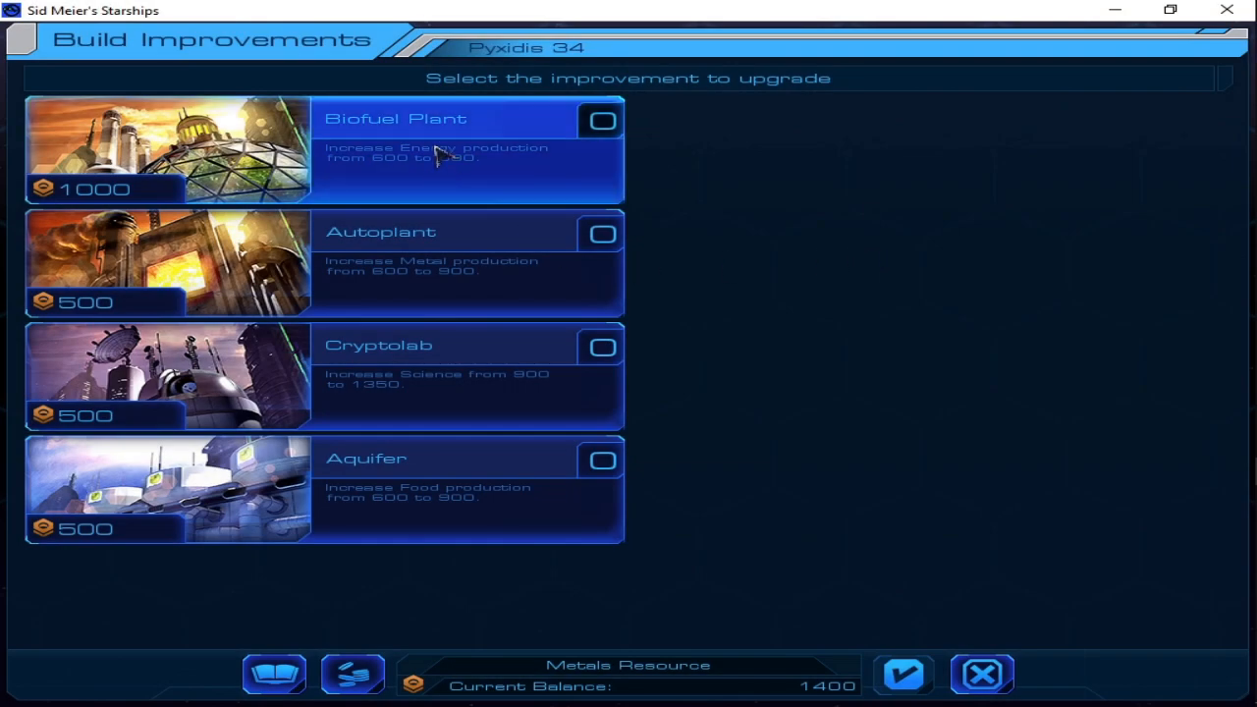
click(600, 120)
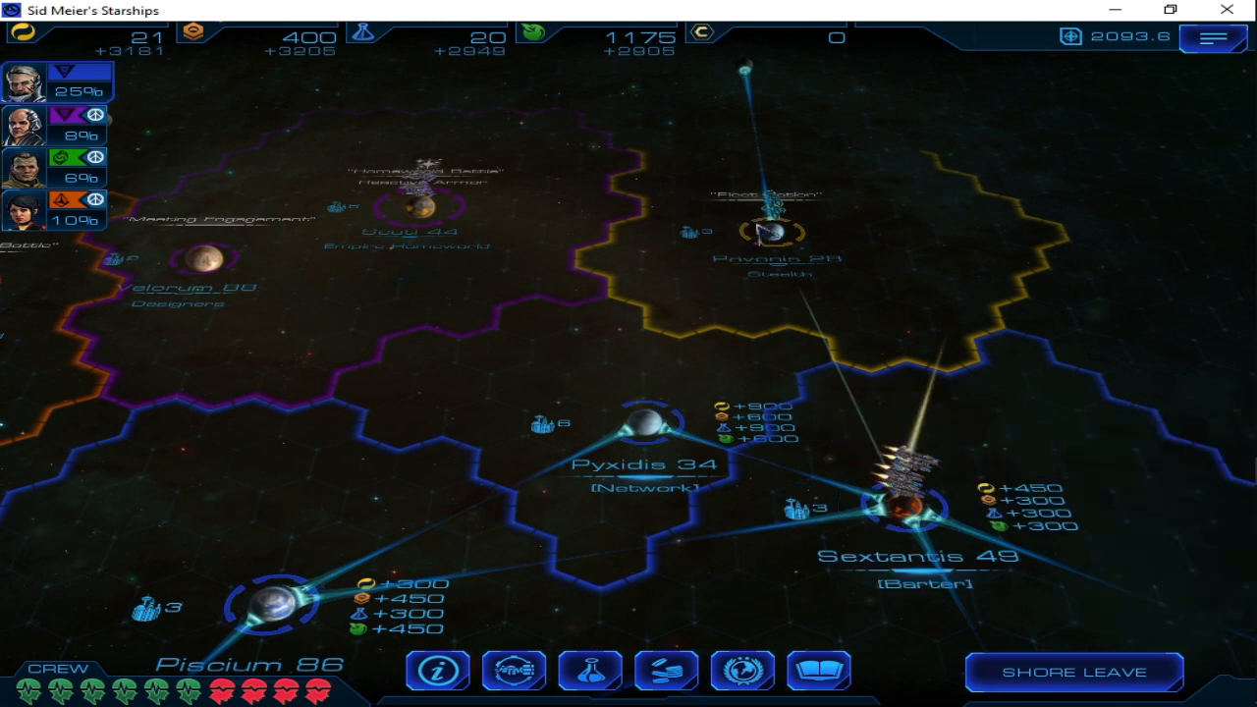
click(774, 231)
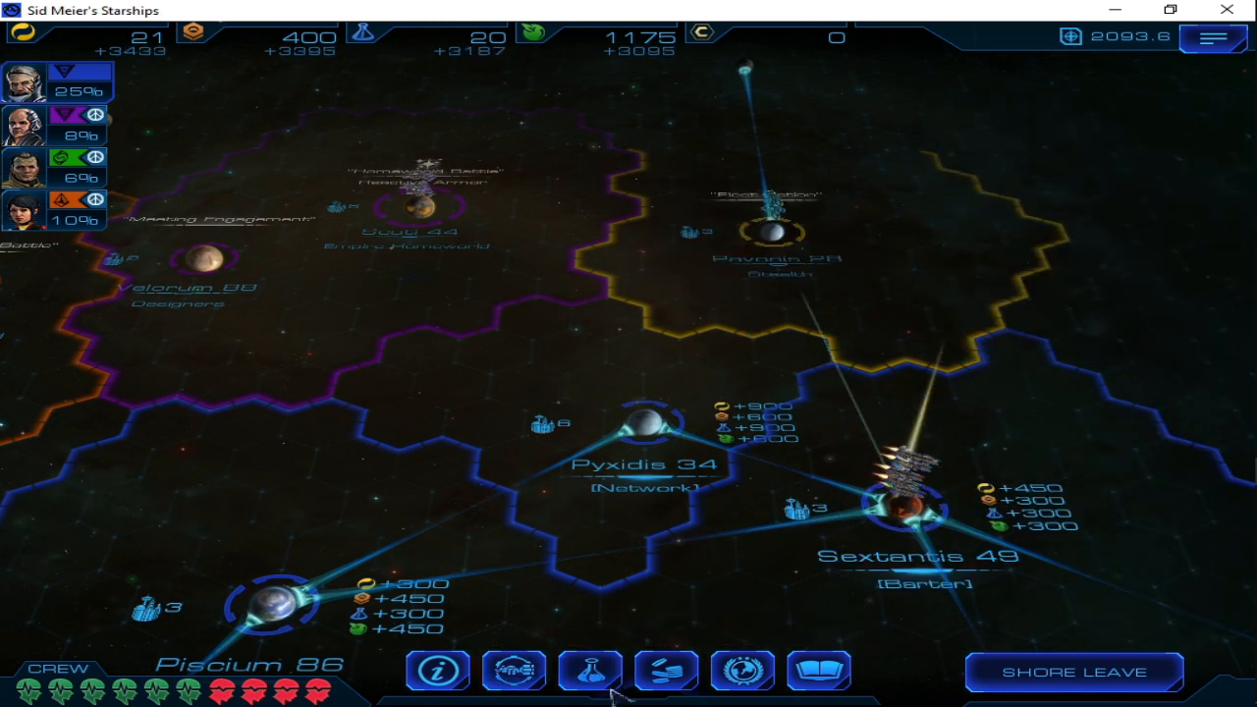
Skip research, then answer the Communal Cooperative leader's transmission, which ends in war
click(589, 671)
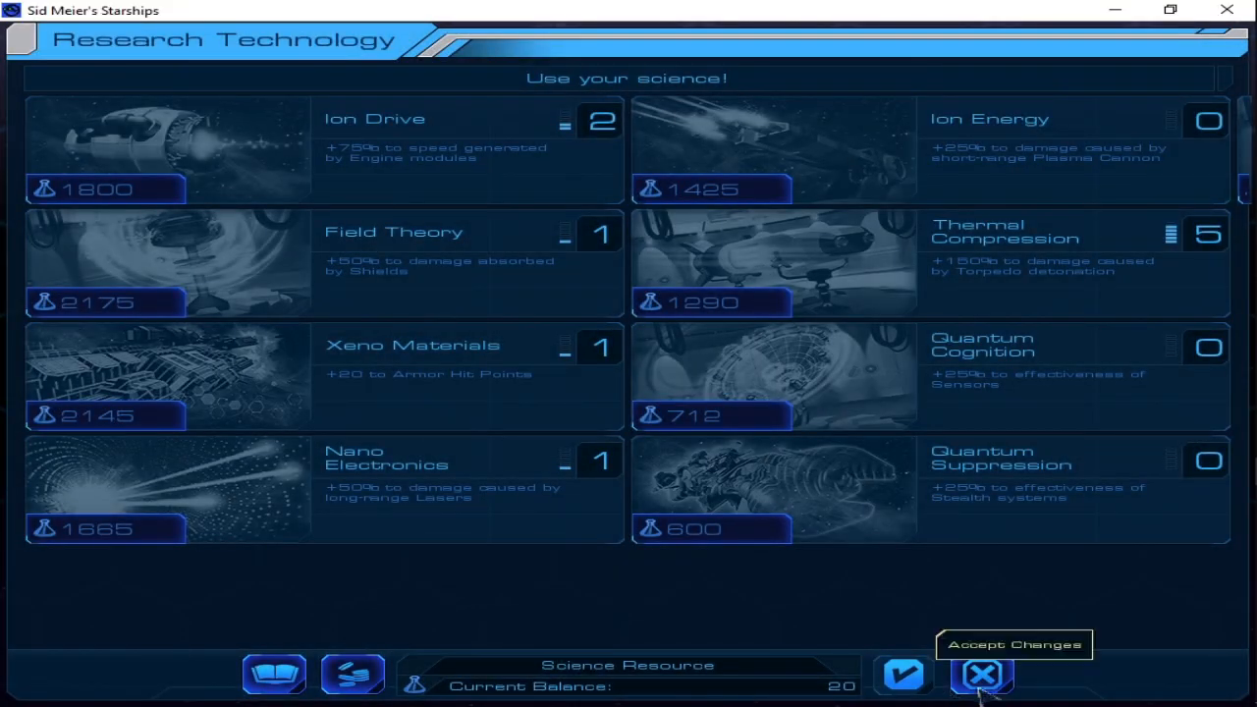
click(980, 673)
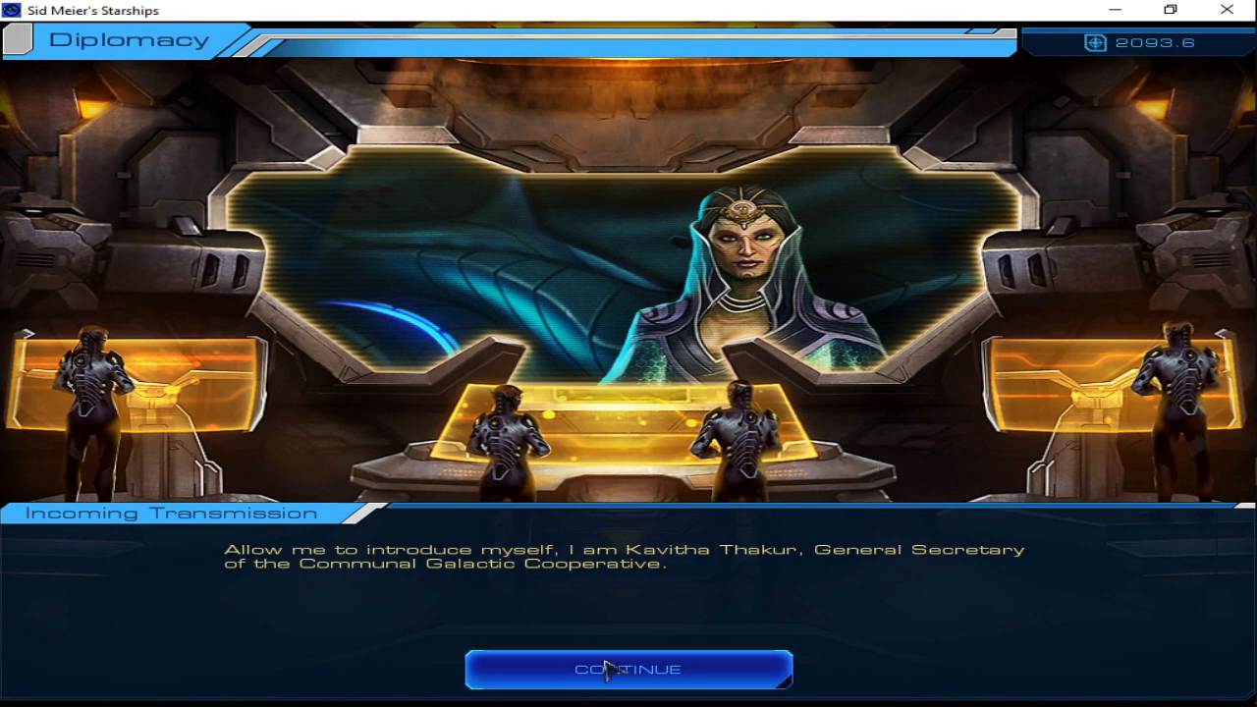
click(628, 669)
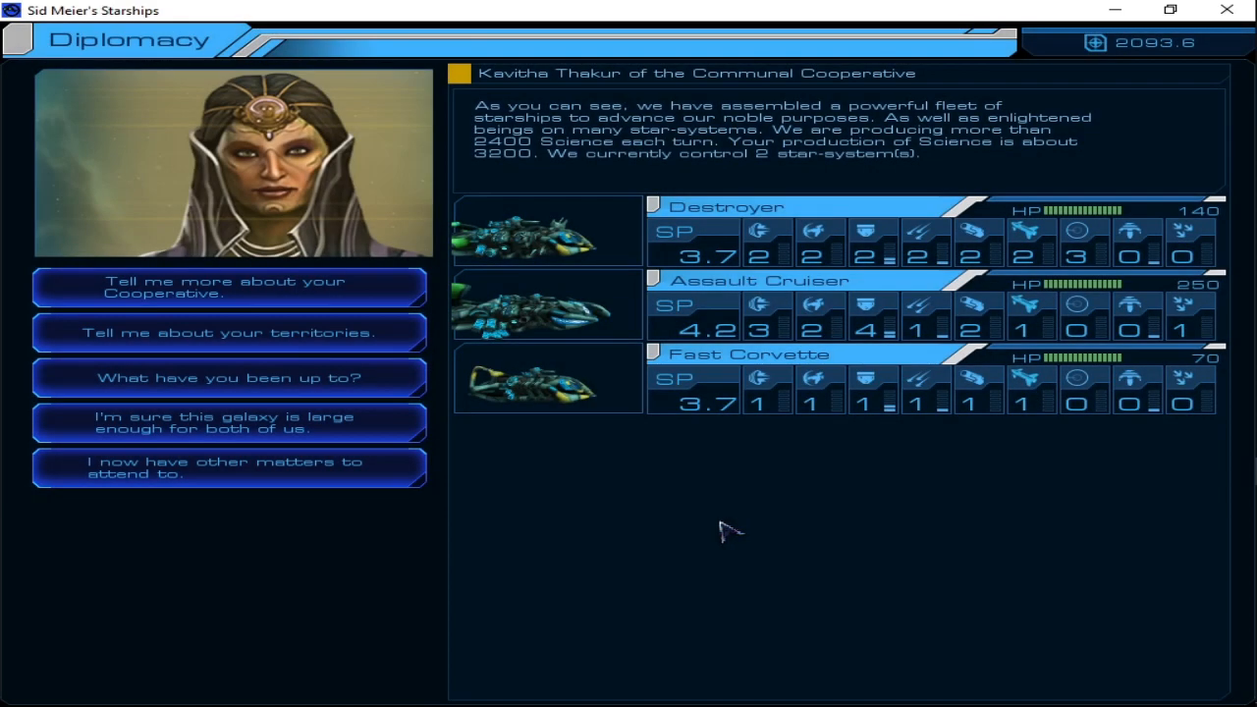
click(228, 468)
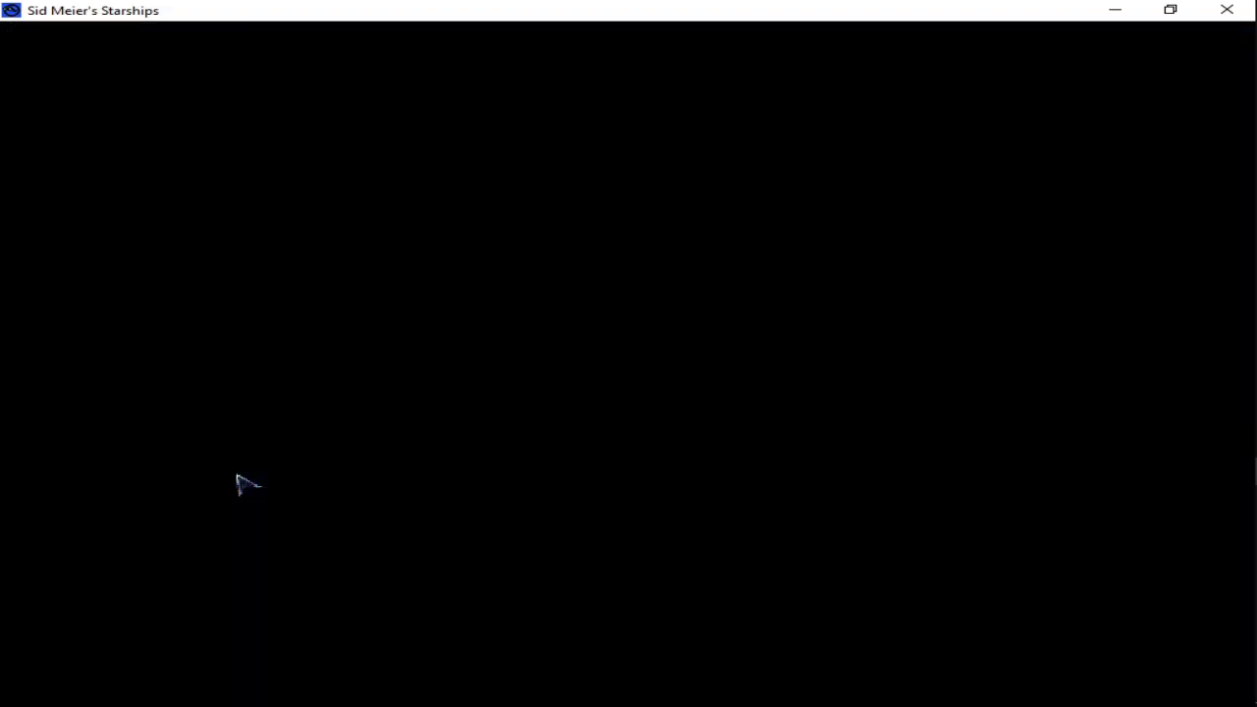
mouse_move(634, 676)
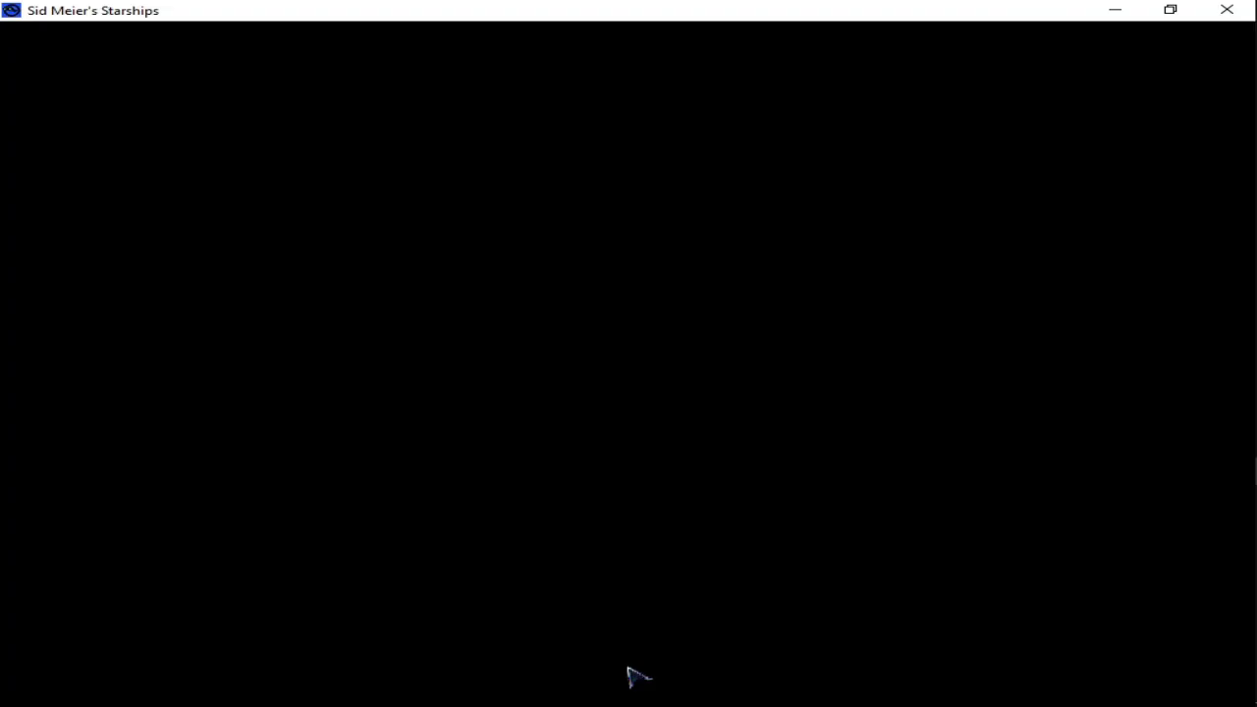
mouse_move(461, 690)
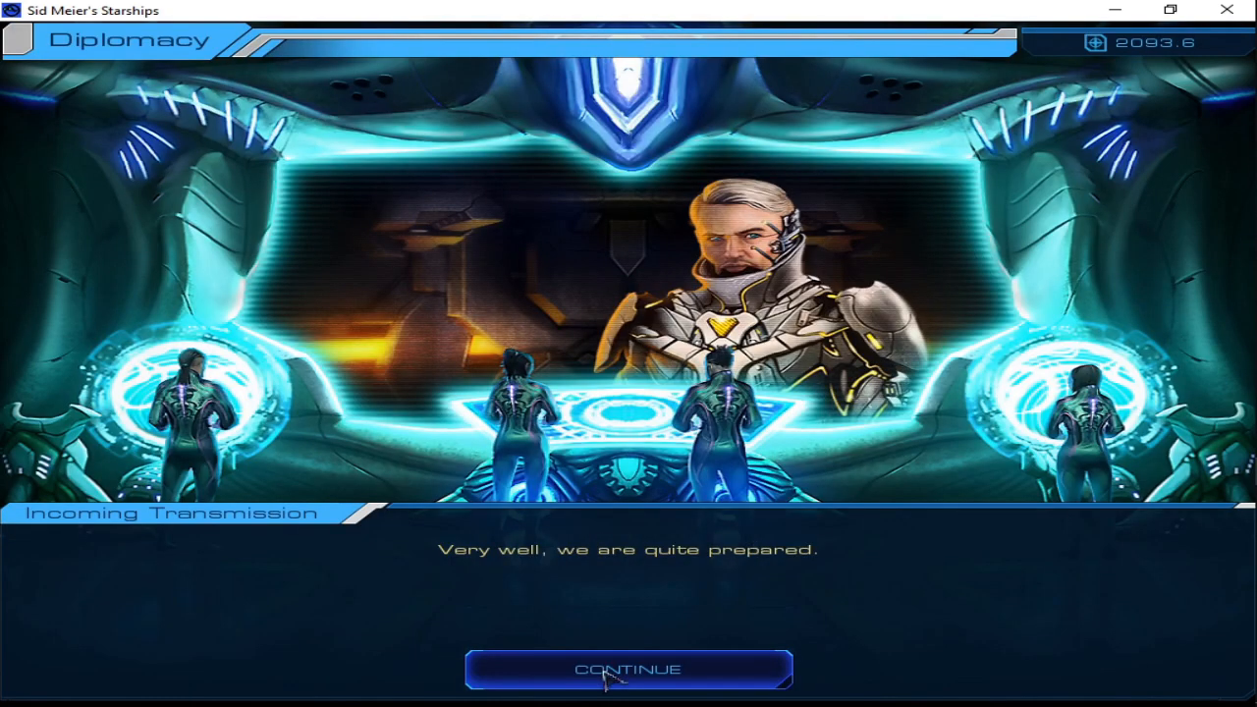
click(627, 669)
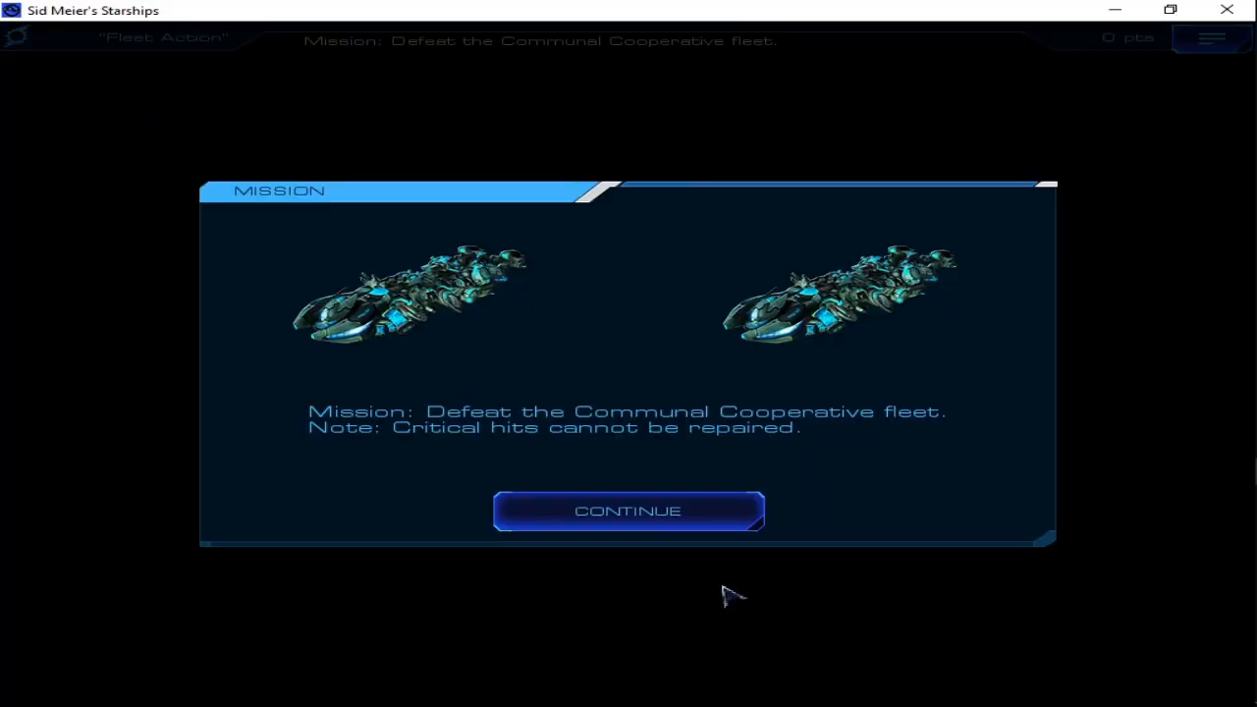
Accept the briefing to fight the Communal Cooperative fleet among the asteroids
click(628, 511)
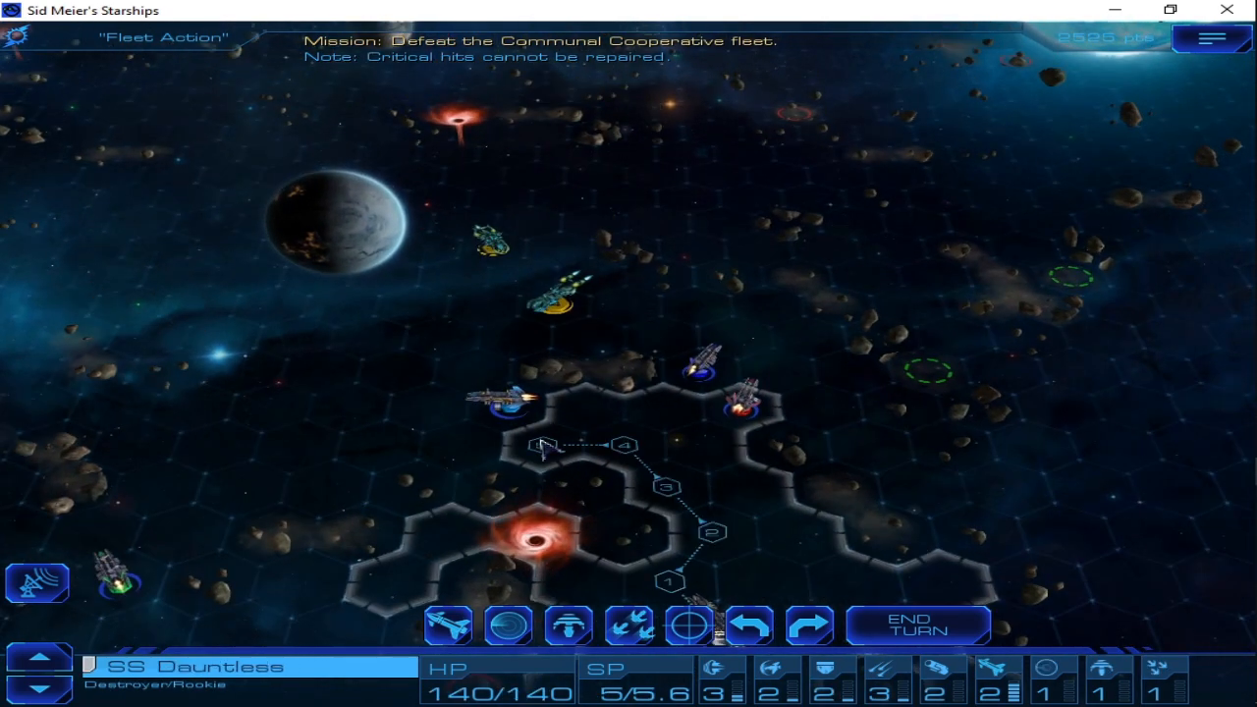
Move SS Dauntless along its plotted route and fight on until the Cooperative fleet falls
click(692, 626)
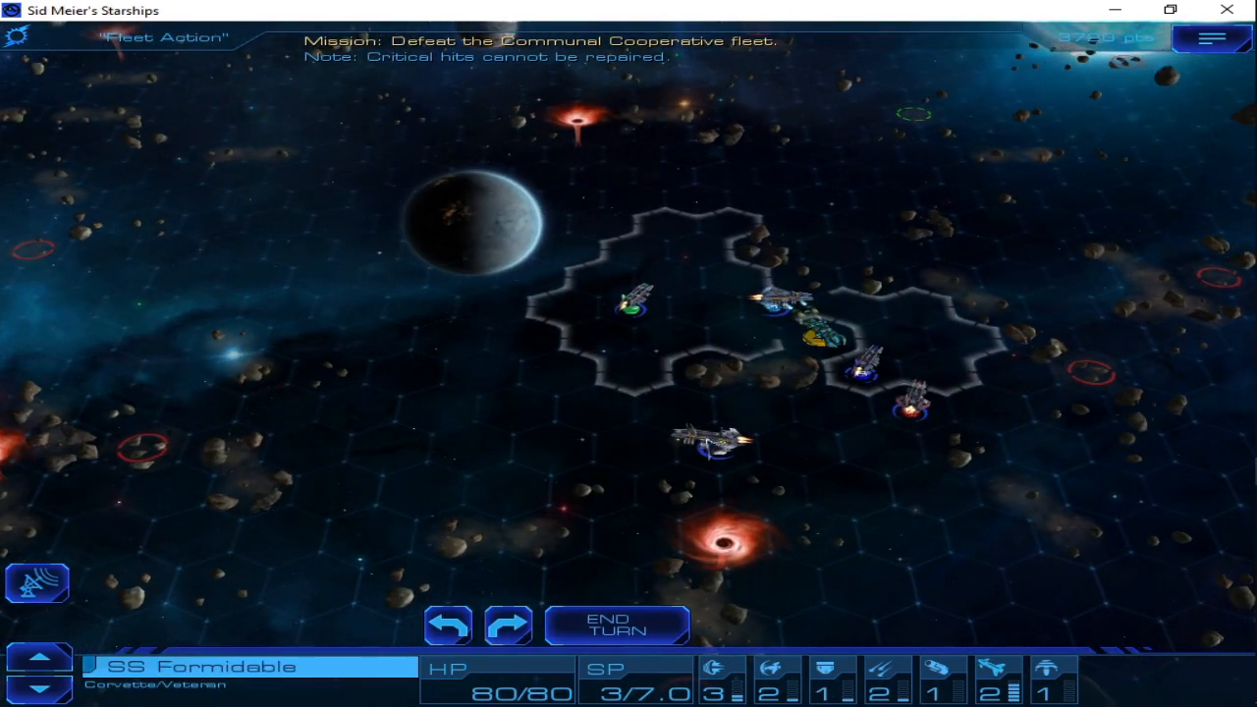
click(714, 446)
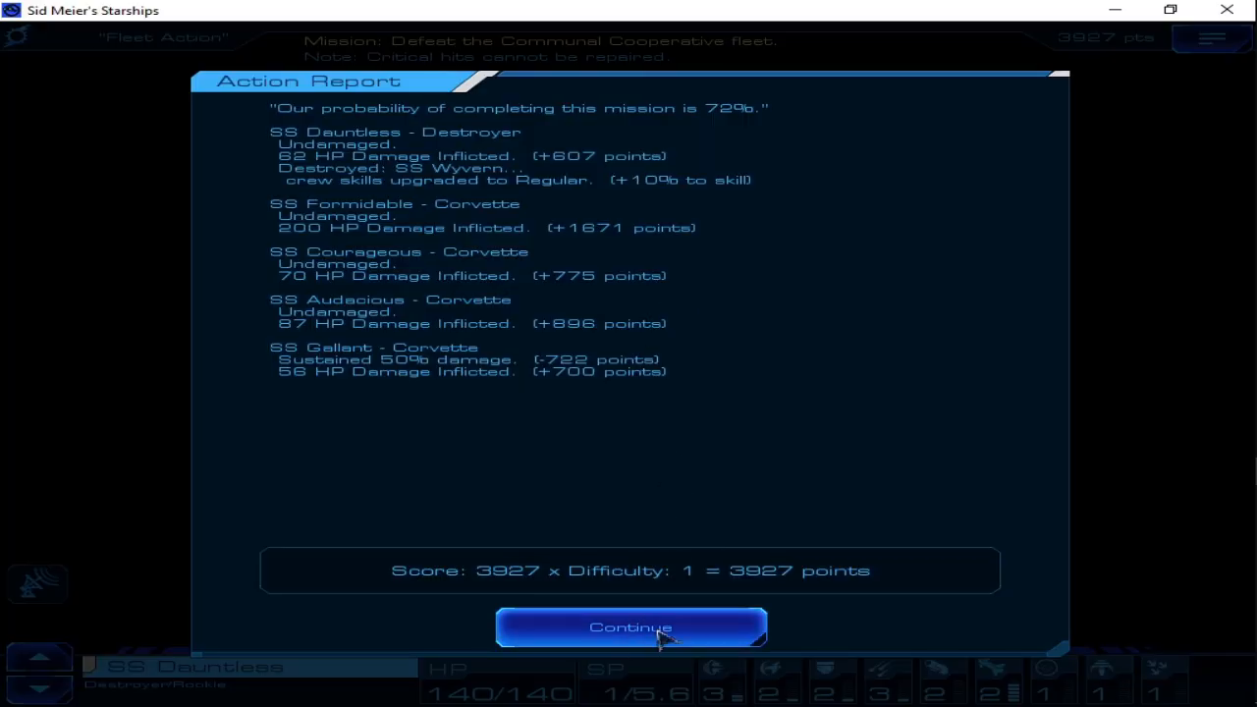
Dismiss the Action Report and go to starship upgrades and repairs from the galaxy map
click(630, 627)
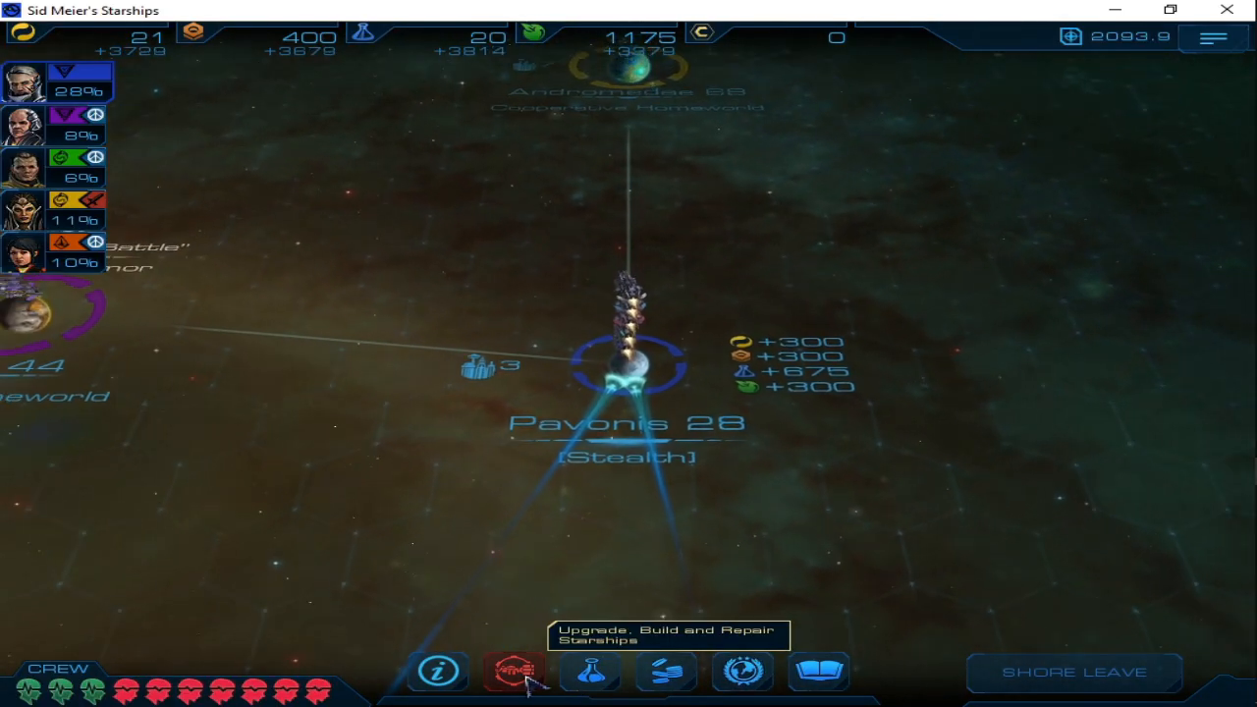
click(511, 672)
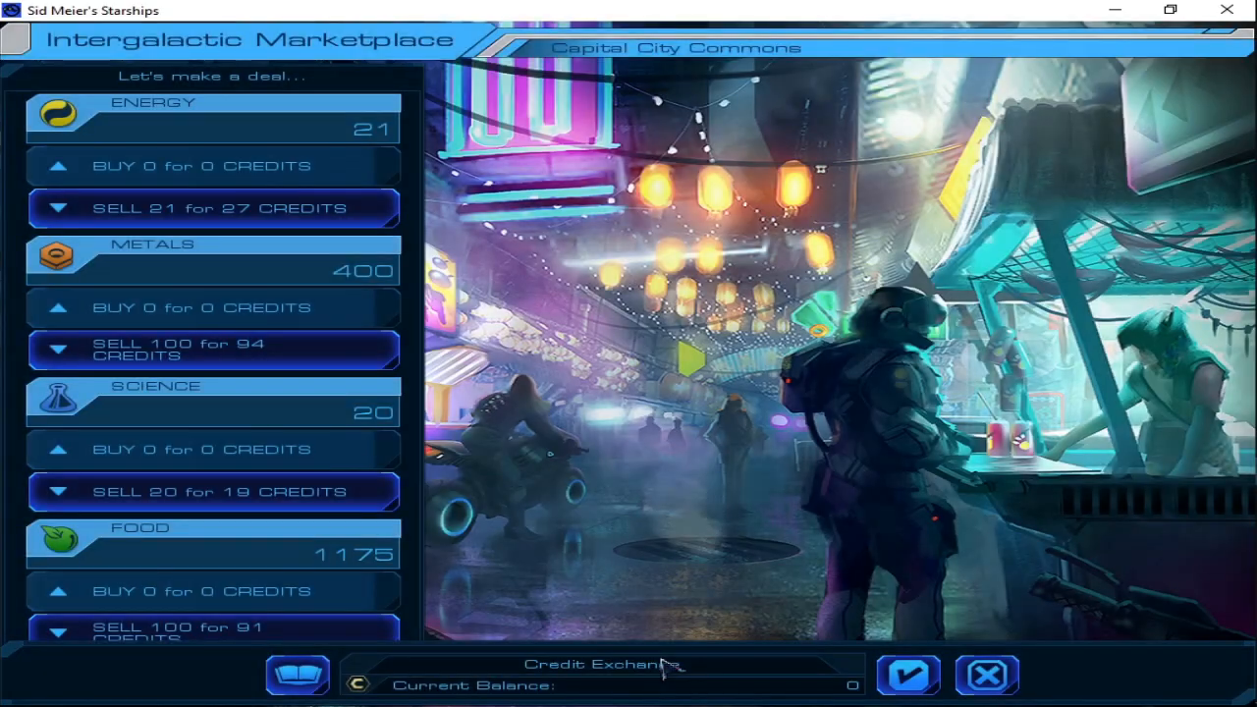
mouse_move(986, 675)
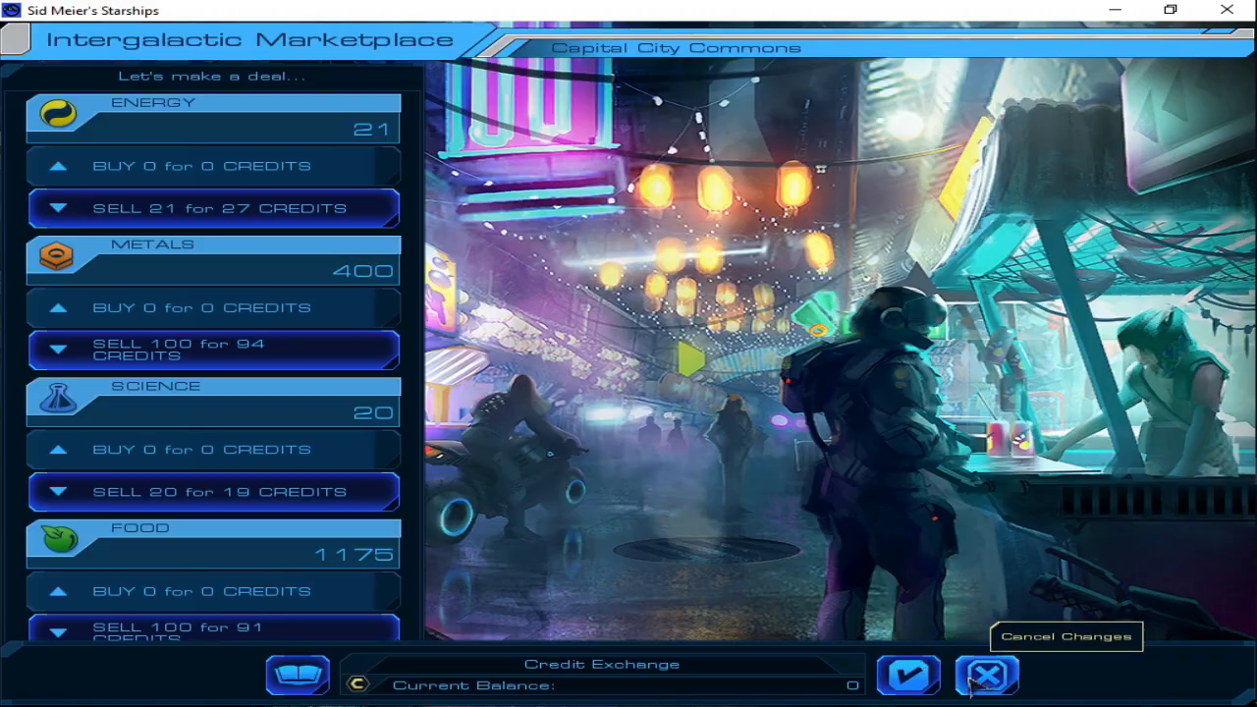
Sell 200 food and buy 100 energy, accepting the trades for 179 credits
click(987, 676)
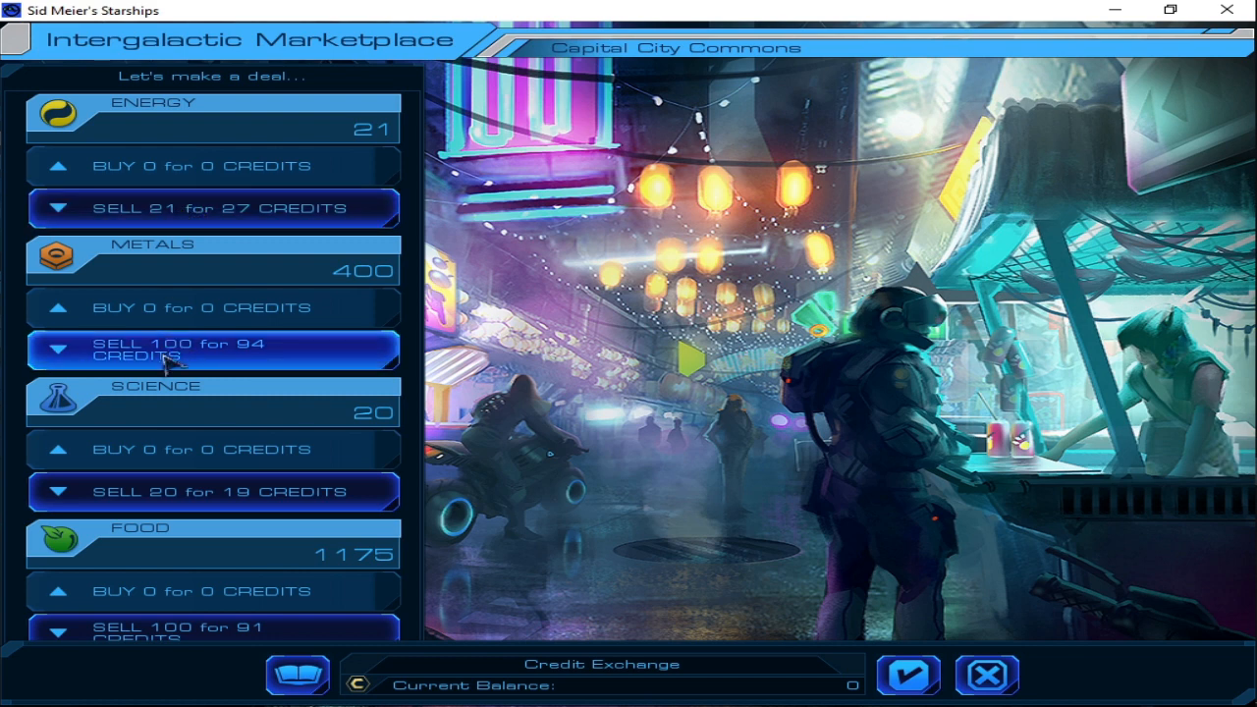
mouse_move(176, 636)
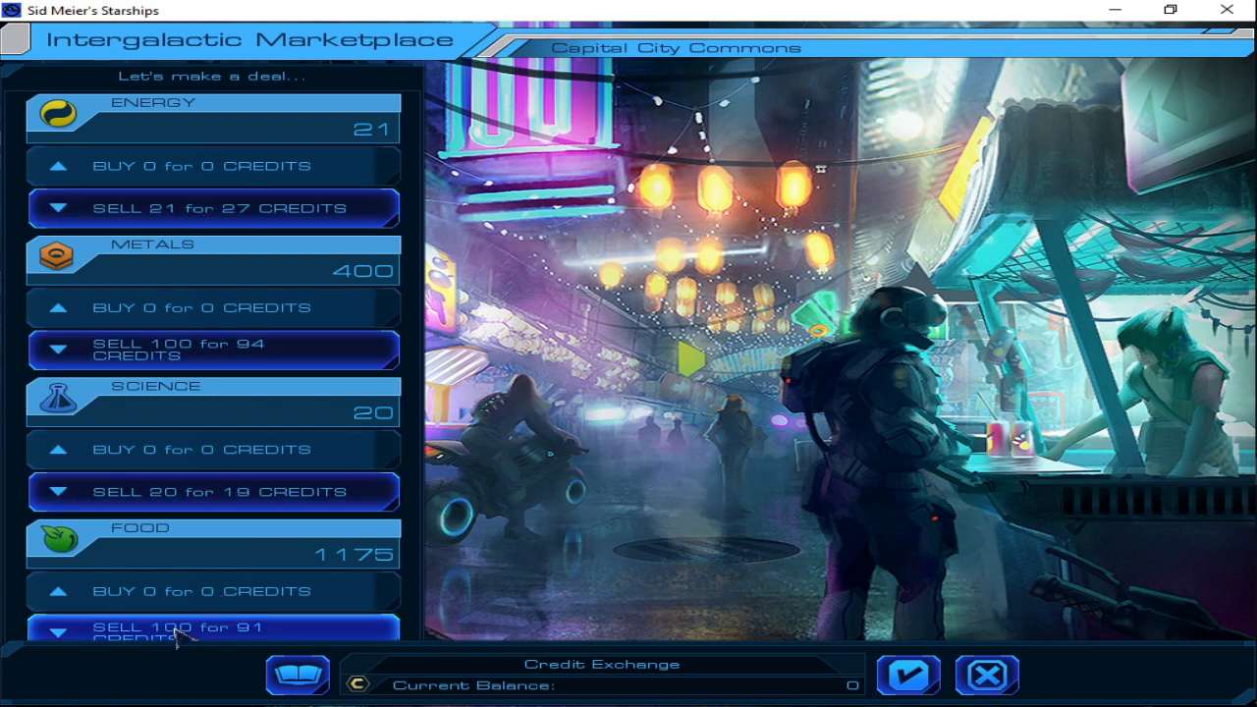
click(213, 629)
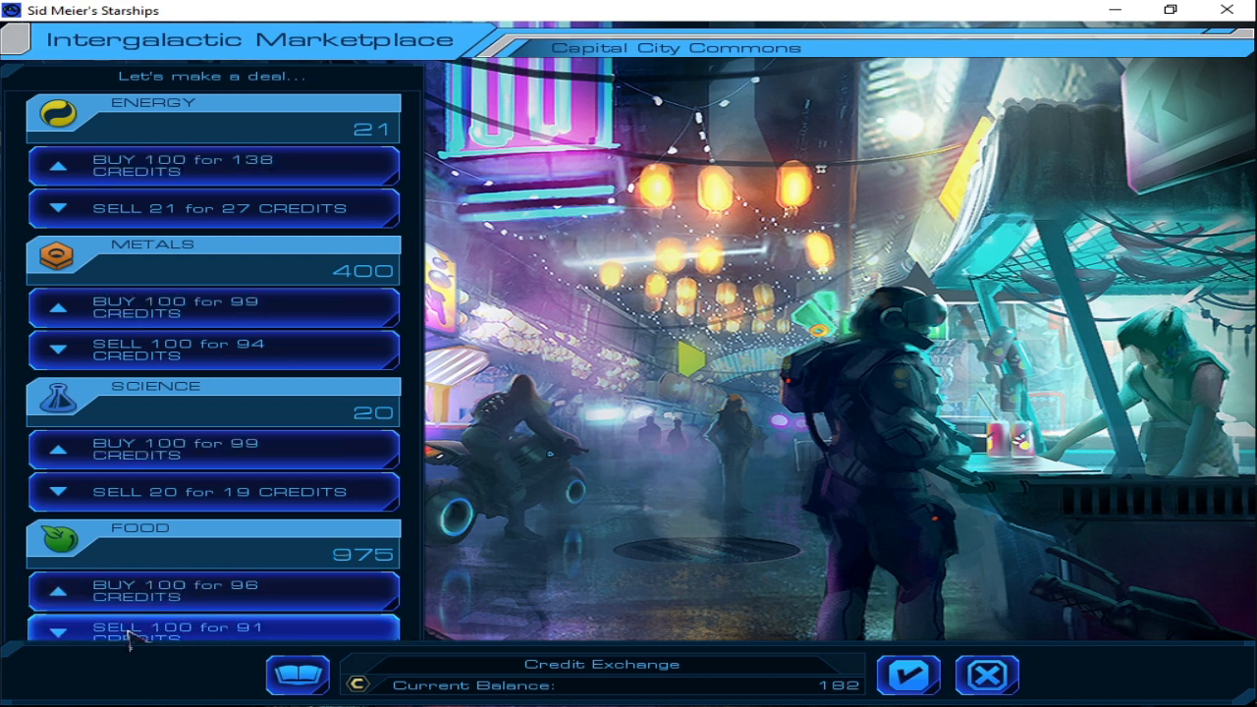
click(213, 630)
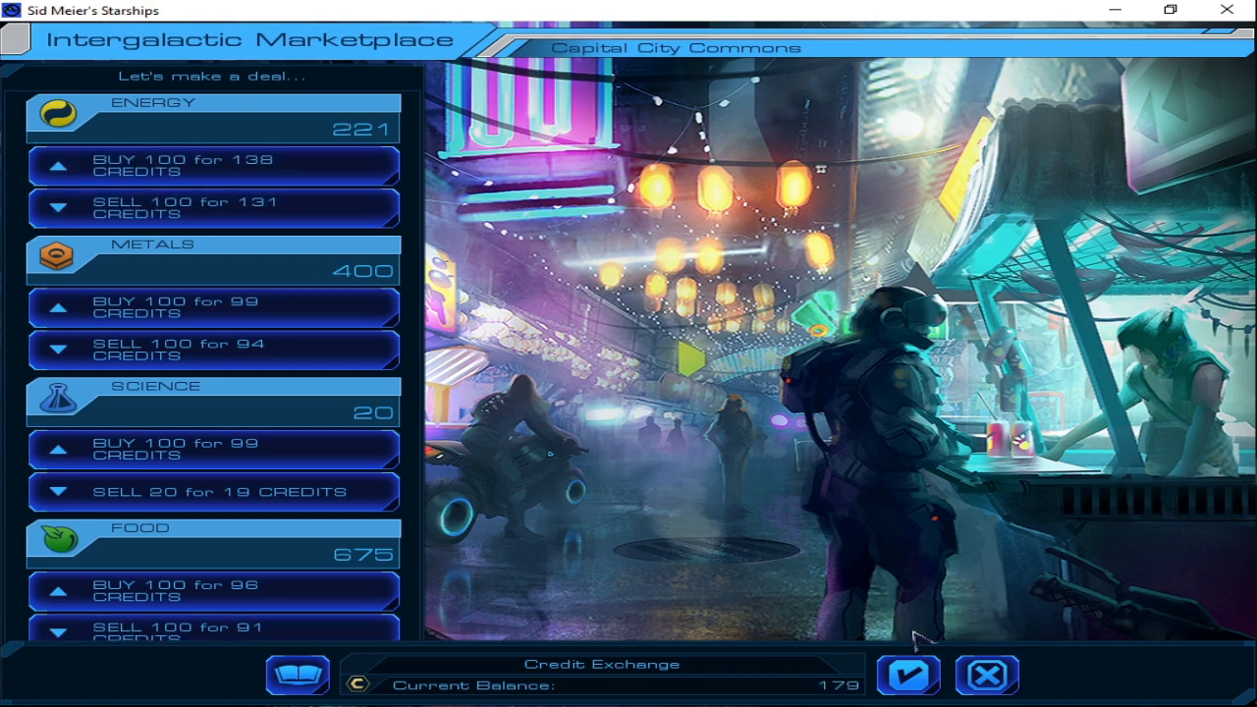
click(986, 674)
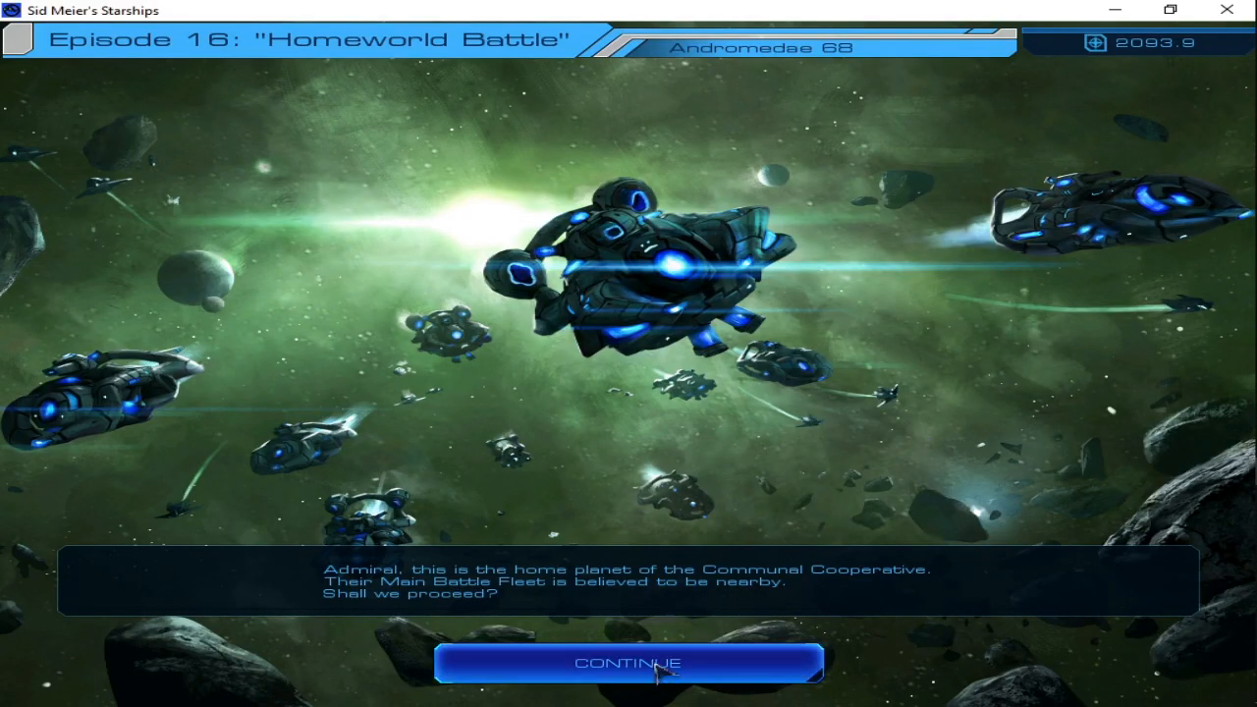
Confirm the fleet is ready and dismiss the Homeworld Battle mission briefing
click(628, 663)
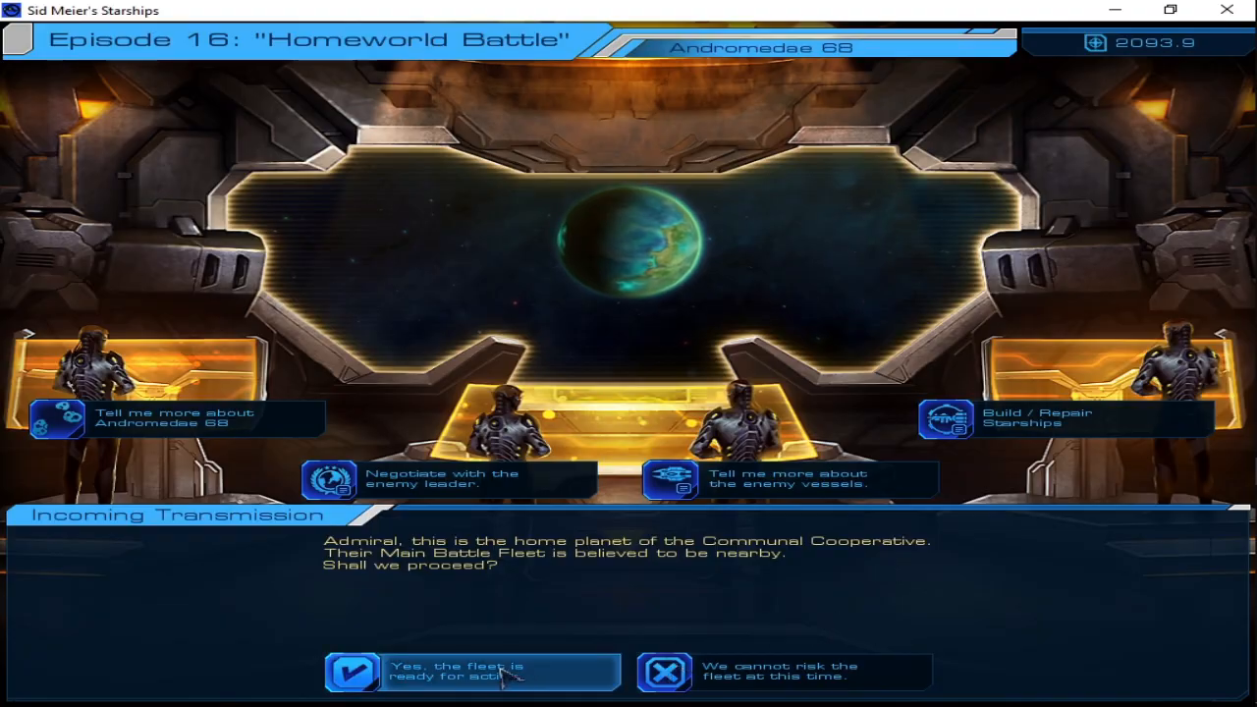
click(471, 672)
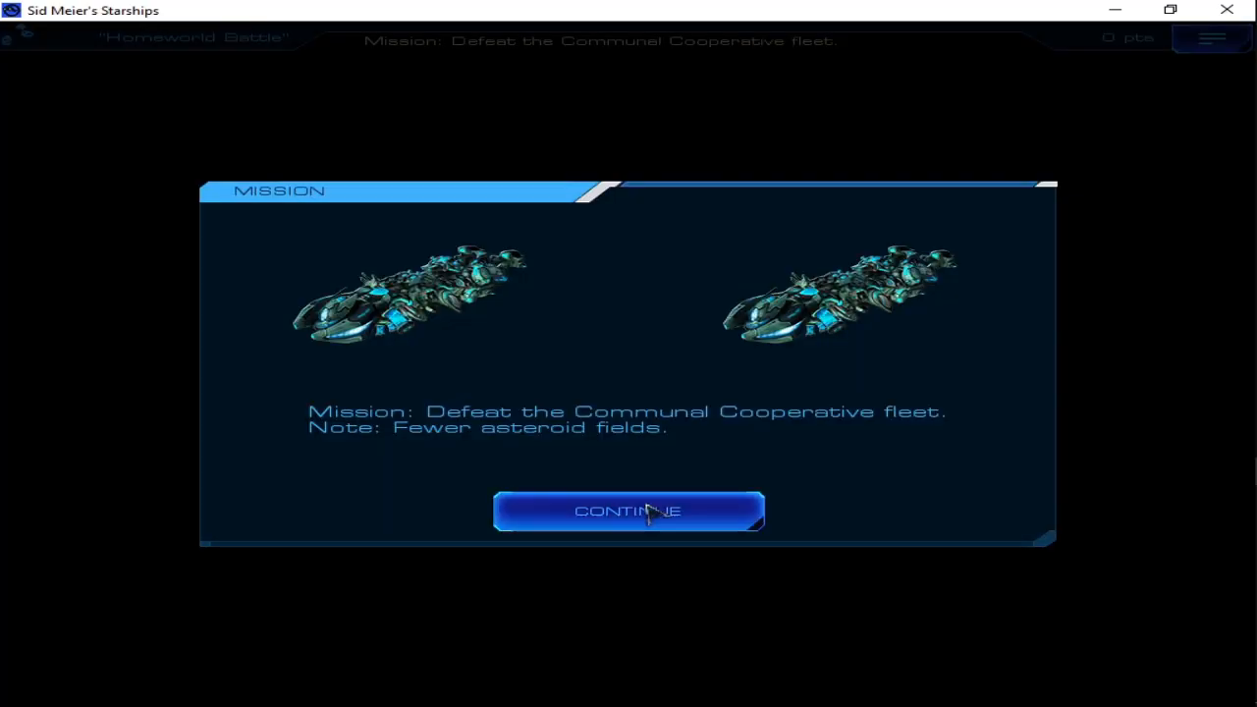
click(627, 511)
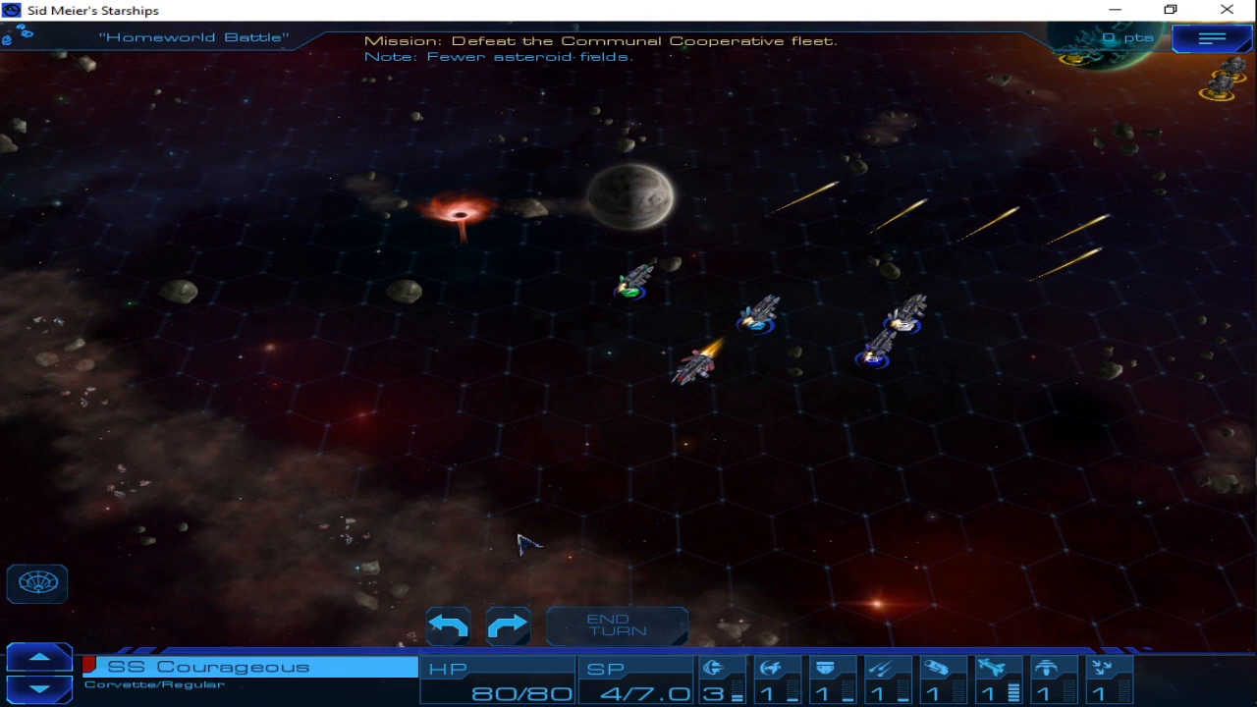
Move SS Courageous and SS Formidable to new hexes, then end SS Audacious's turn
click(530, 530)
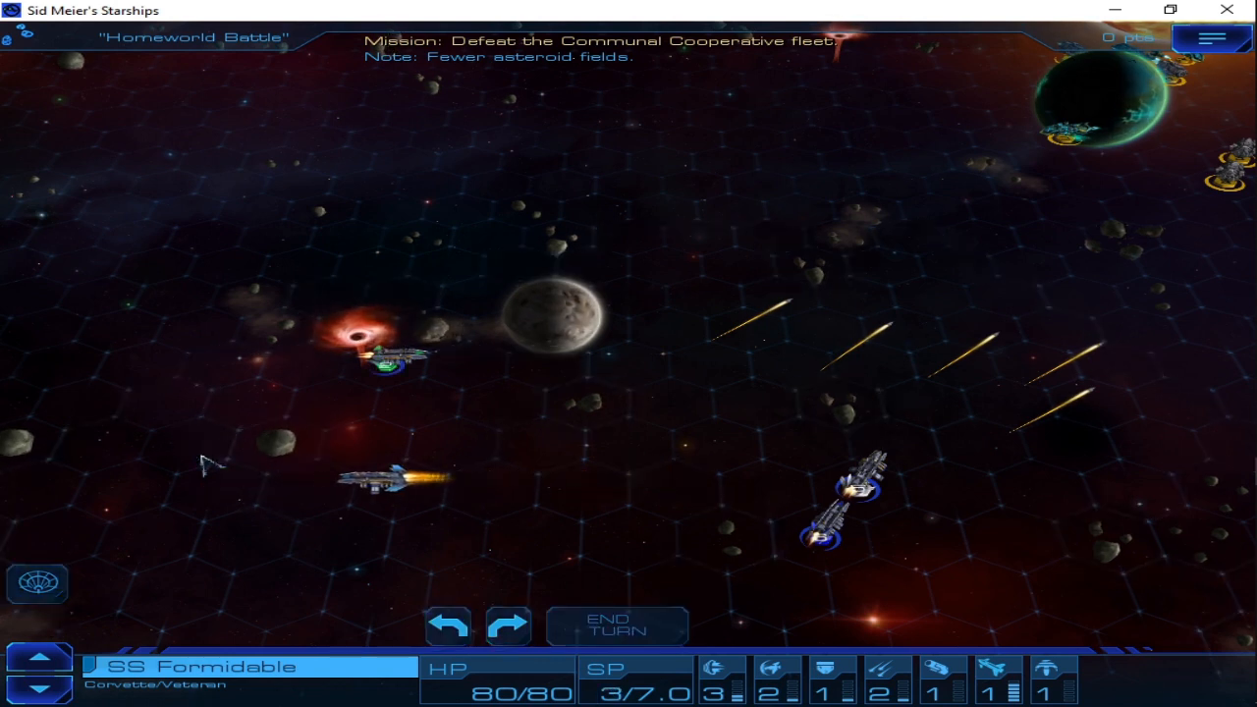
click(508, 625)
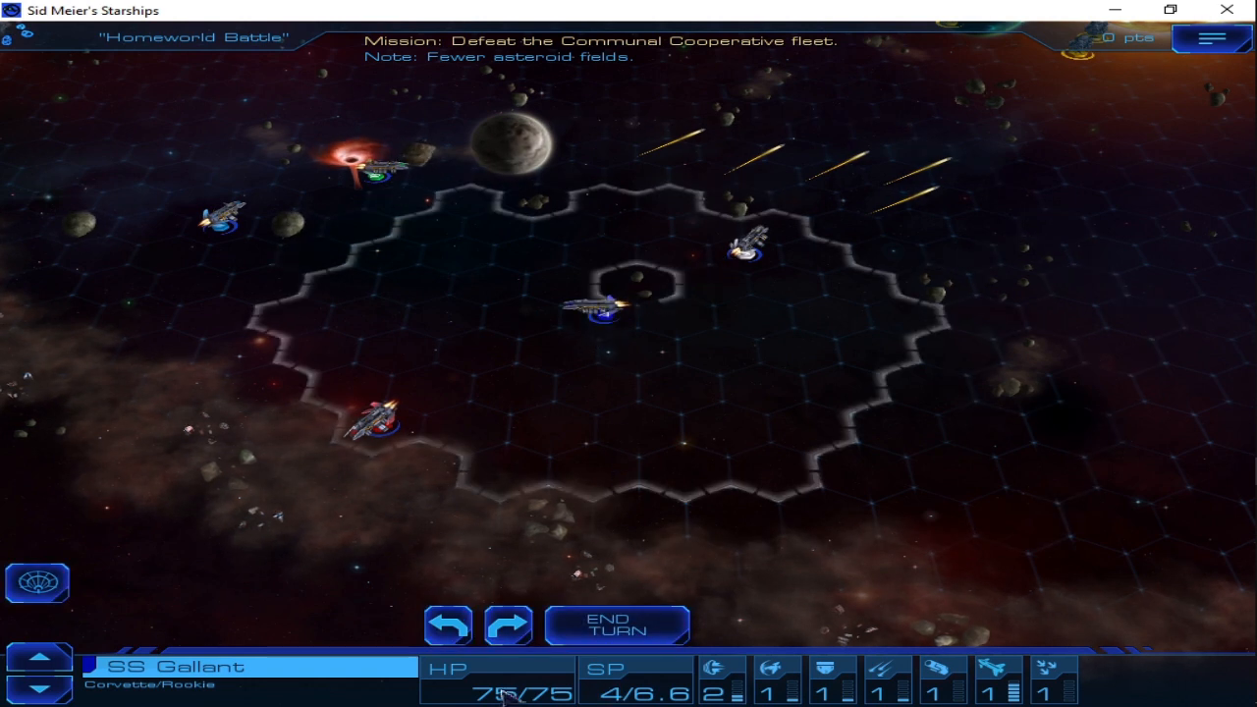
click(508, 625)
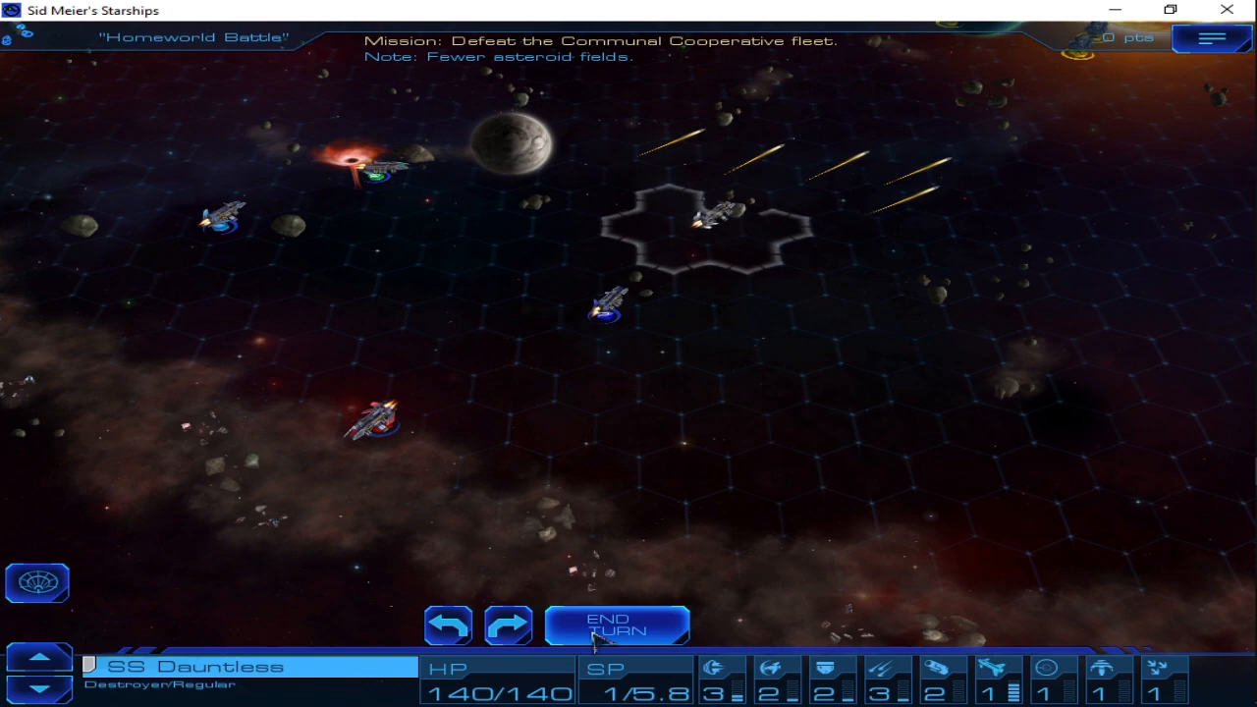
click(616, 625)
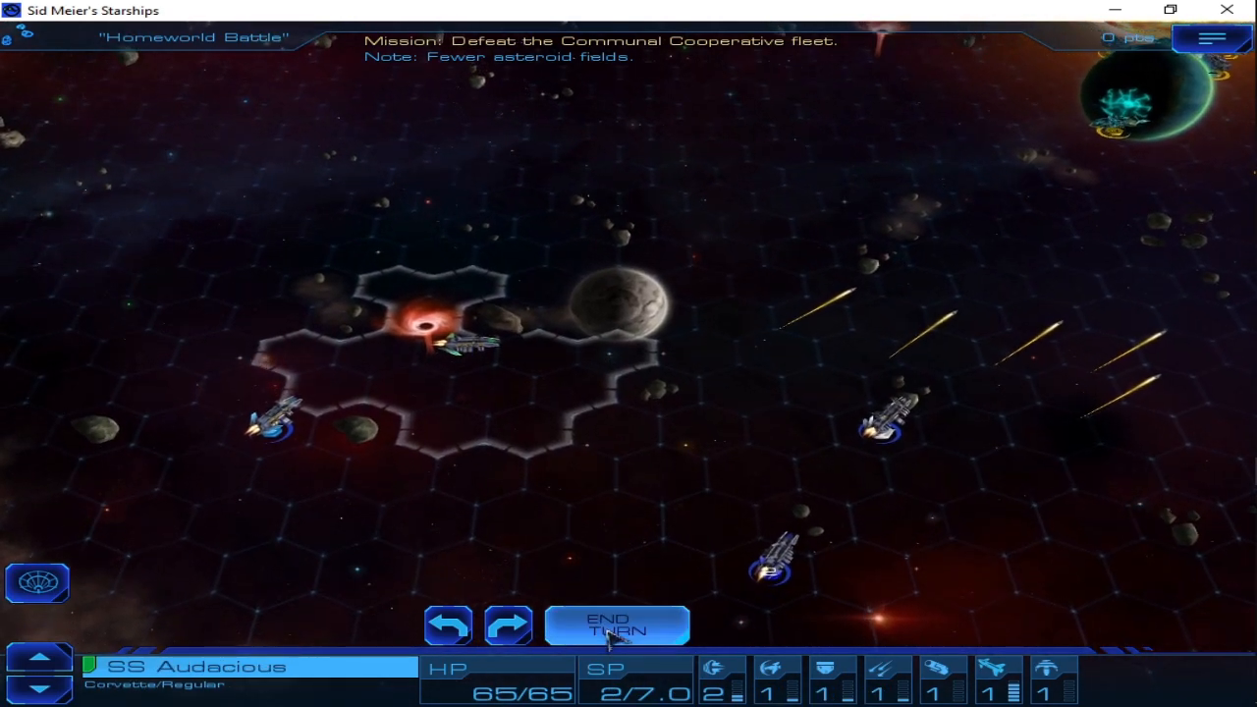
click(616, 624)
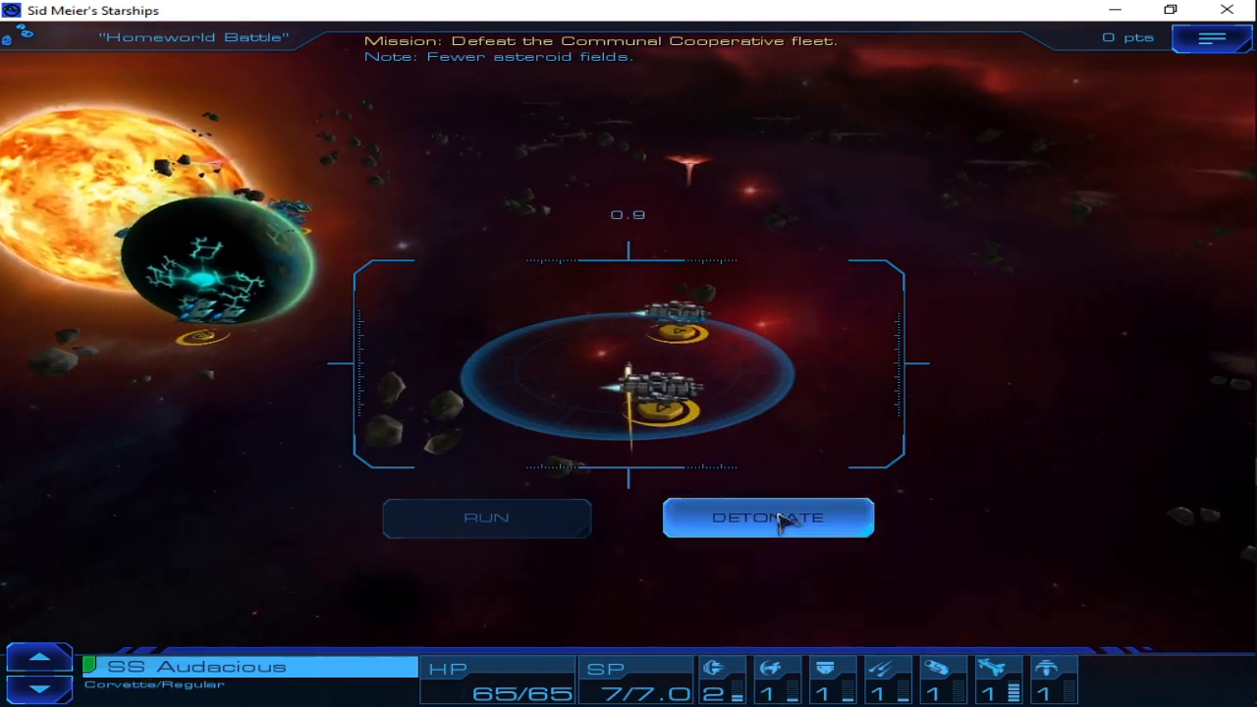
Detonate guided torpedoes beside the Cooperative ships, raising the score to 1999
click(768, 517)
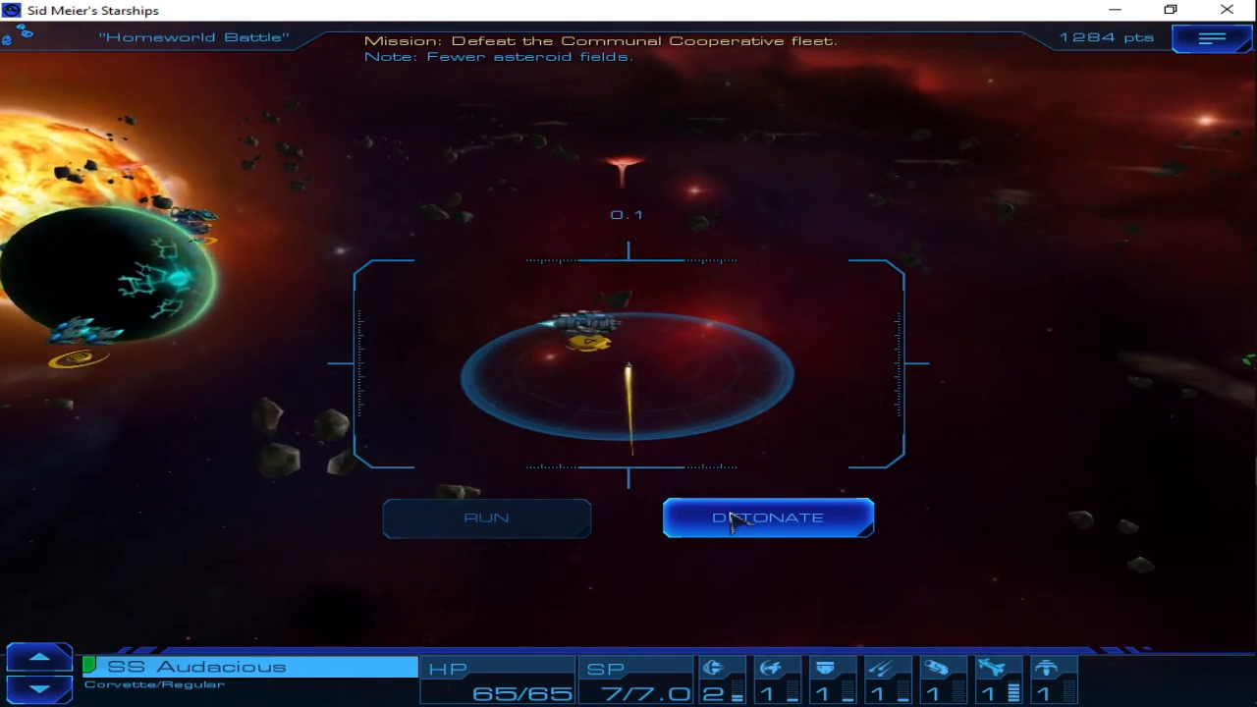
click(767, 517)
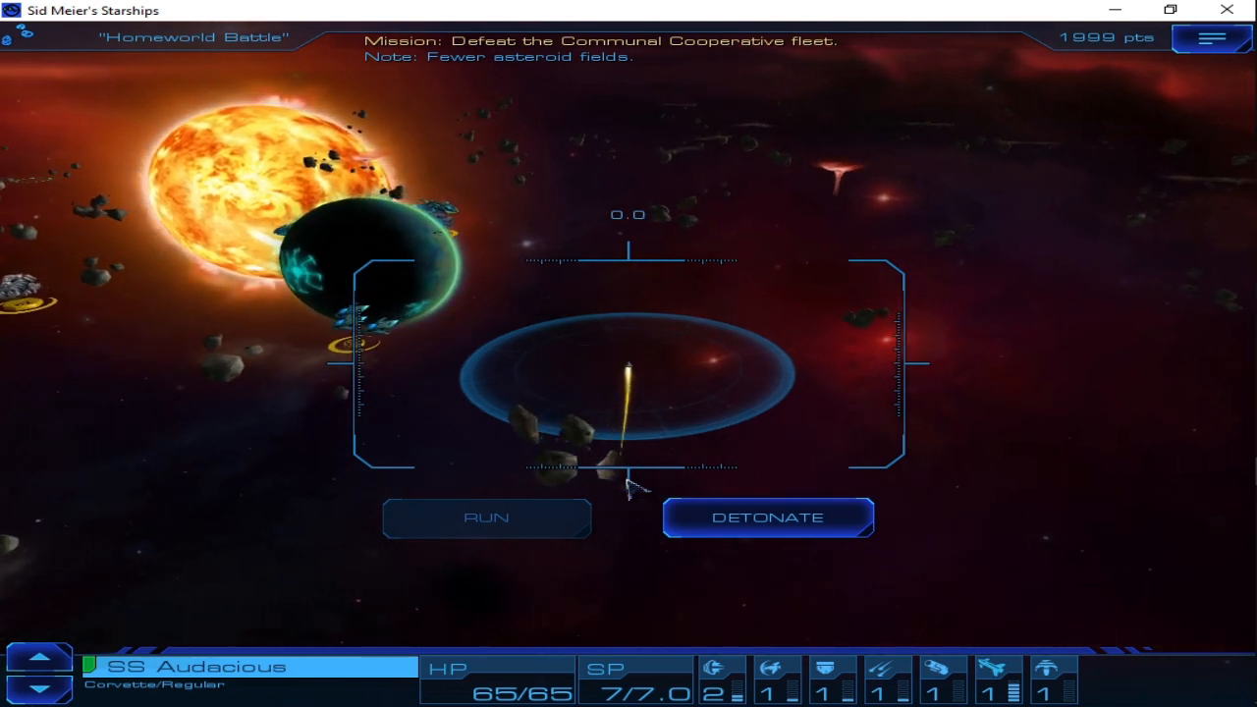
mouse_move(496, 466)
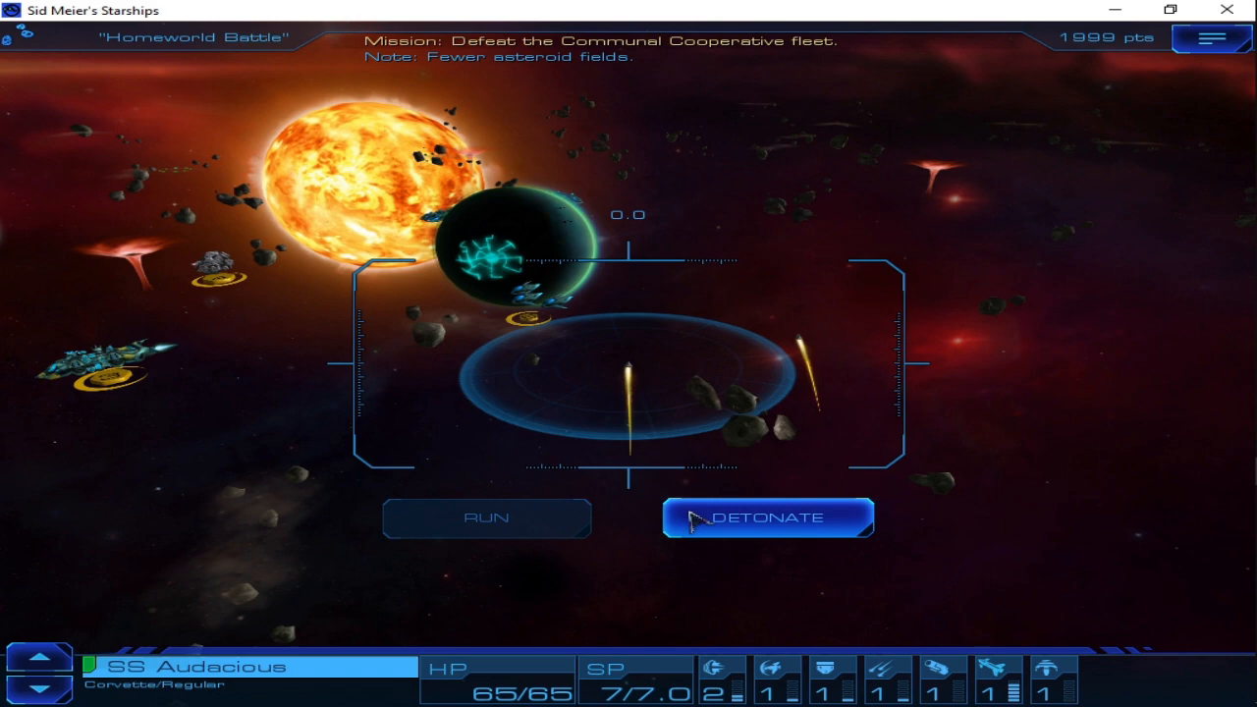
mouse_move(550, 587)
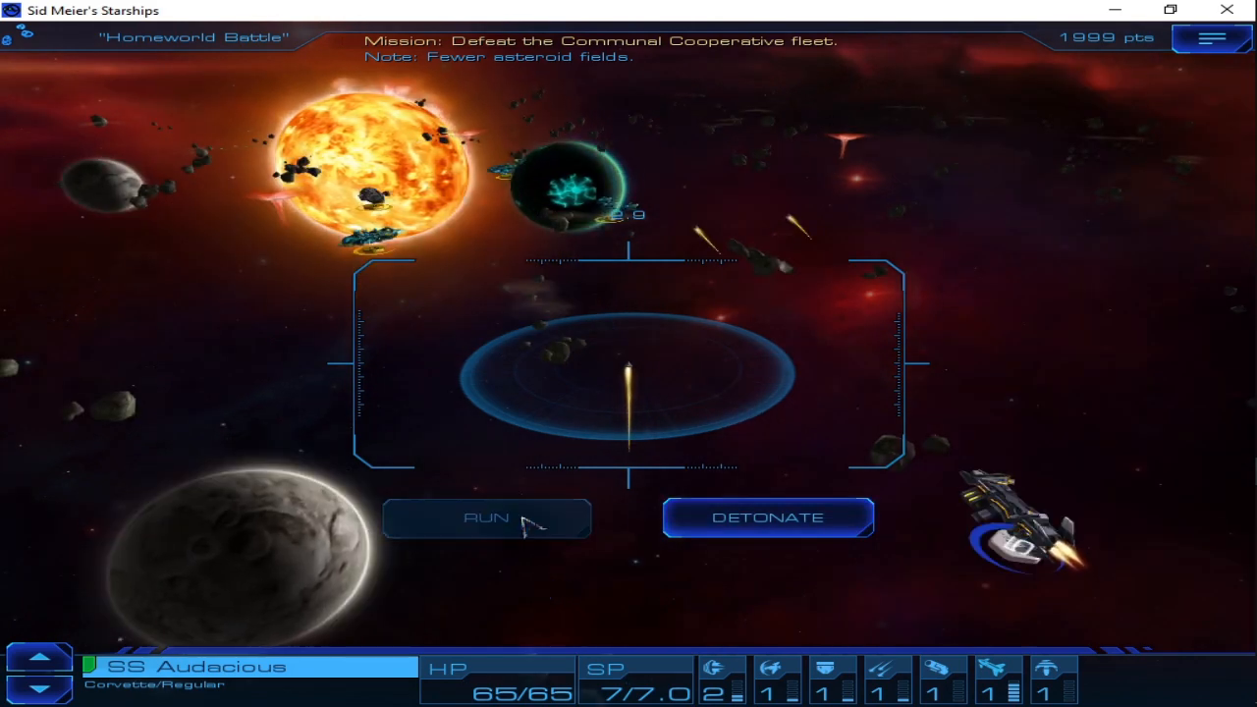
click(768, 517)
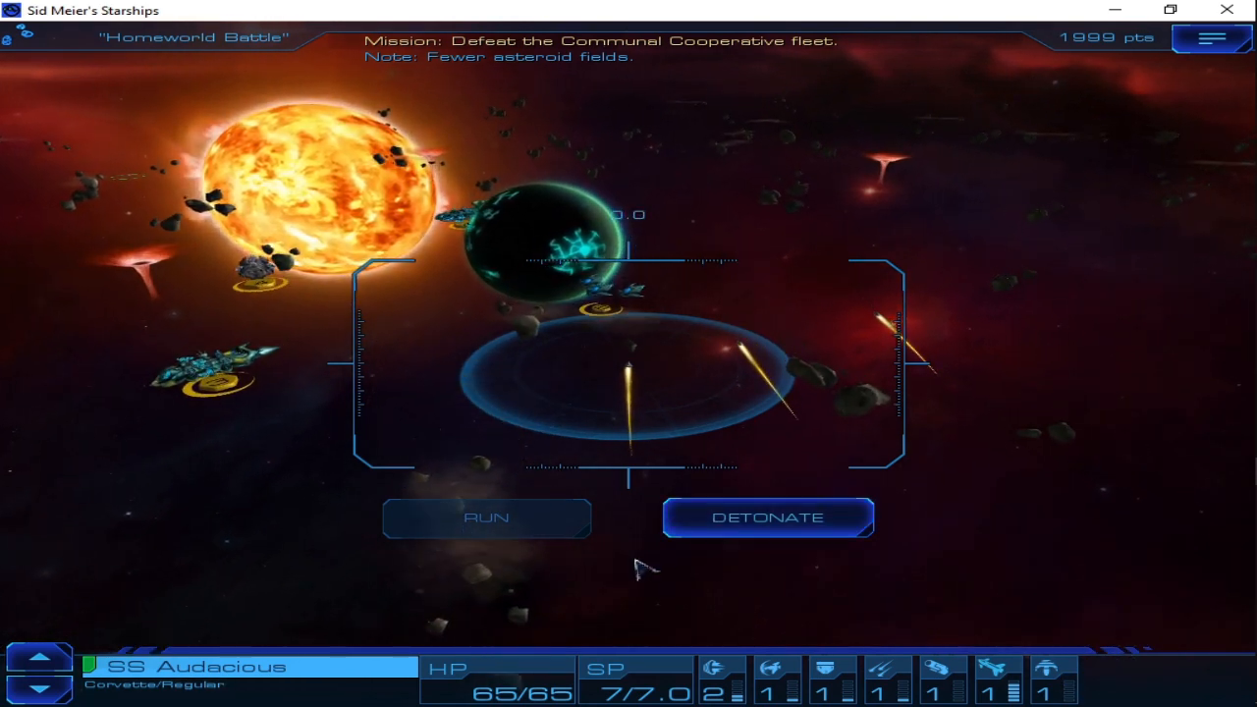
click(486, 517)
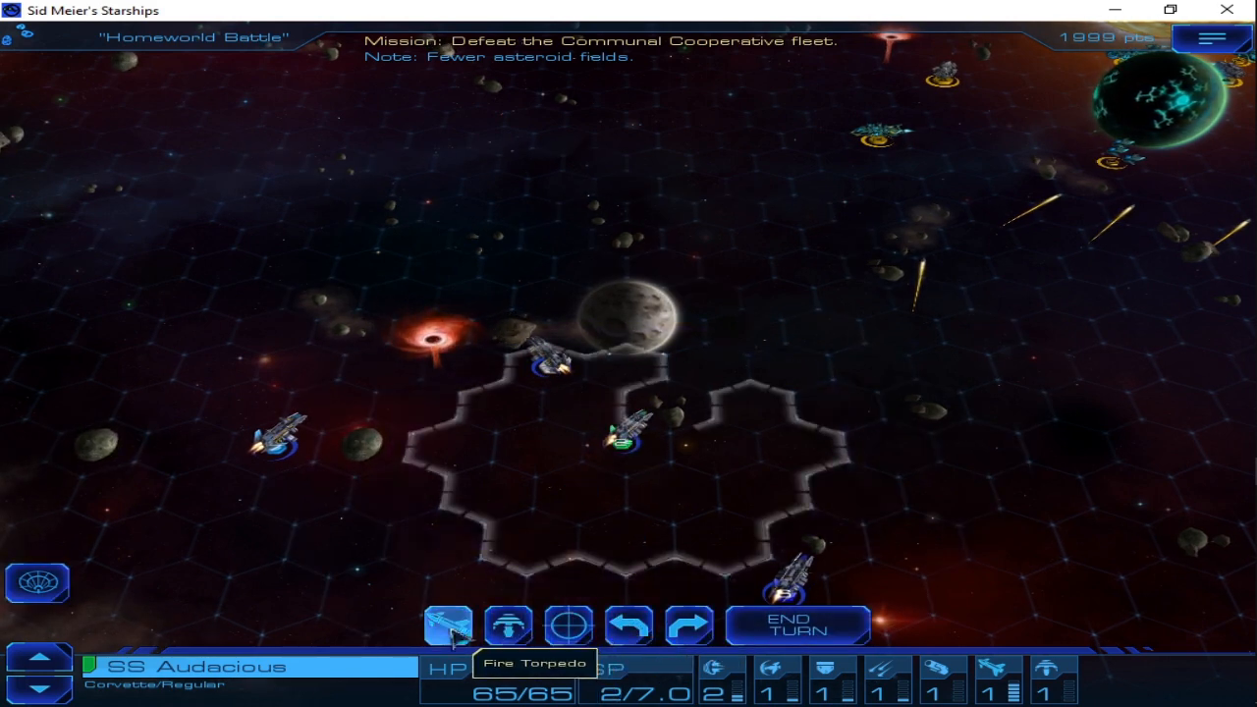
Launch a torpedo, move SS Formidable along its plotted path and turn it right
click(447, 624)
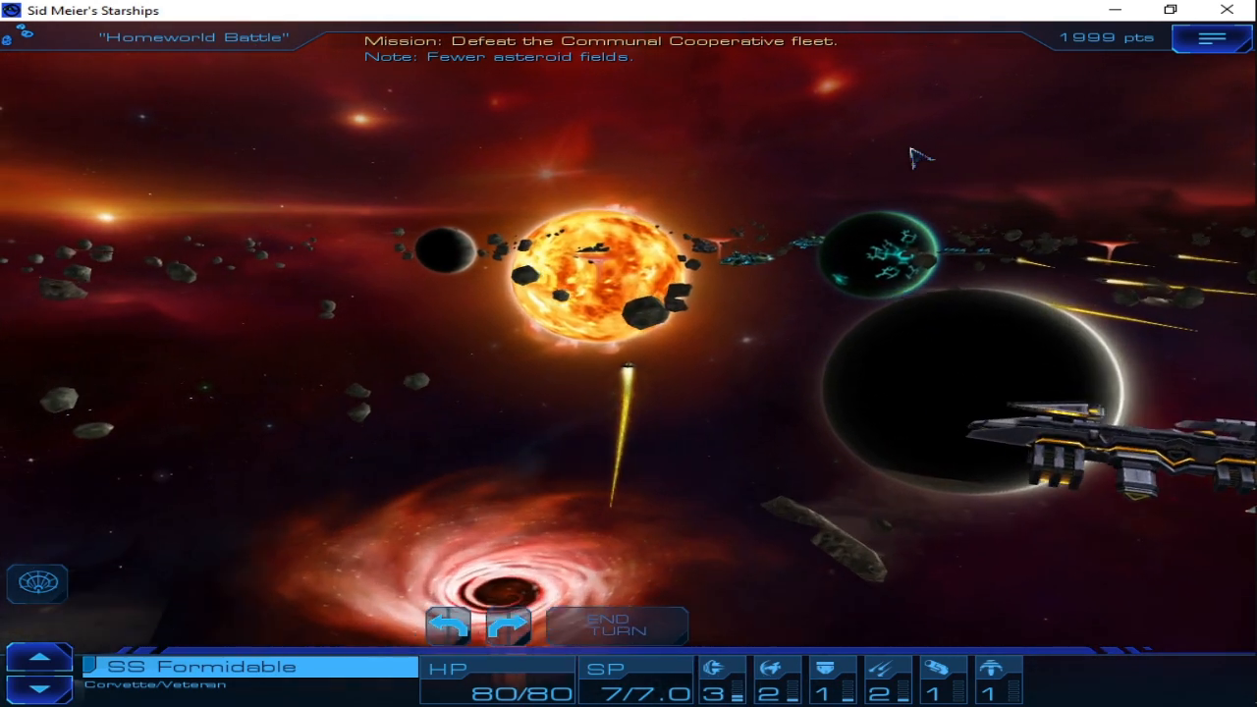
click(616, 626)
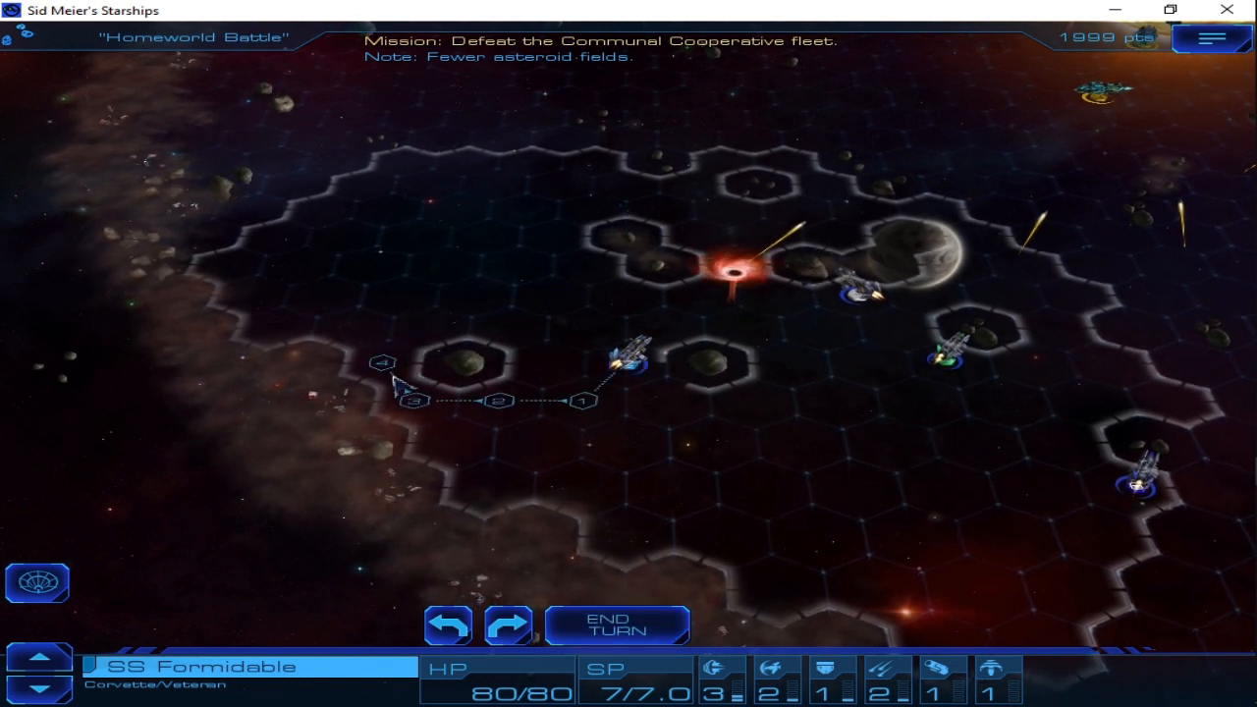
click(383, 373)
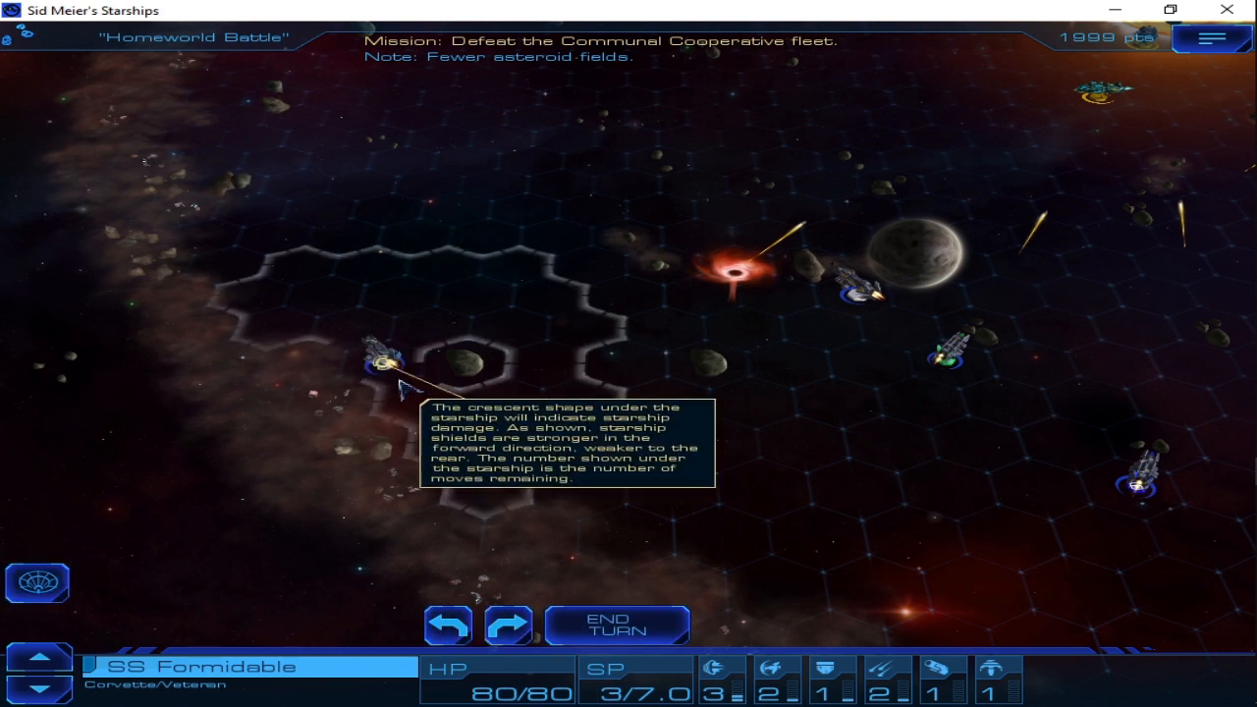
click(510, 625)
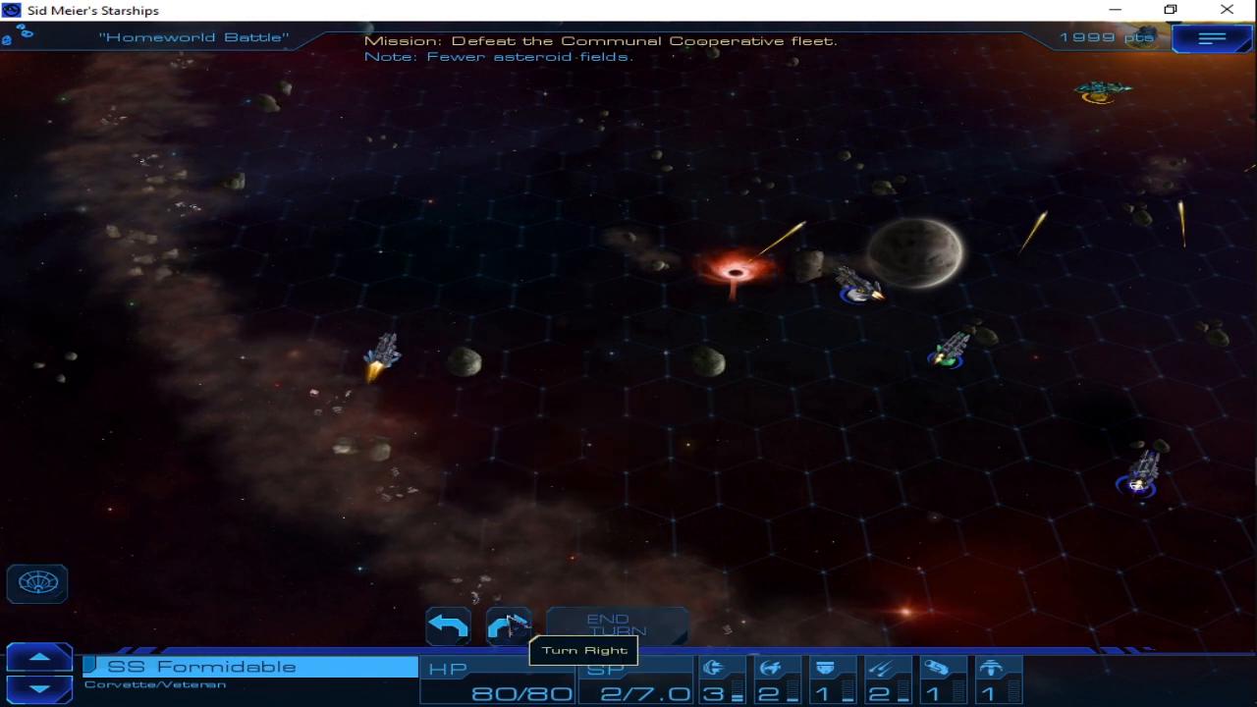
click(508, 625)
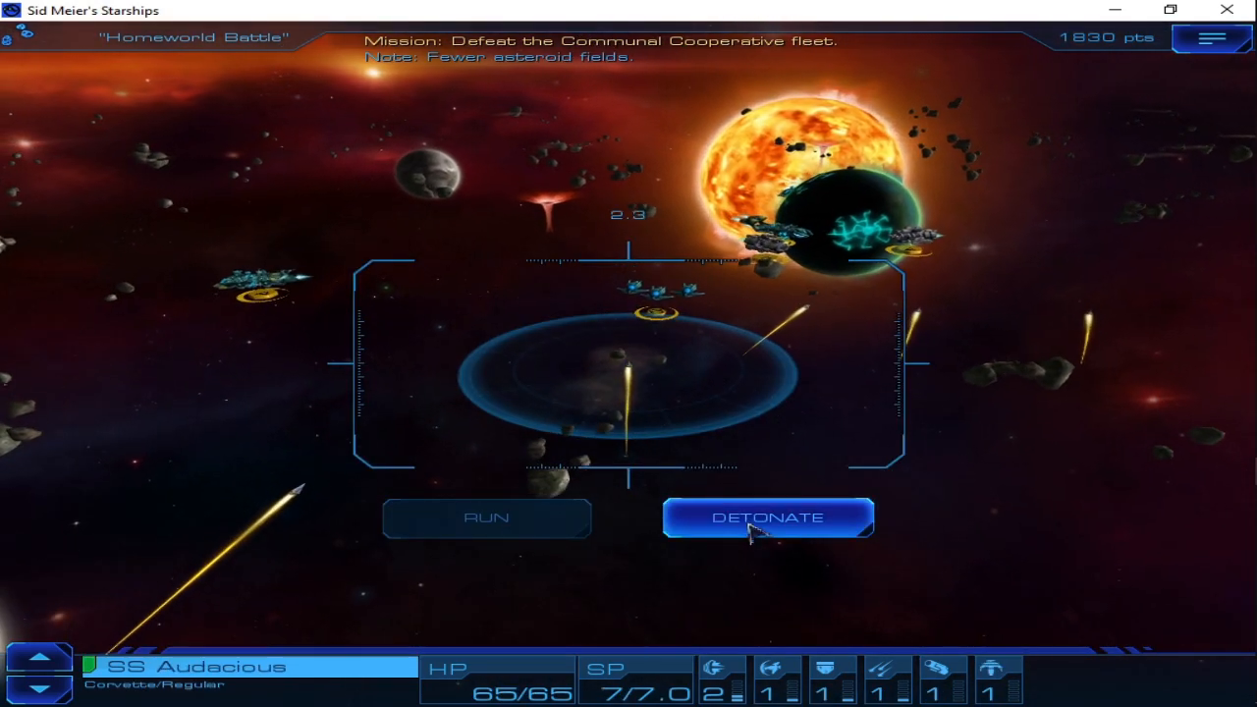
Repeatedly detonate torpedoes among the enemy ships near the Cooperative homeworld
click(769, 516)
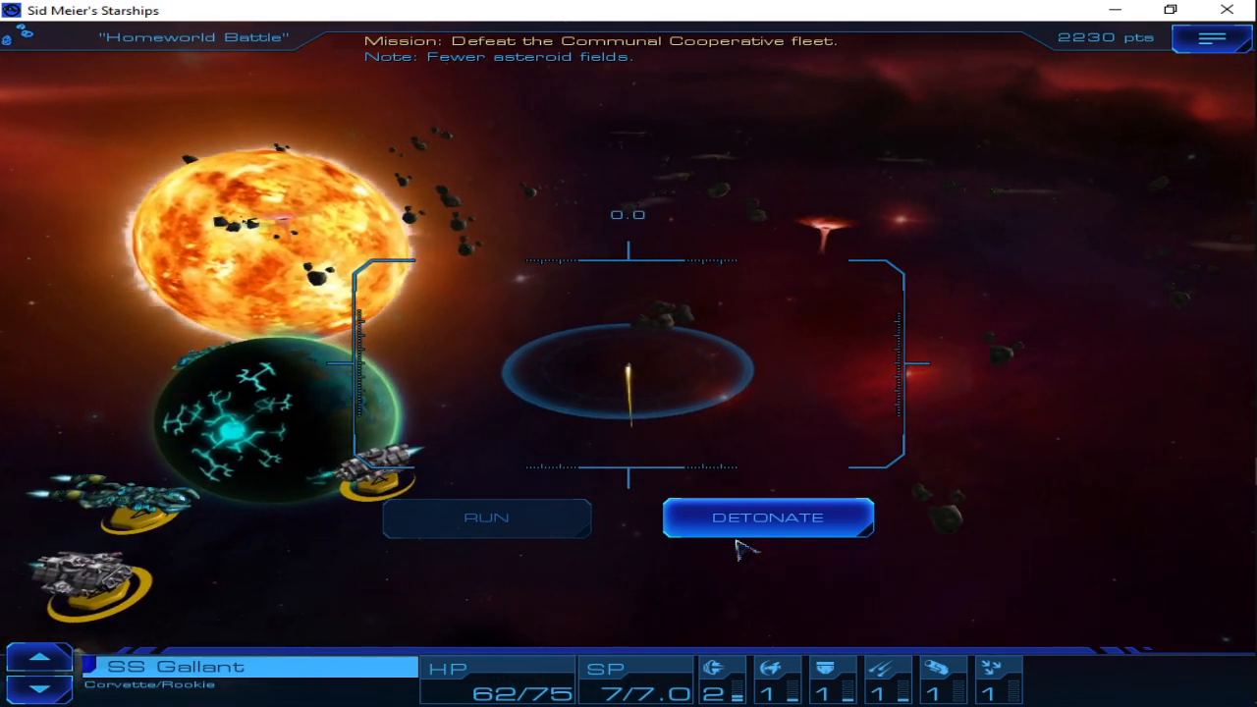
click(767, 516)
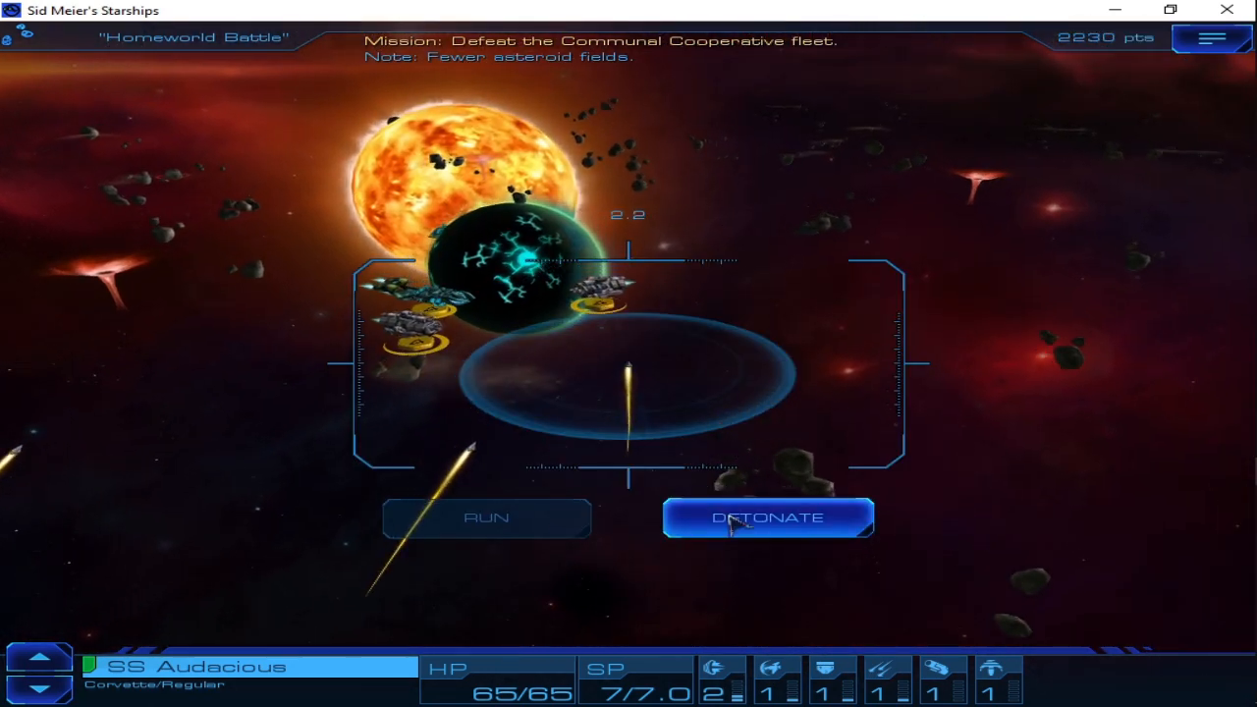
click(767, 518)
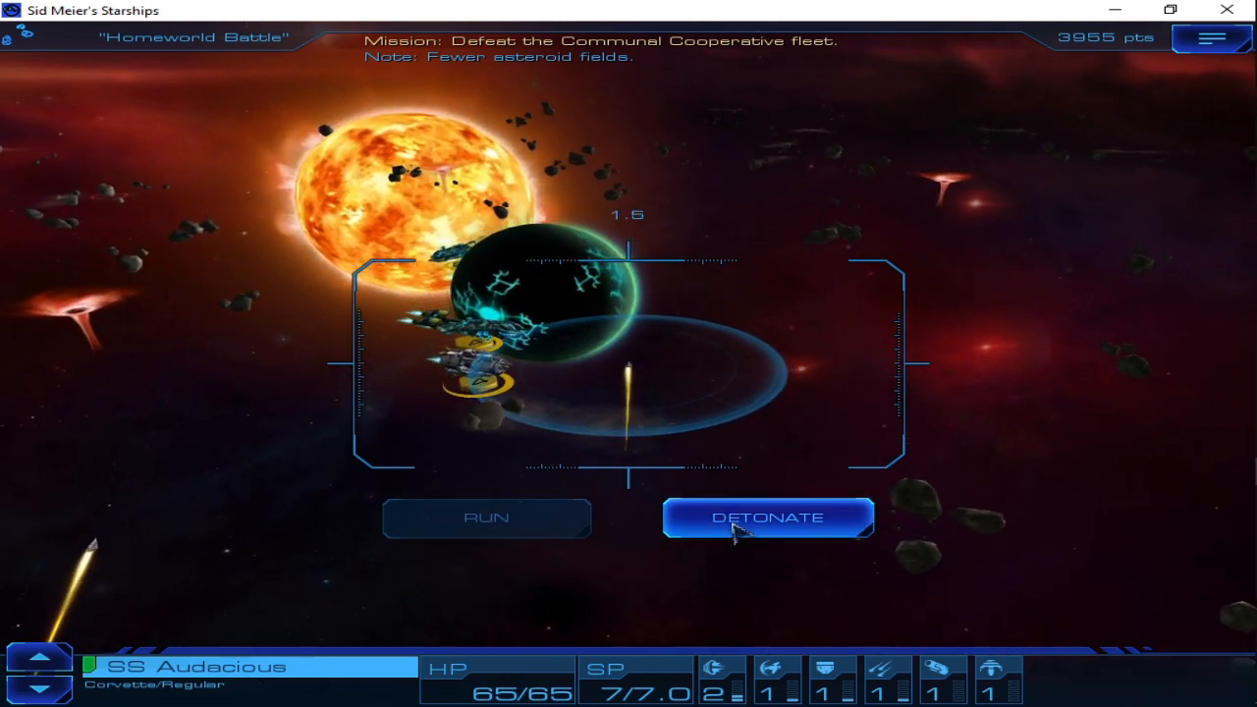
click(768, 517)
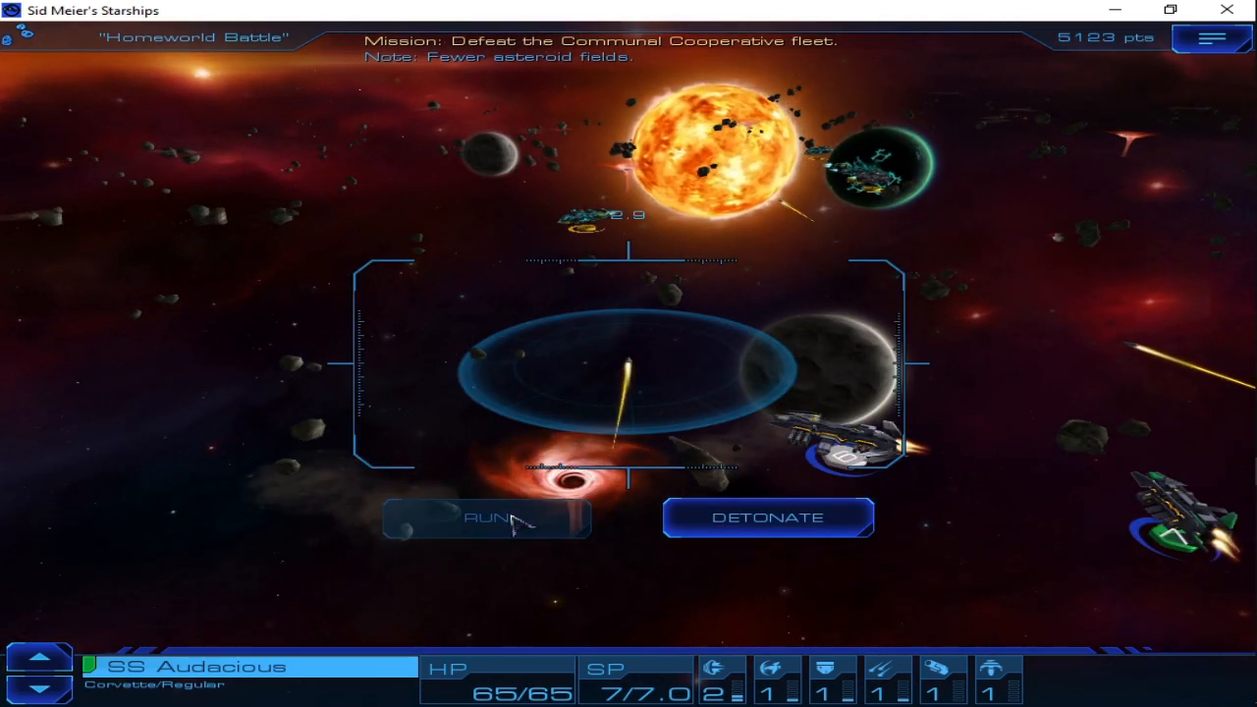
click(767, 516)
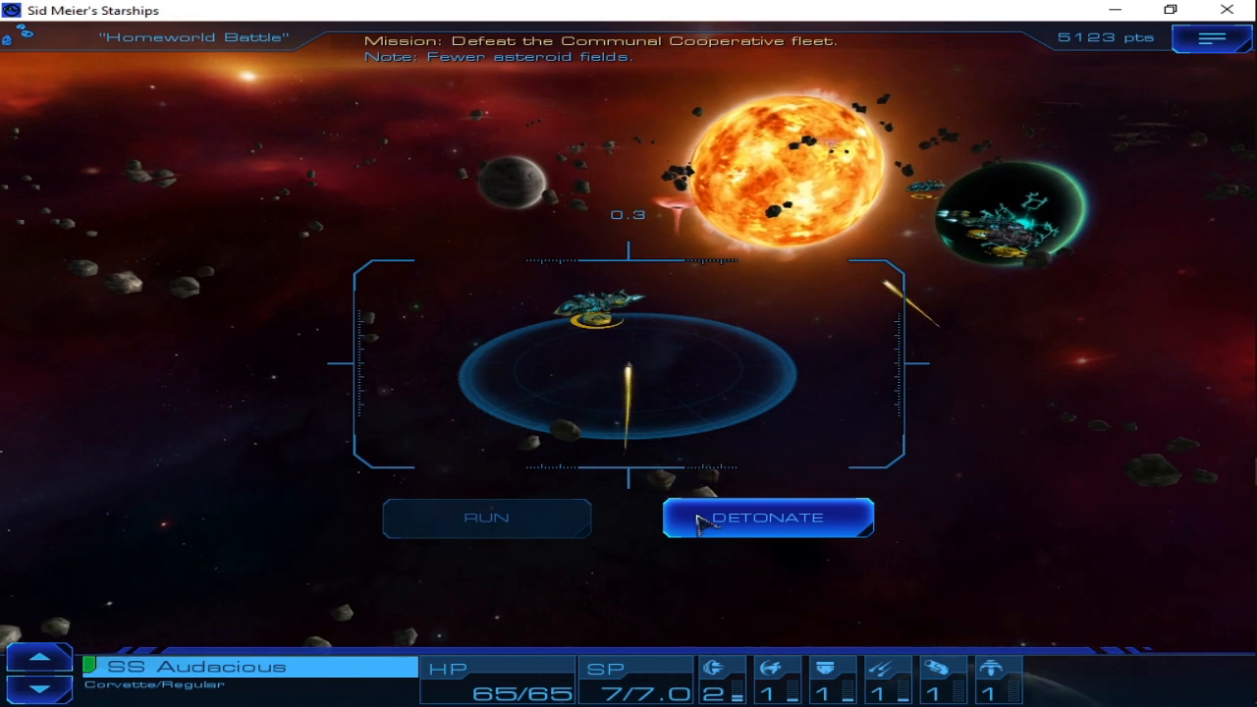
click(768, 516)
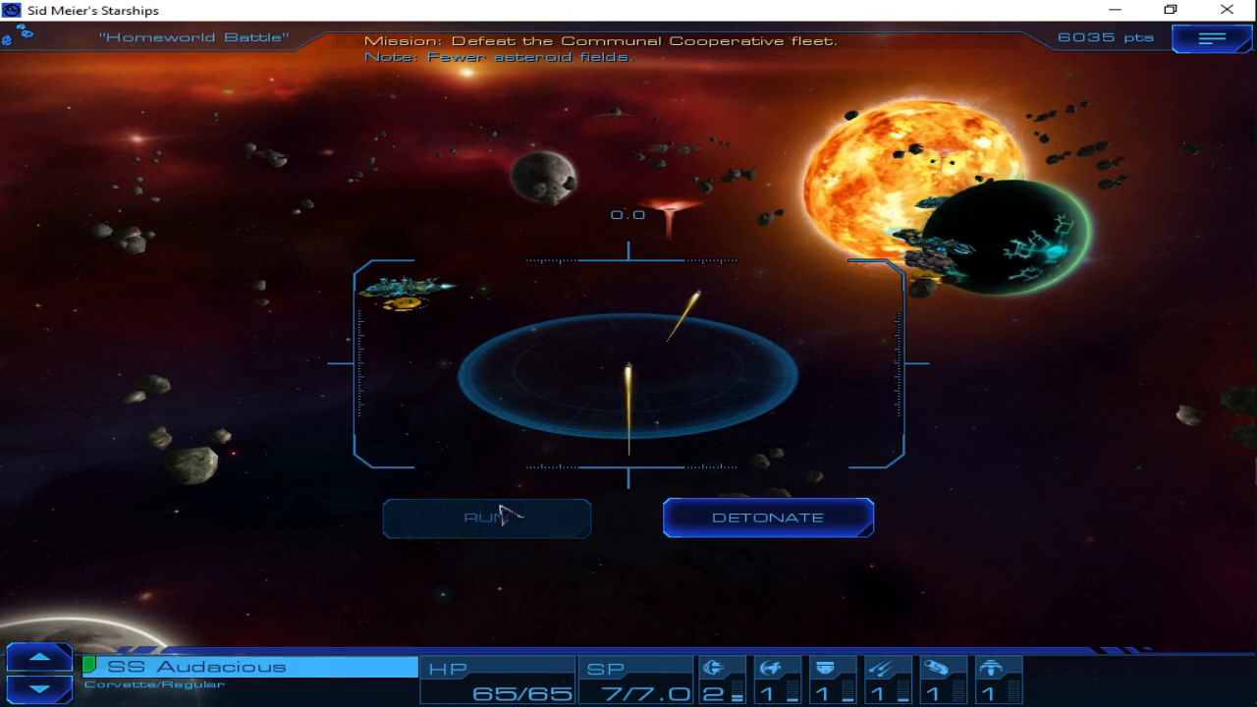
Resolve the torpedo prompt and fire on the enemy ship beside the planet
click(486, 517)
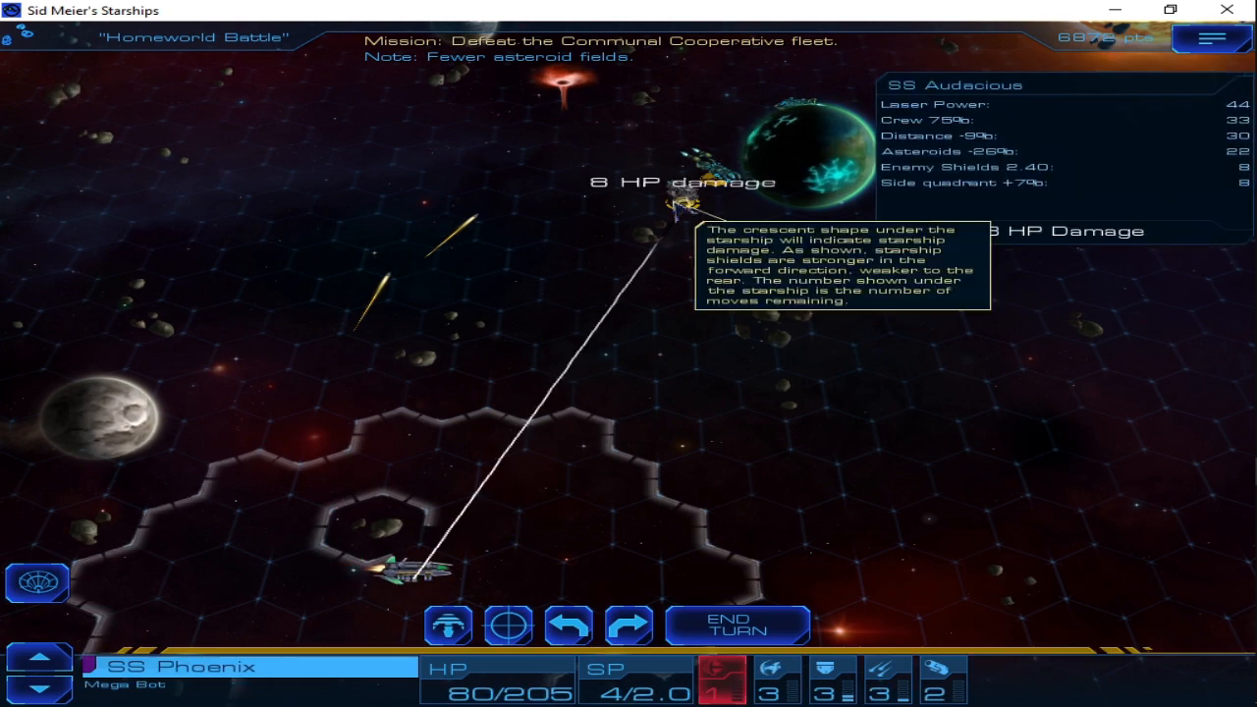
click(735, 625)
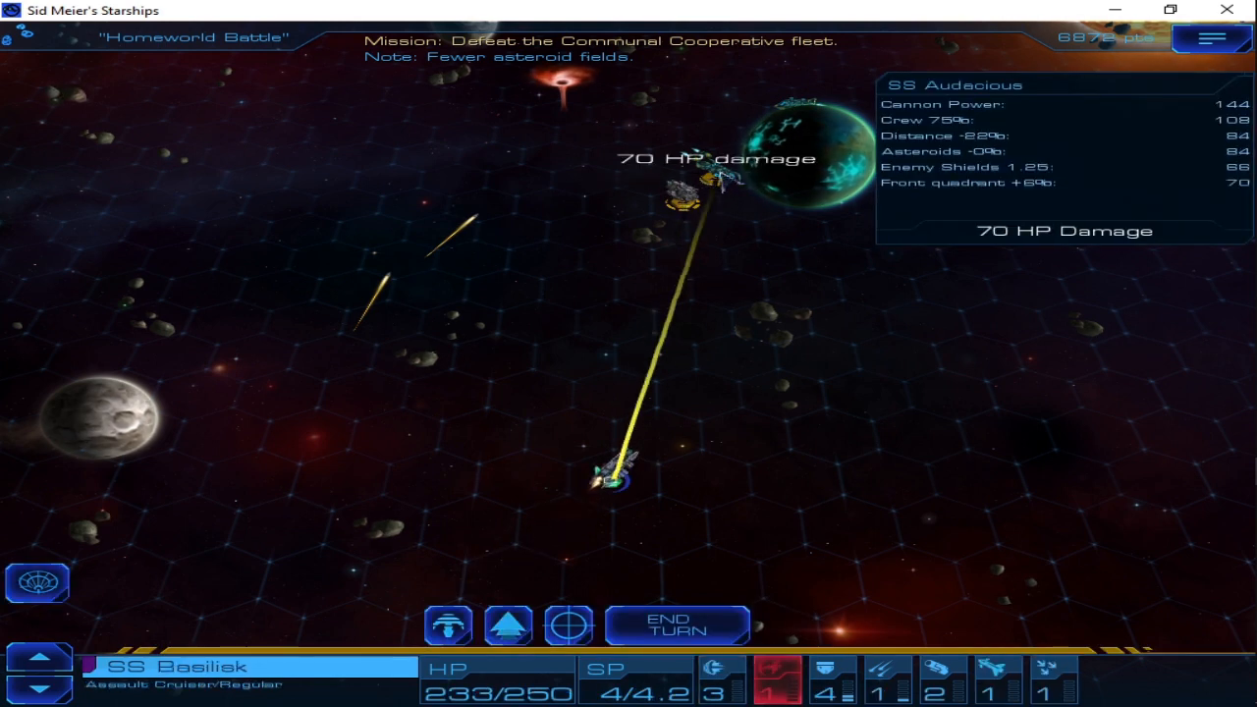
mouse_move(712, 181)
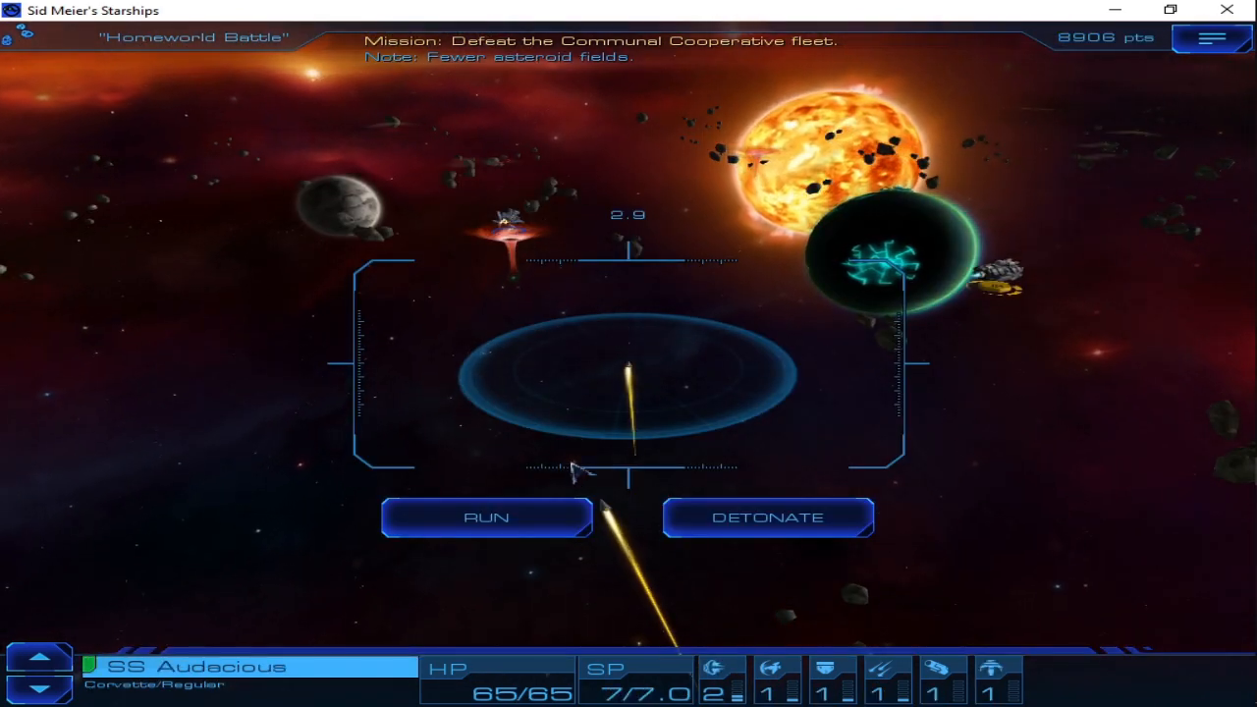
Detonate the torpedo beside the enemy ship, dealing 86 HP damage
click(768, 516)
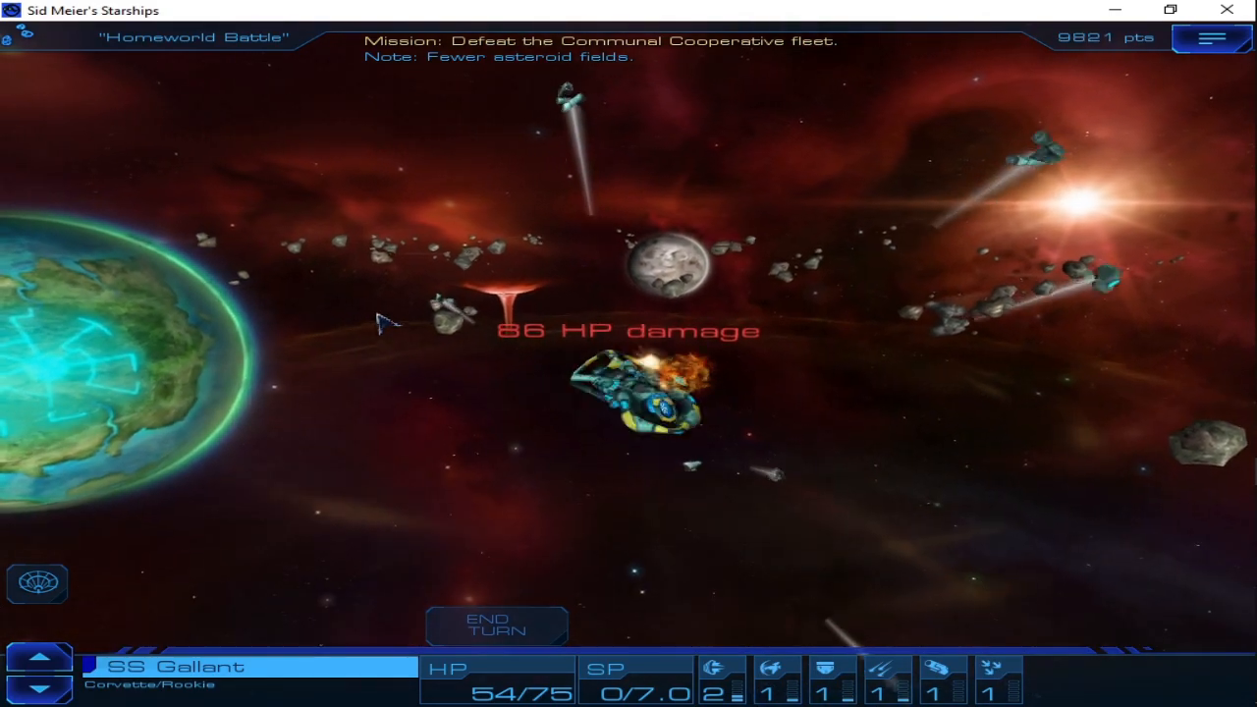
Dismiss the battle results and surrender message, then accept Andromedae 68 into the Federation
click(496, 625)
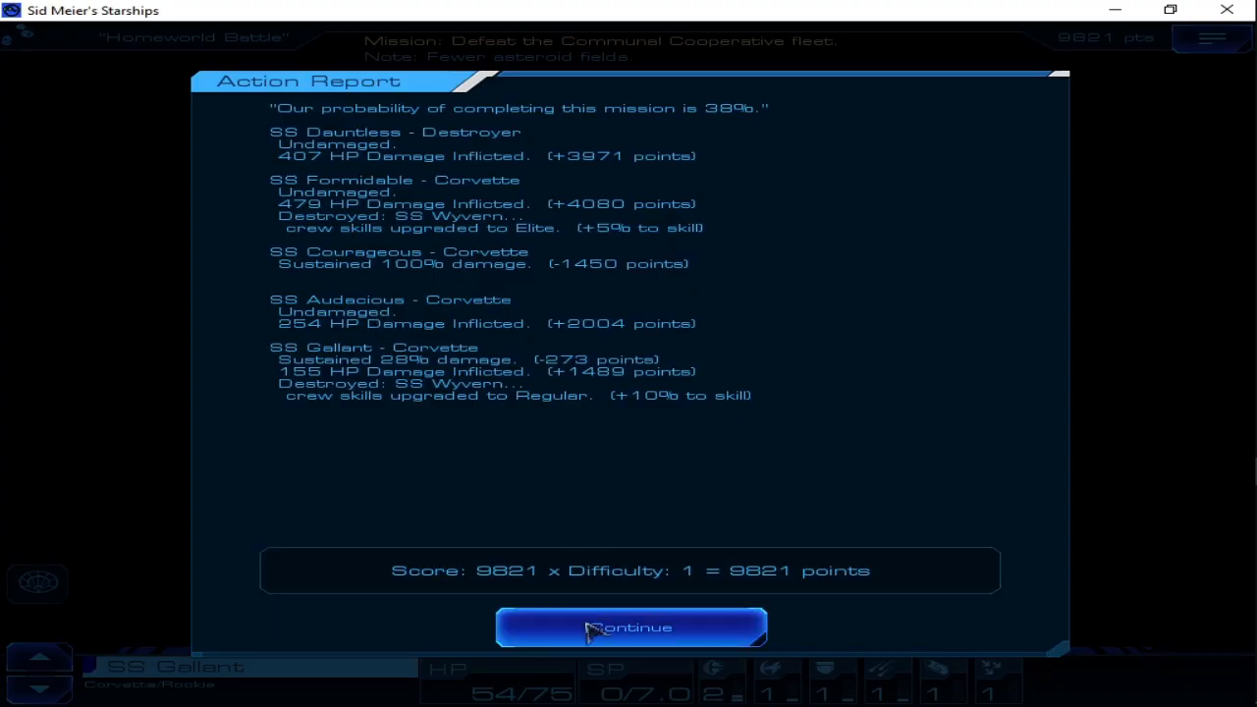
click(630, 627)
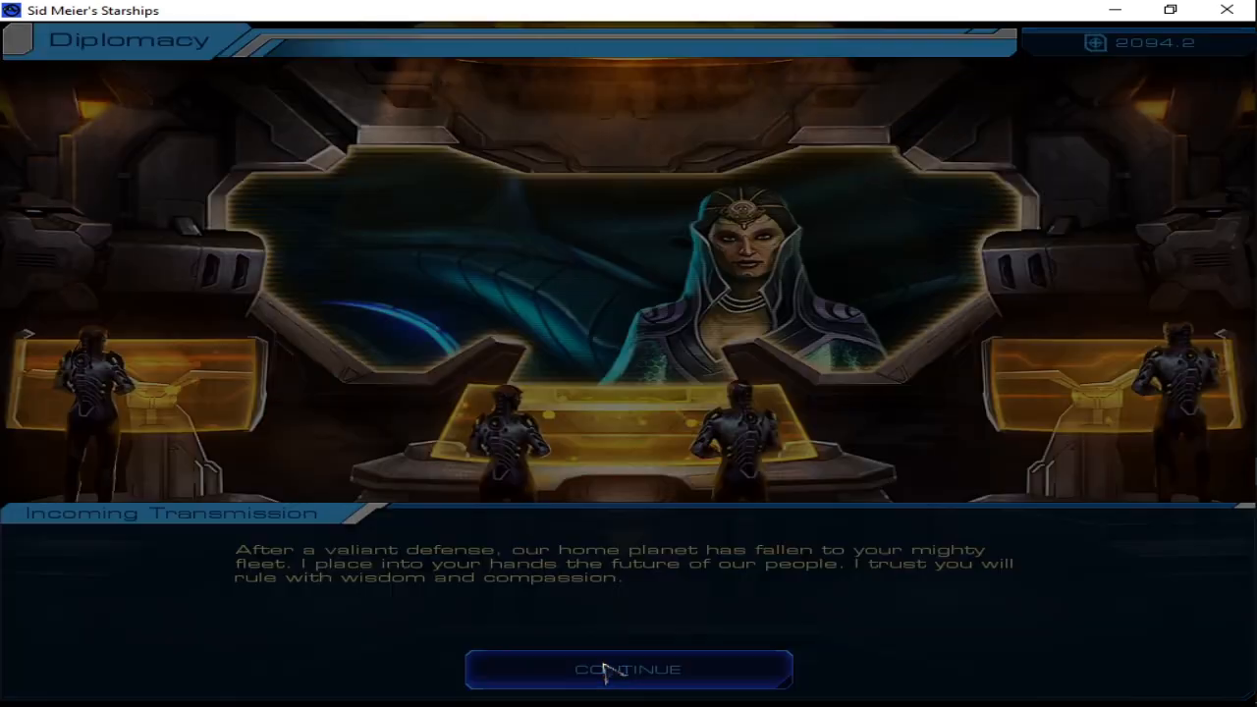
click(628, 669)
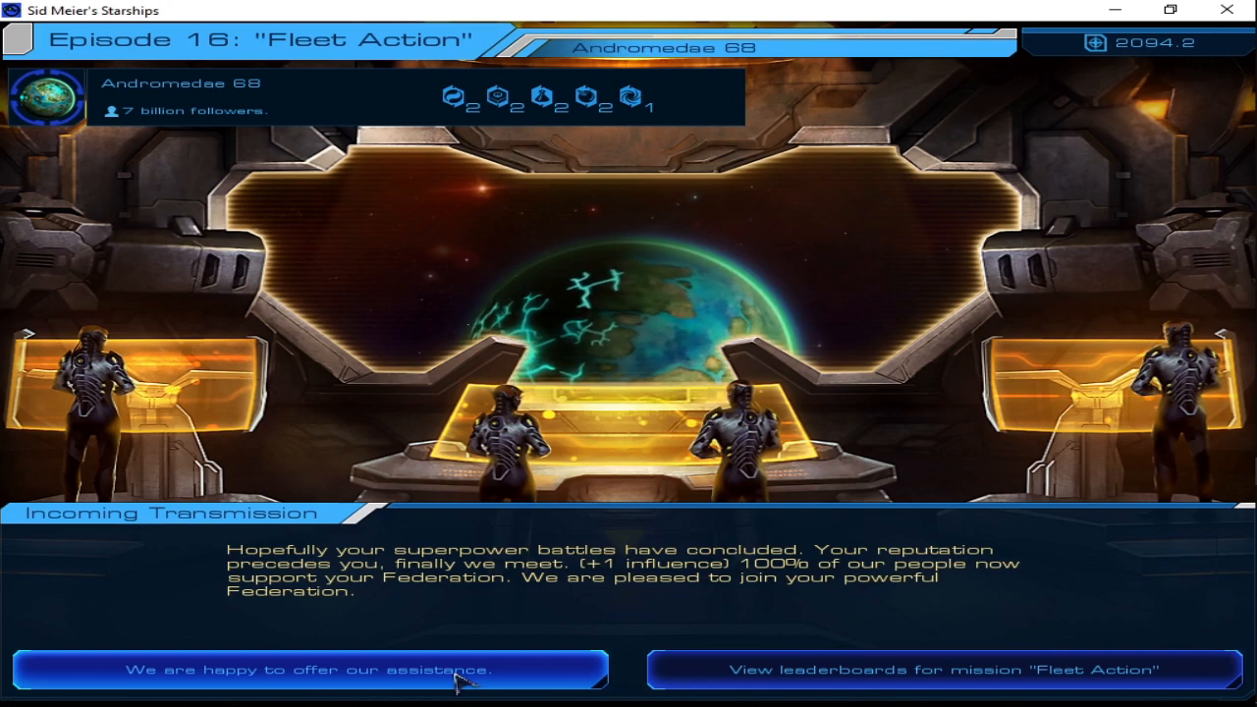
click(314, 669)
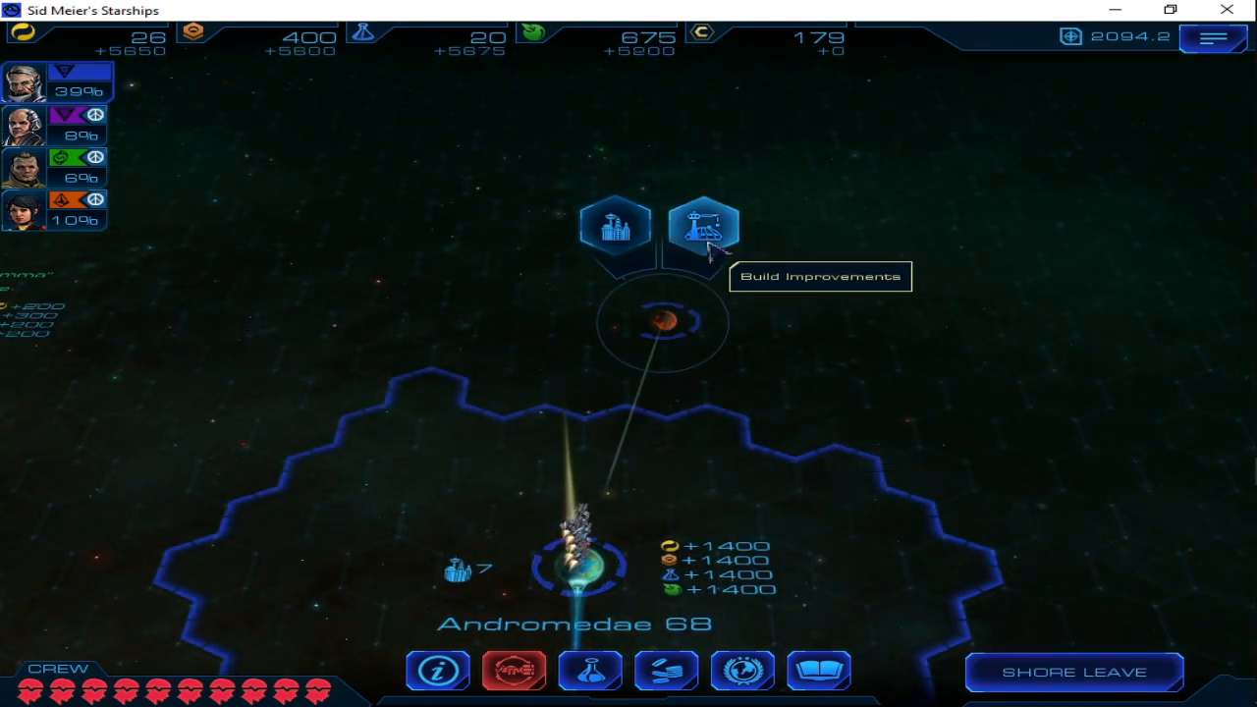
Close Leporis 80's improvements without buying anything, then save the game
click(703, 228)
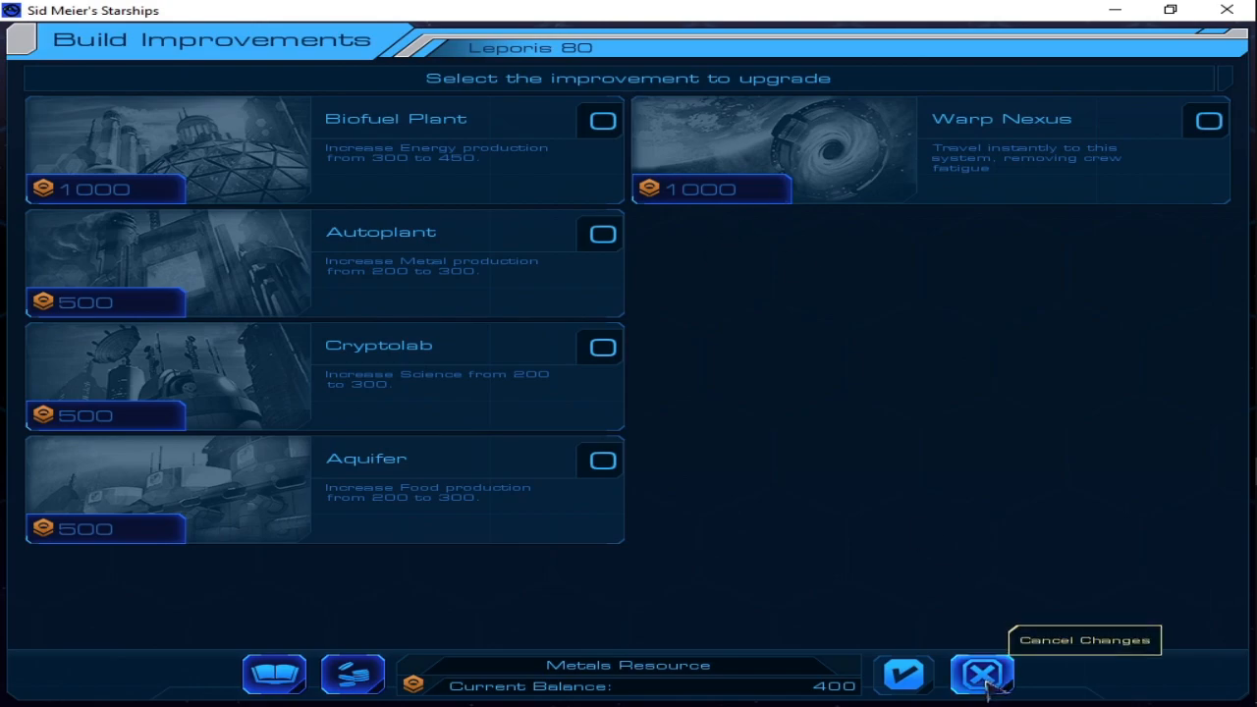
click(979, 673)
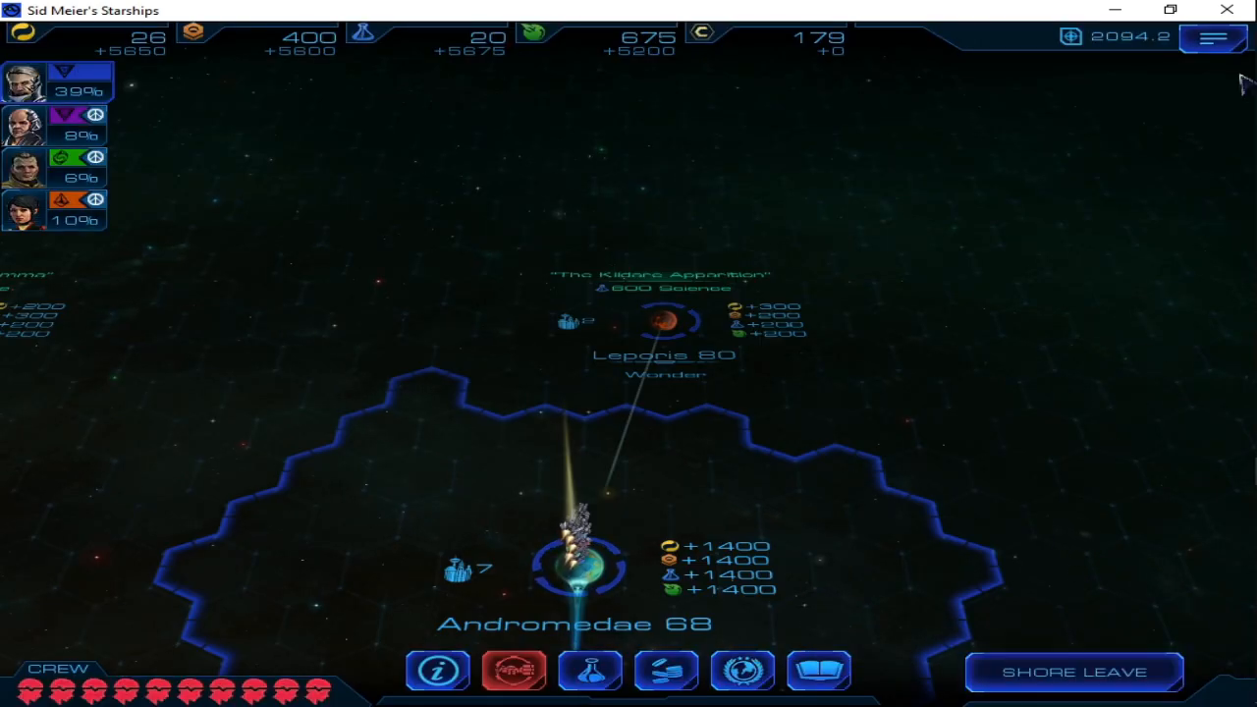
click(1213, 39)
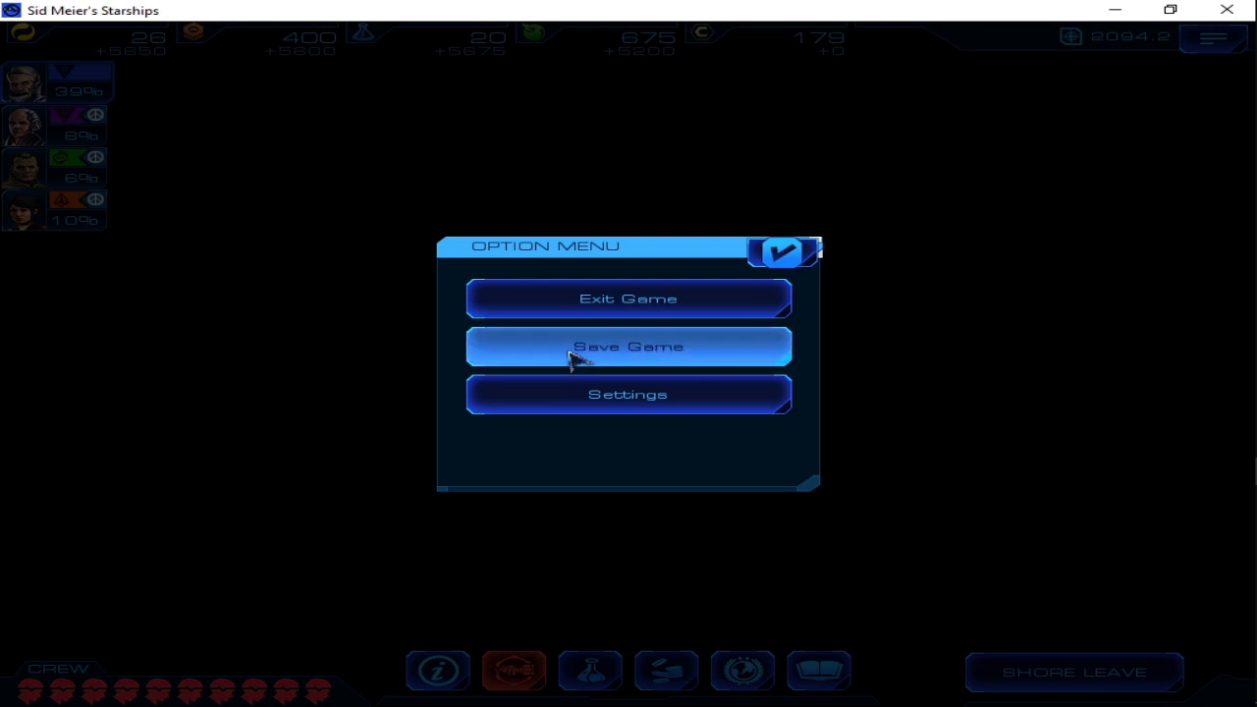
click(627, 345)
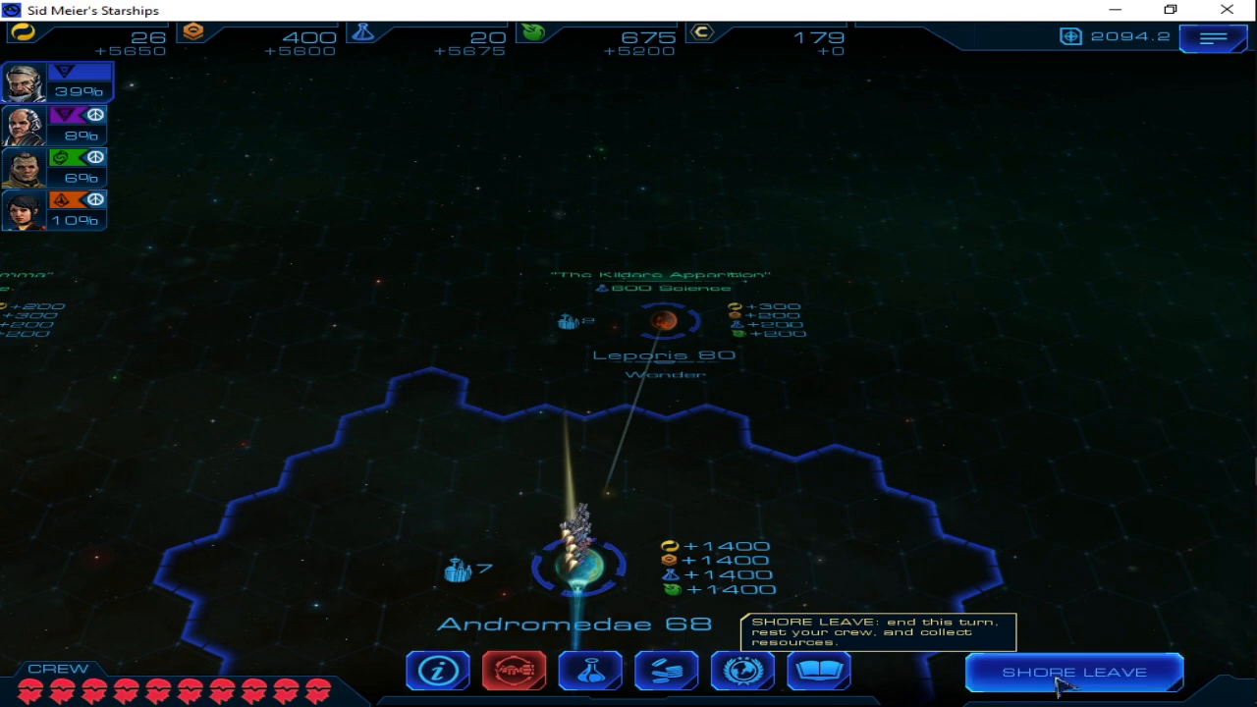
End the turn with Shore Leave and dismiss the Admiral's Log
click(1071, 671)
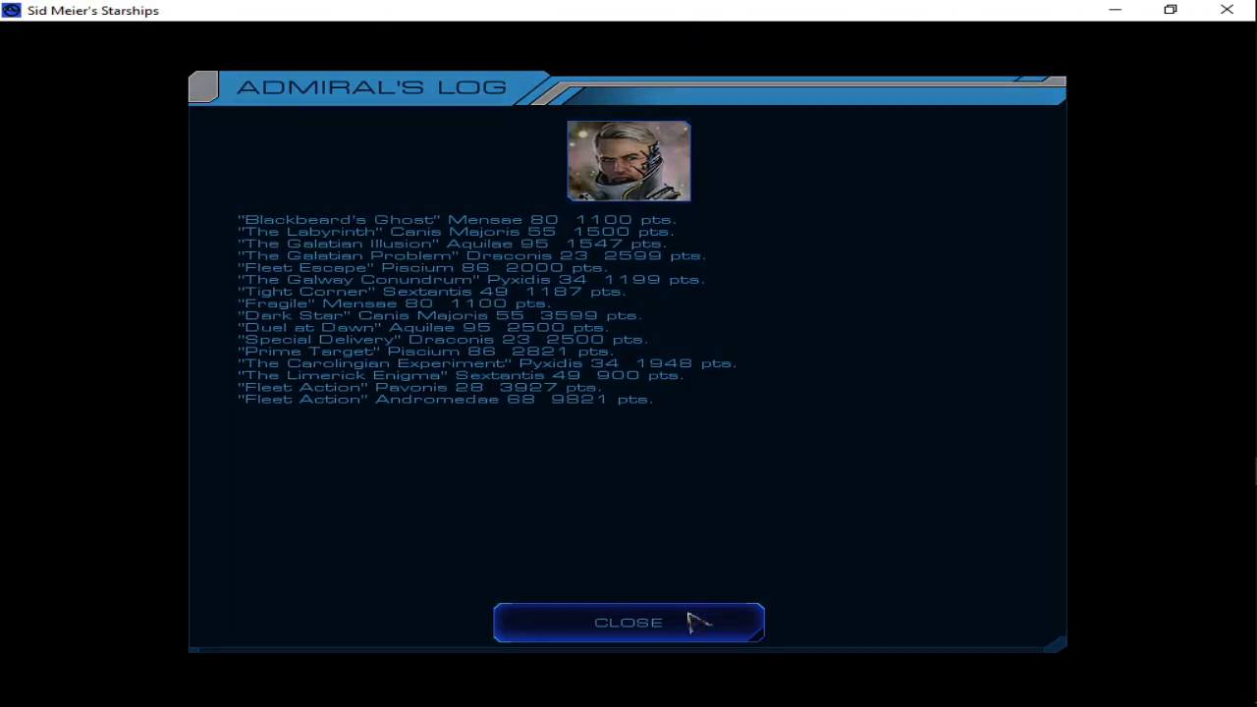
click(628, 621)
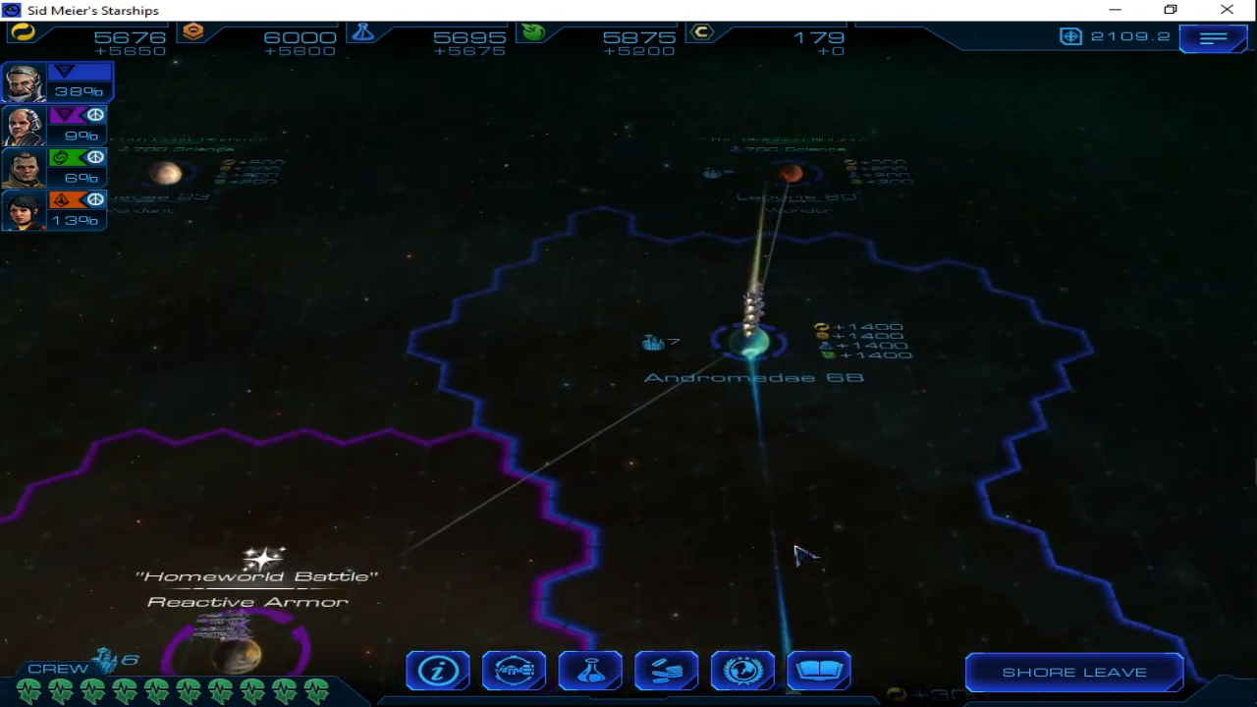
mouse_move(1214, 39)
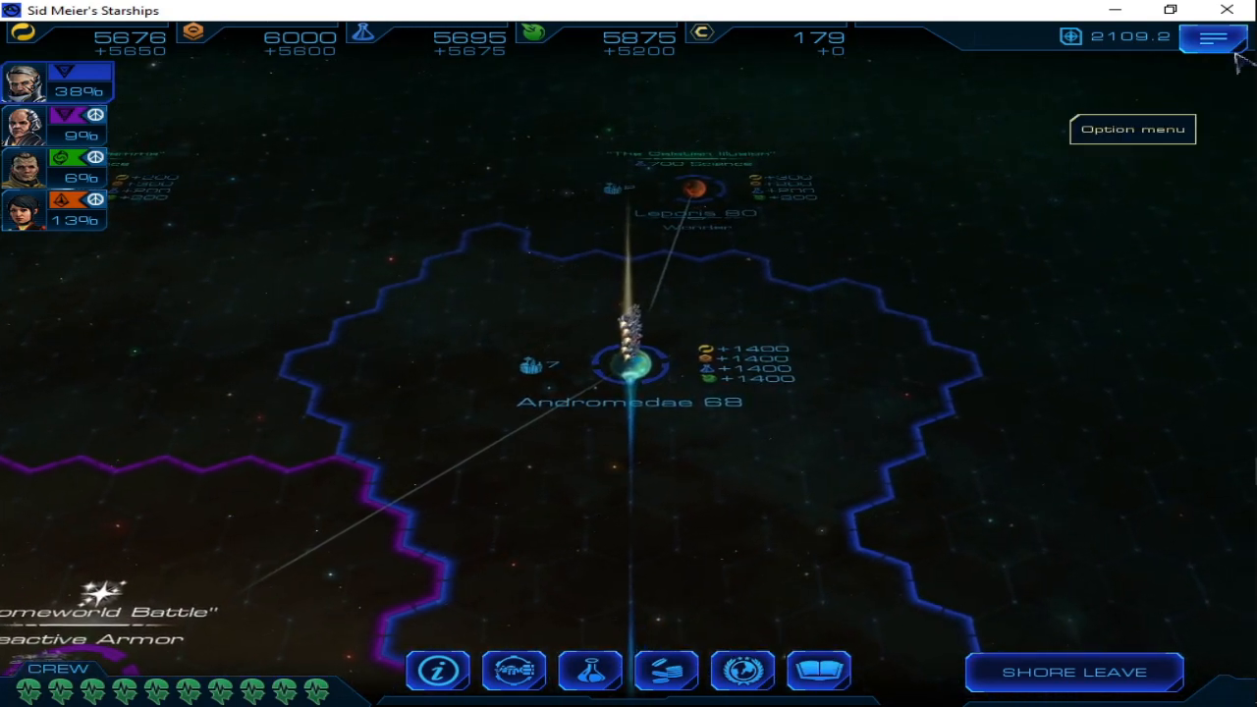
Save the game, then exit the campaign to the main menu, confirming with OK
click(1212, 39)
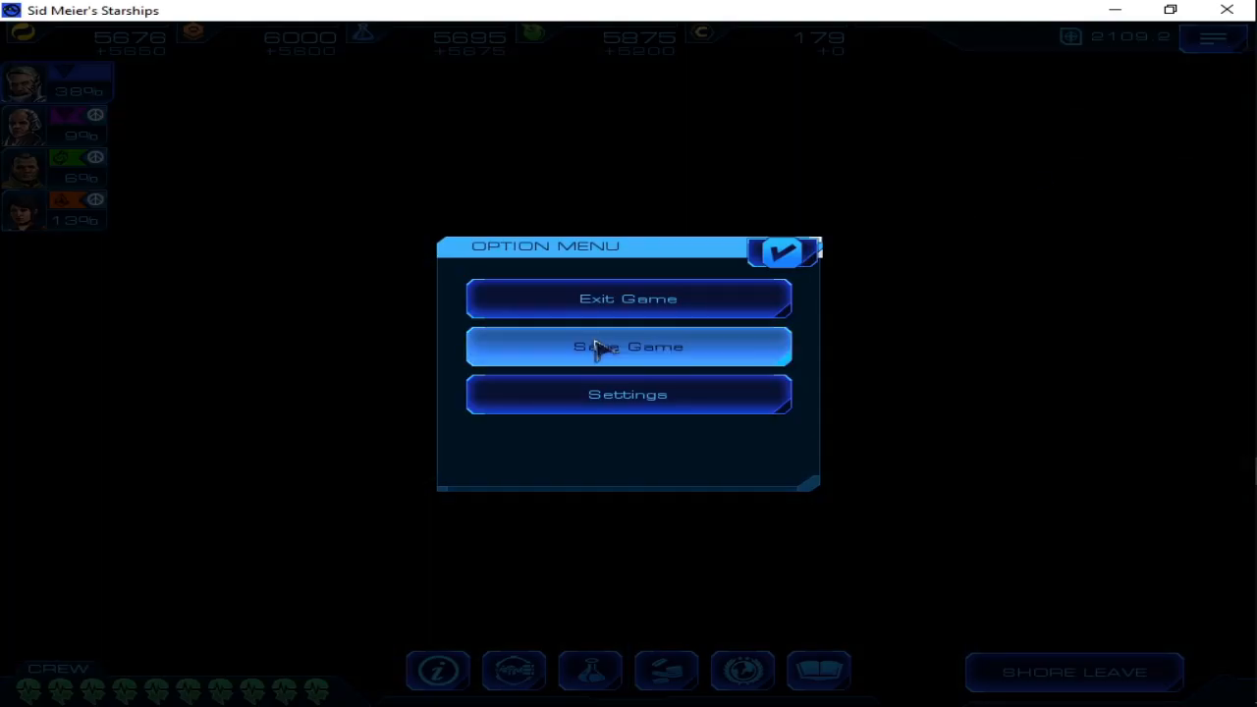
click(782, 253)
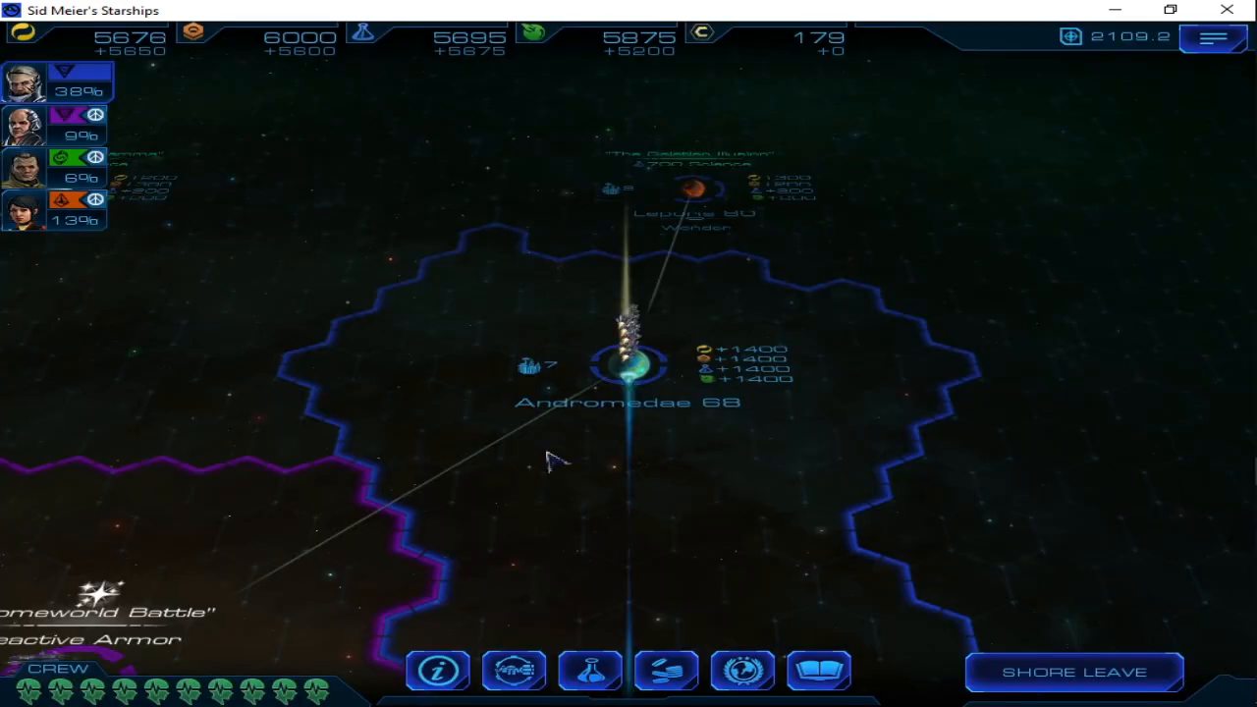
click(1213, 38)
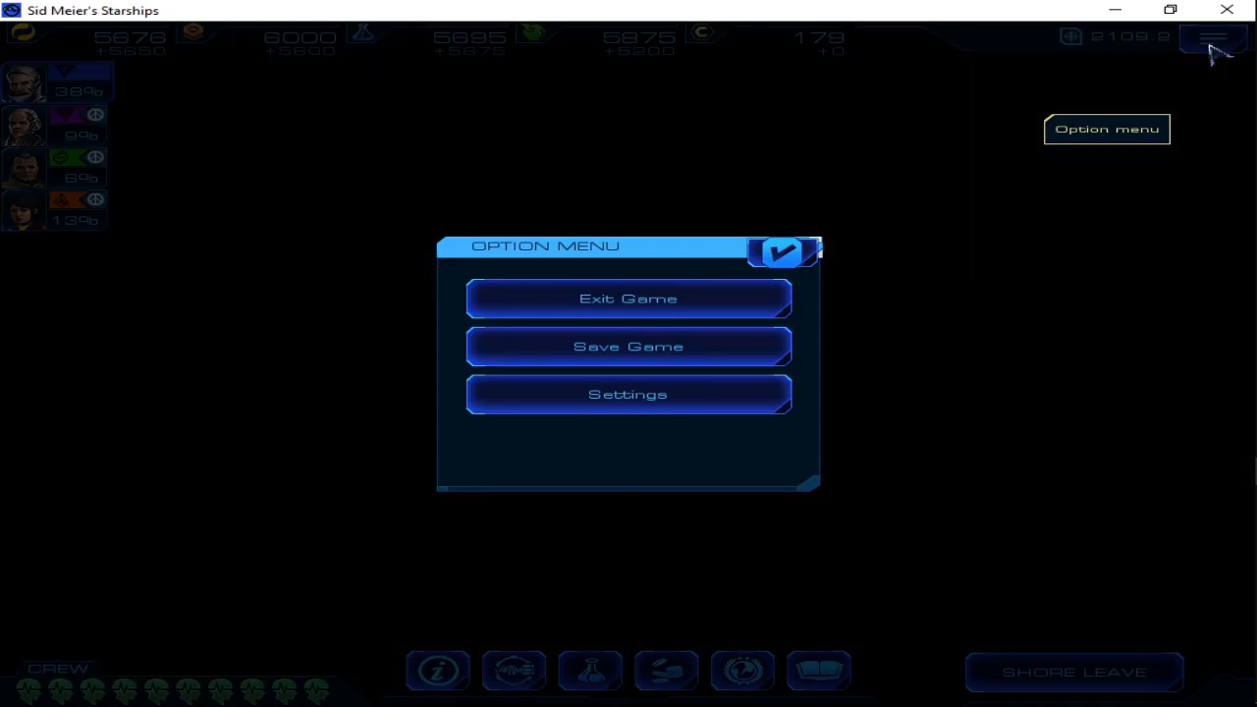
click(627, 299)
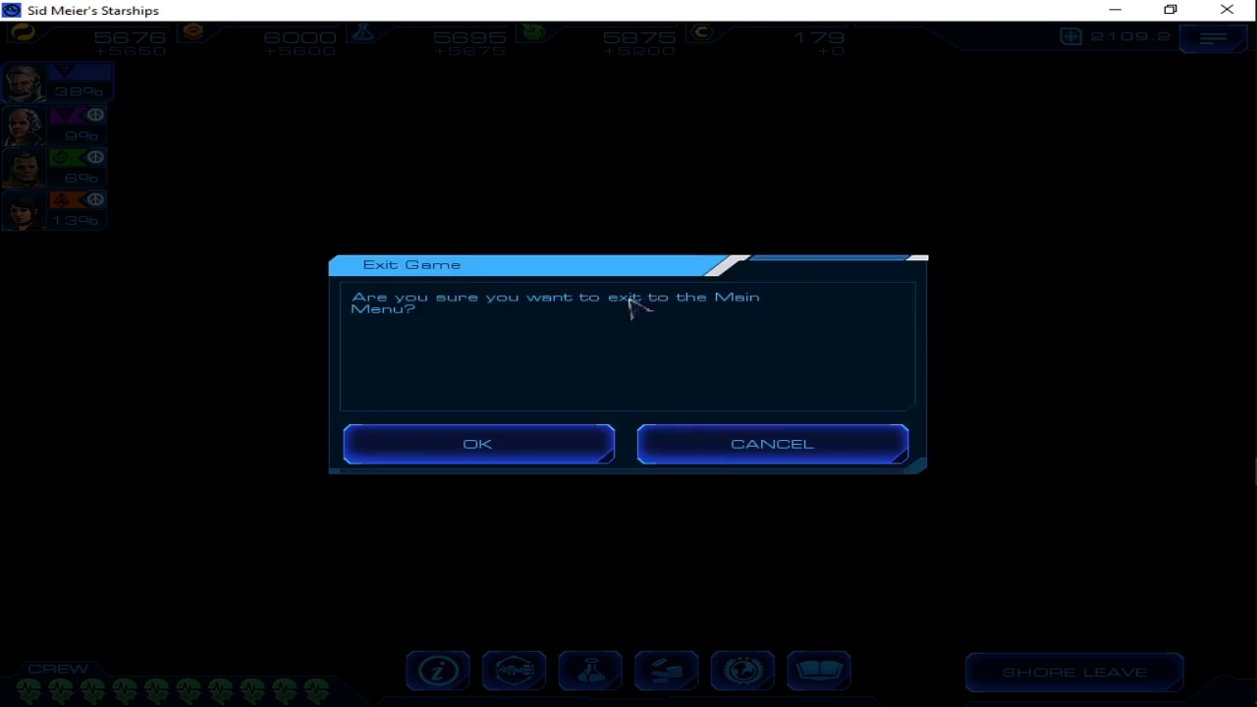
click(477, 443)
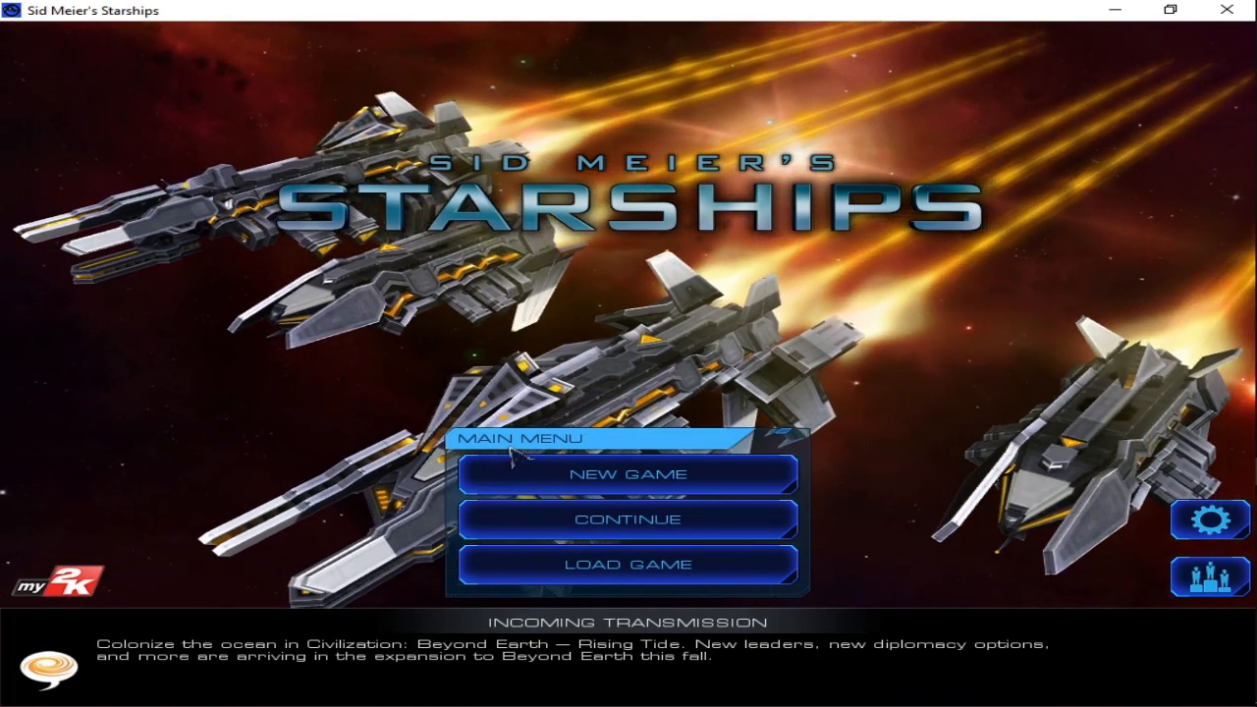